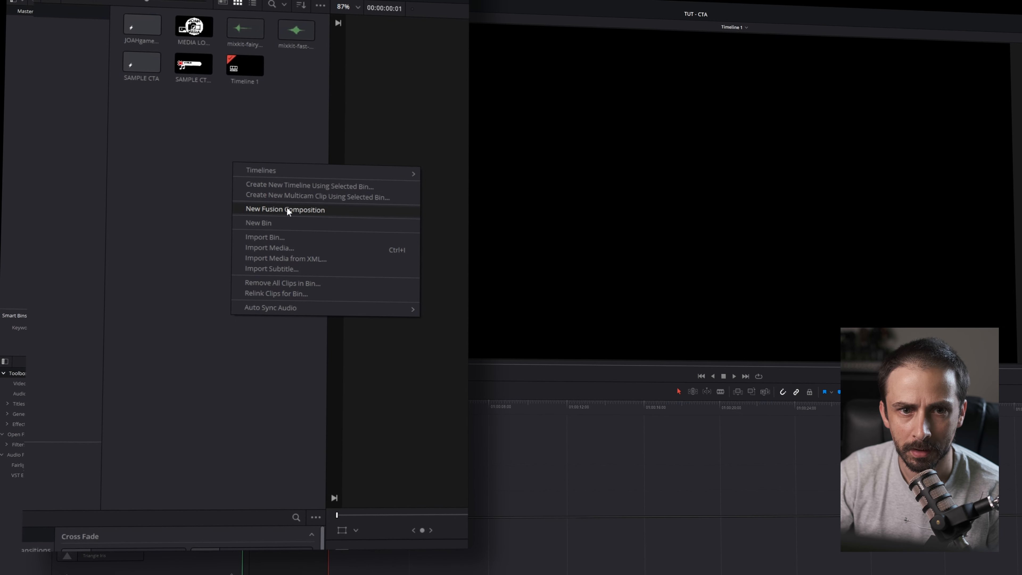
Create a new Fusion composition clip named test in the Media Pool
click(285, 209)
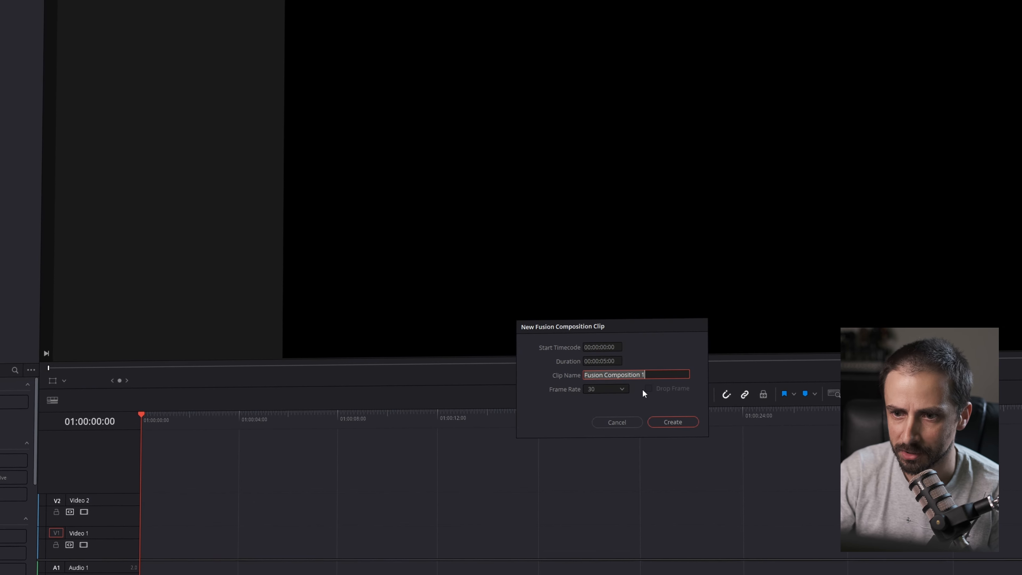
text(test)
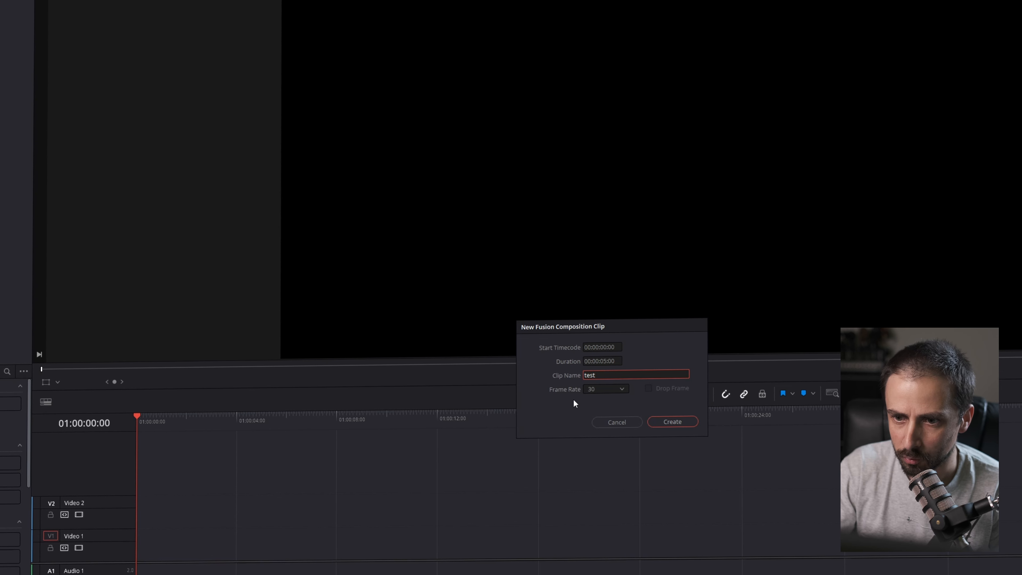
click(601, 361)
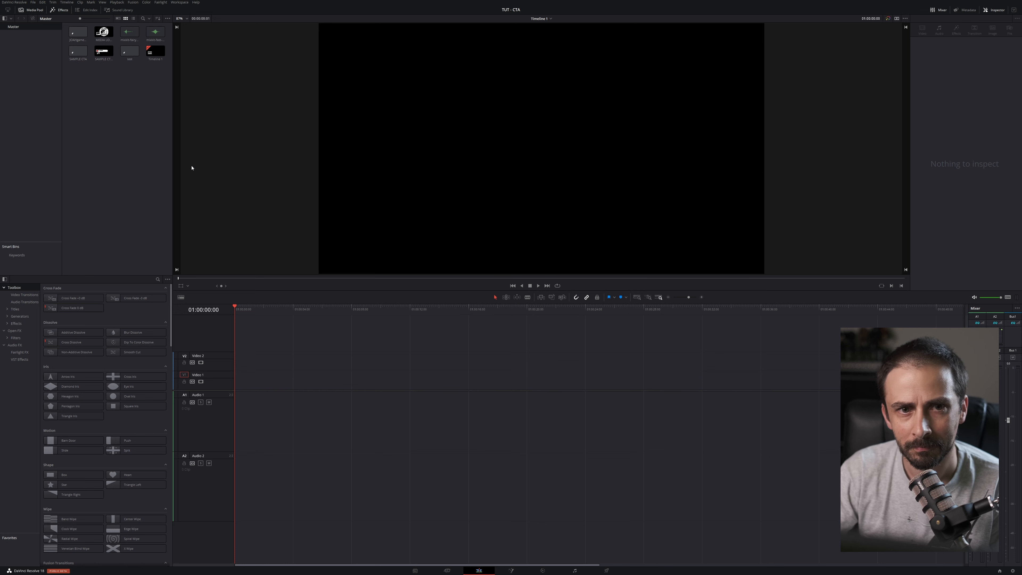
Select the test clip and bring it into the Fusion page
click(128, 51)
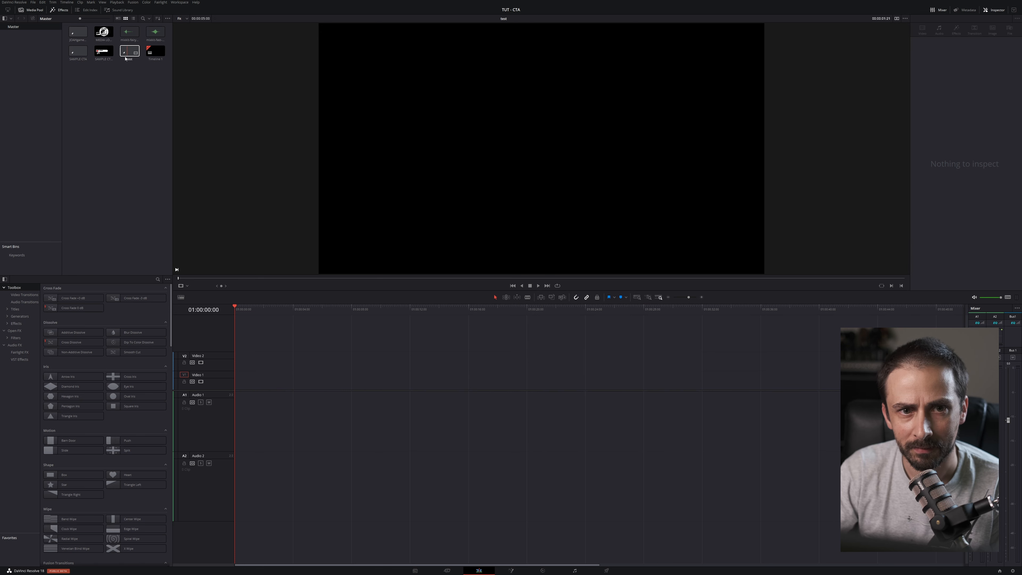
click(129, 50)
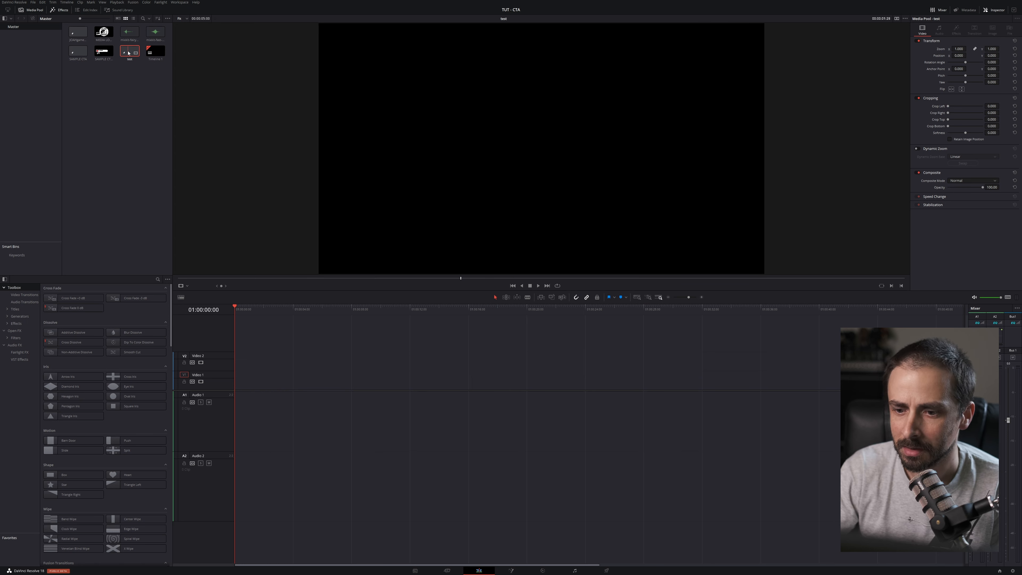
click(133, 0)
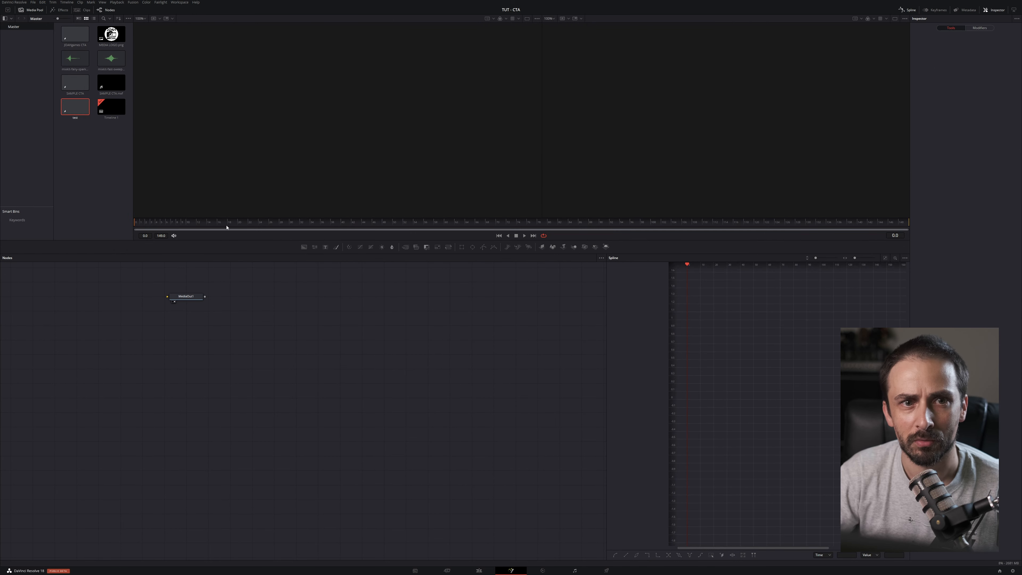
mouse_move(88, 148)
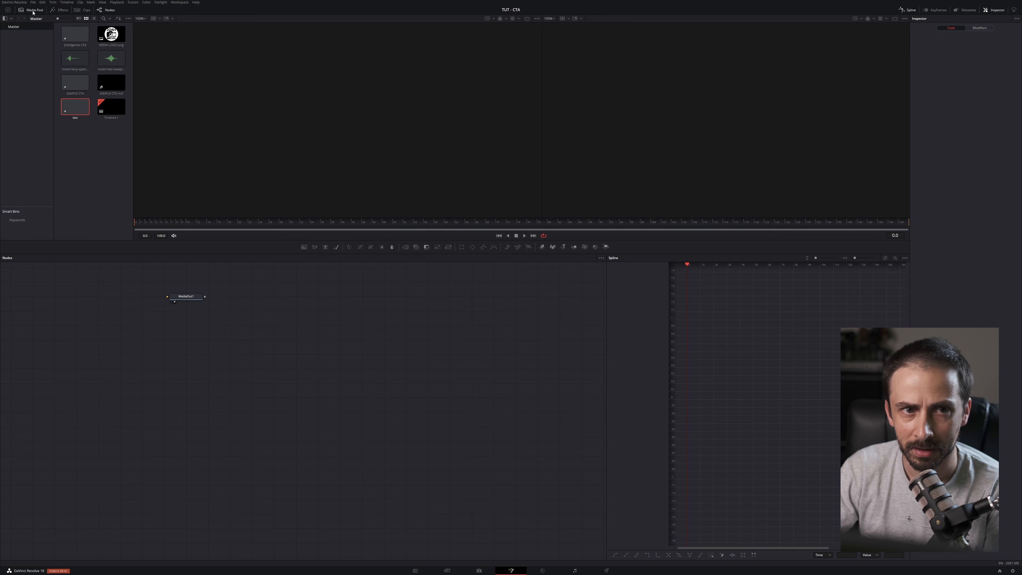
mouse_move(474, 454)
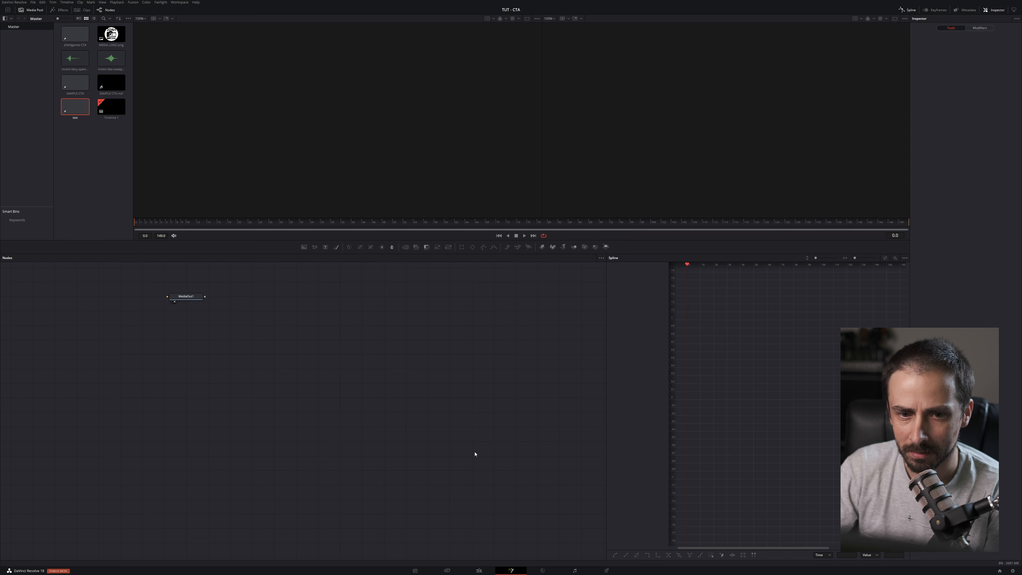
Move MediaOut1 to the centre of the node graph and hide the spline graph
drag(187, 296, 471, 398)
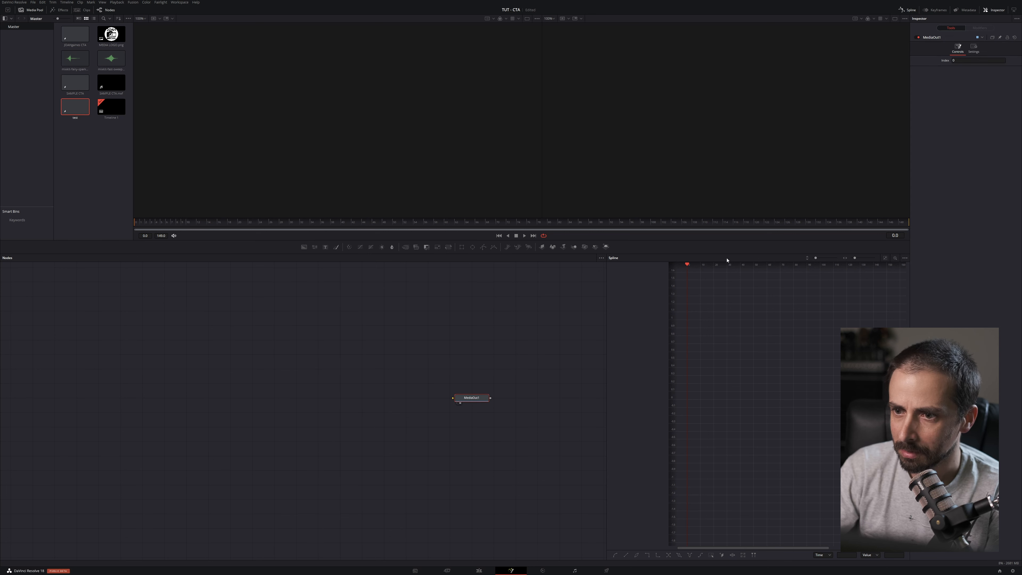
click(906, 10)
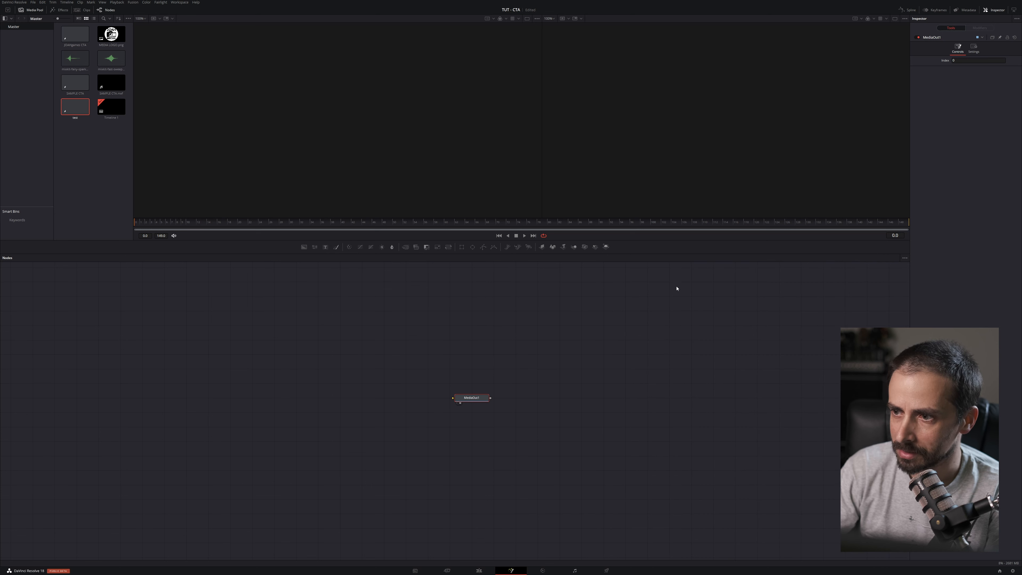
mouse_move(507, 390)
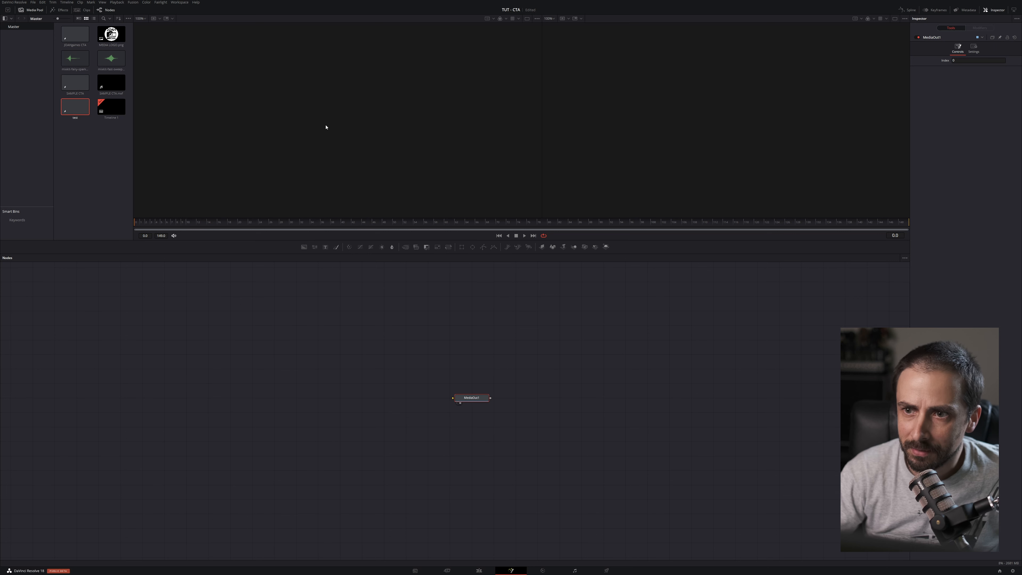
click(471, 397)
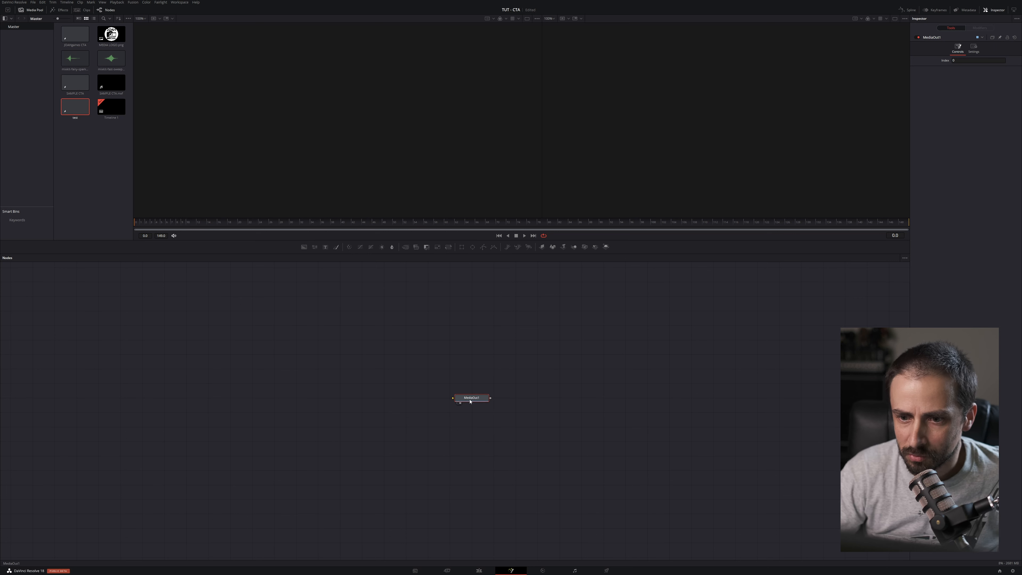
mouse_move(521, 123)
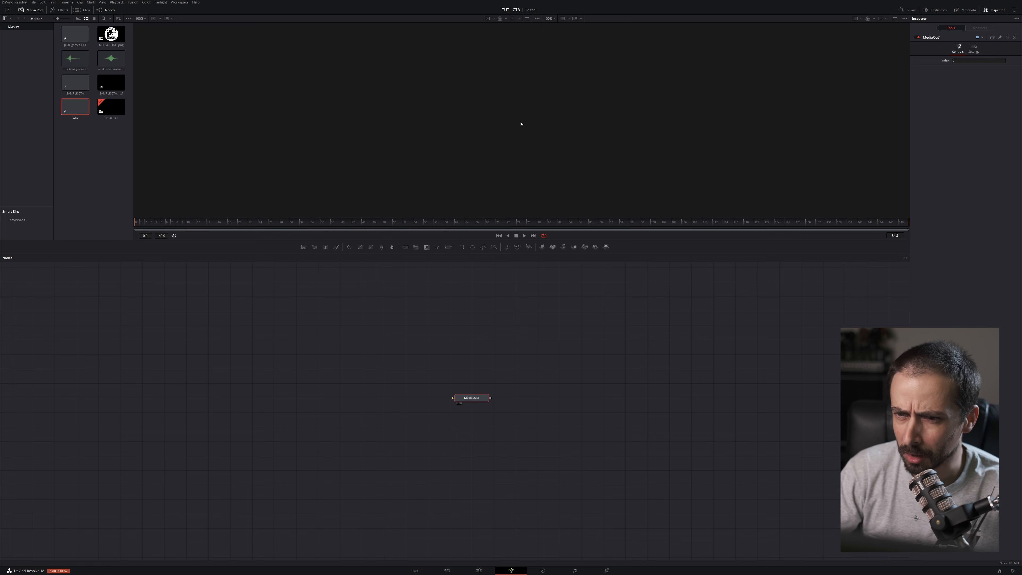
mouse_move(632, 408)
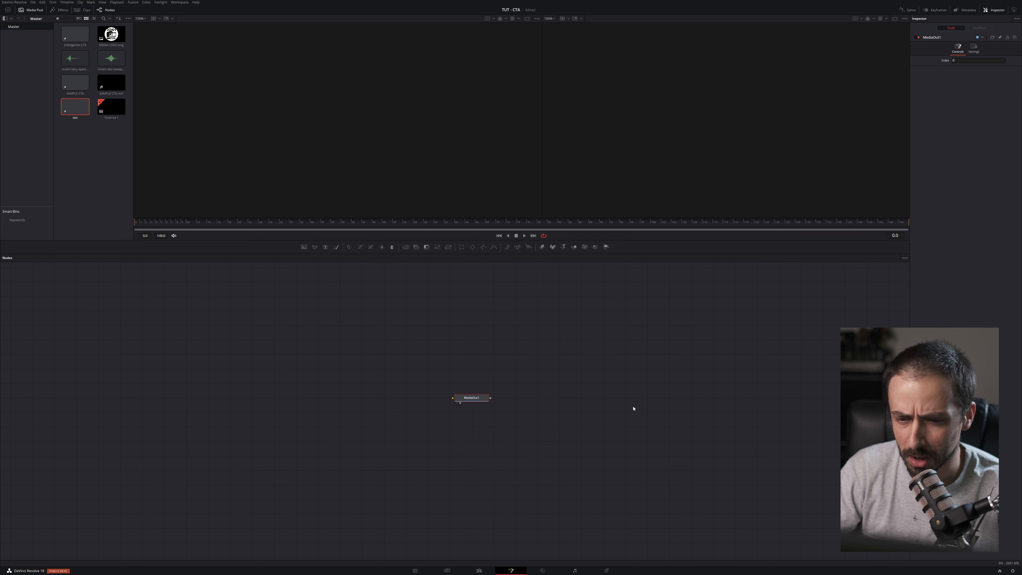
mouse_move(629, 409)
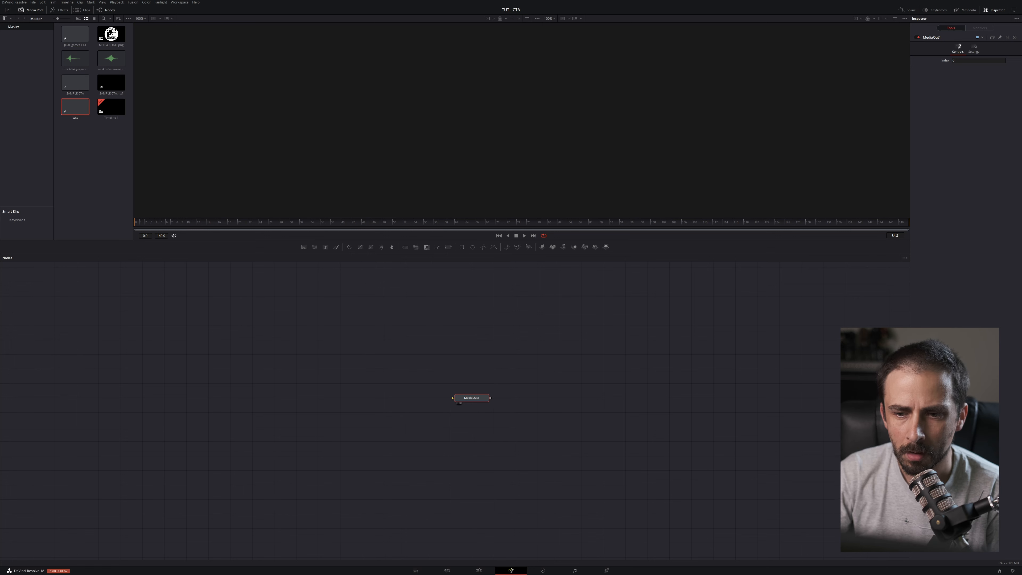
Add a transparent Background1 node feeding MediaOut1 and shift it left in the graph
drag(471, 398, 647, 398)
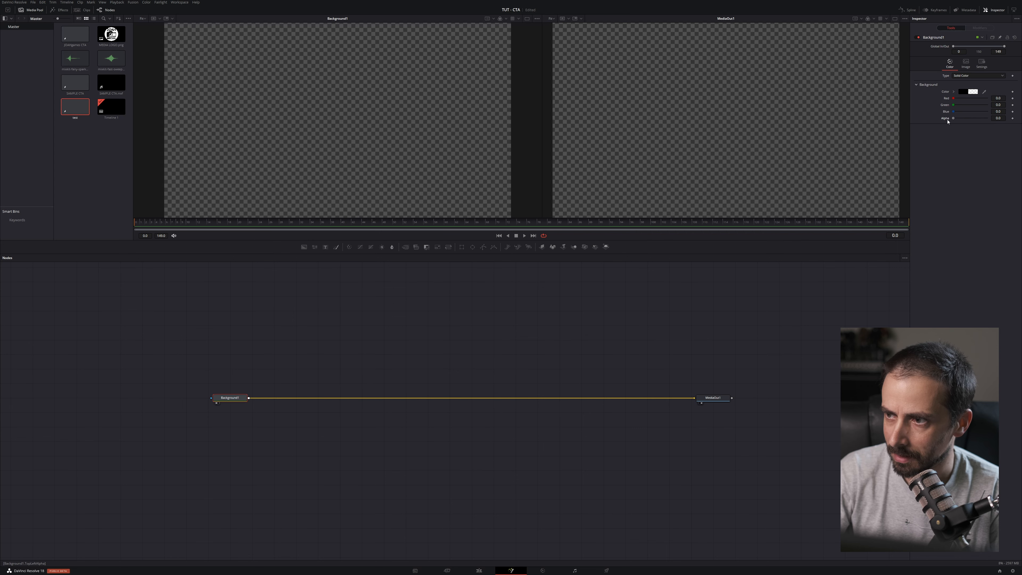
drag(230, 397, 207, 397)
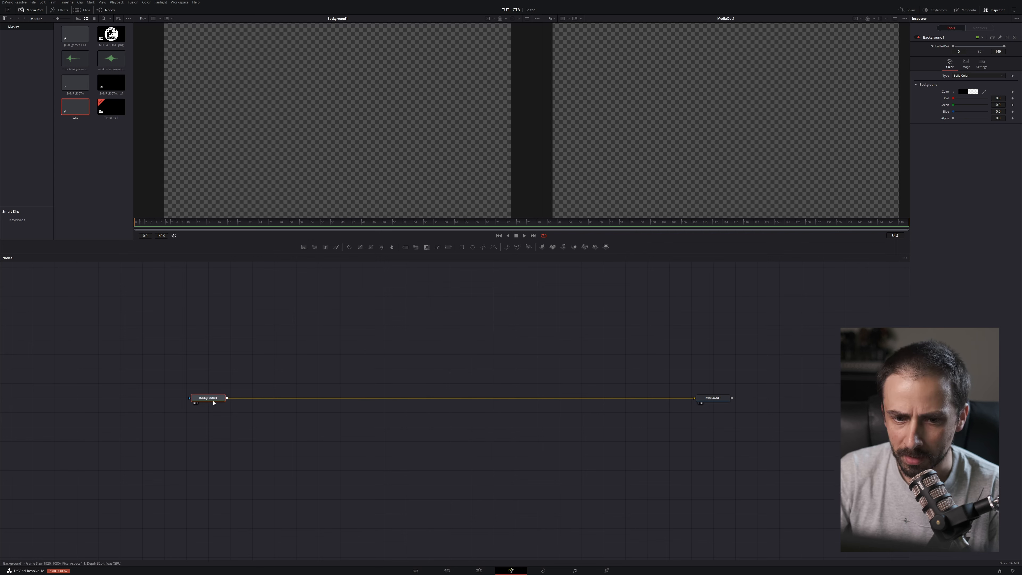
mouse_move(308, 350)
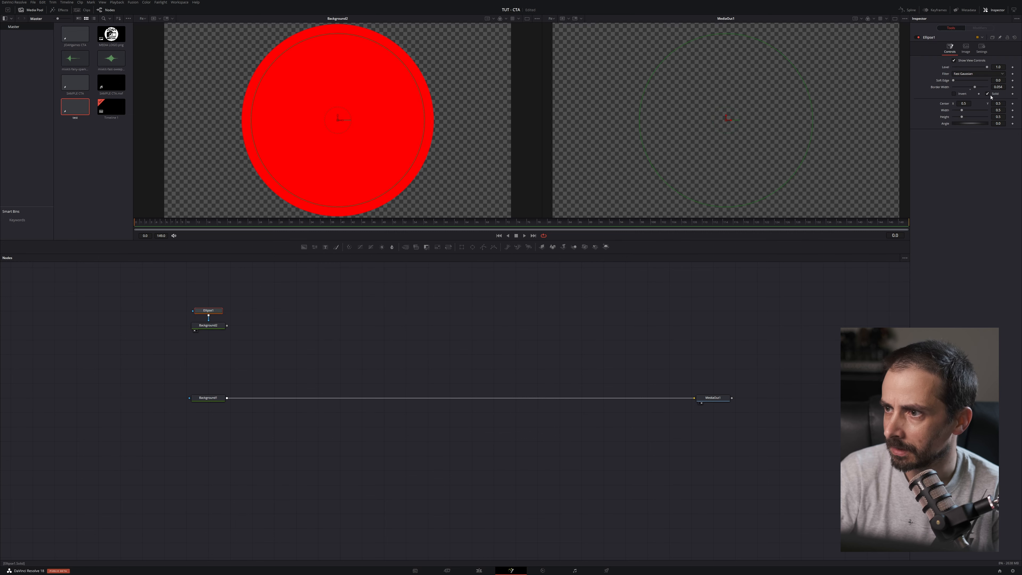
Make the Ellipse1 mask an outline so the red Background2 becomes a ring
click(990, 94)
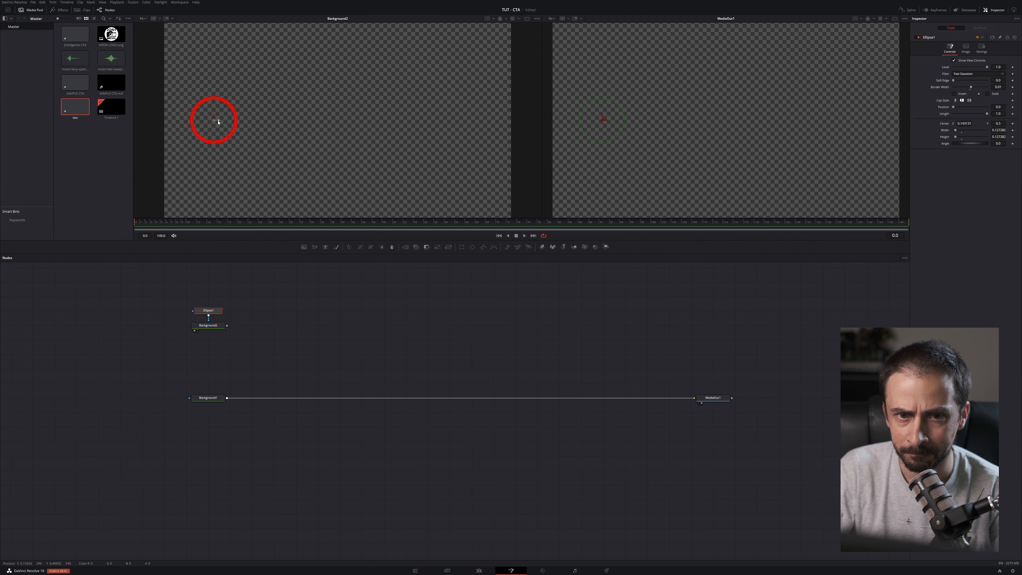
mouse_move(848, 114)
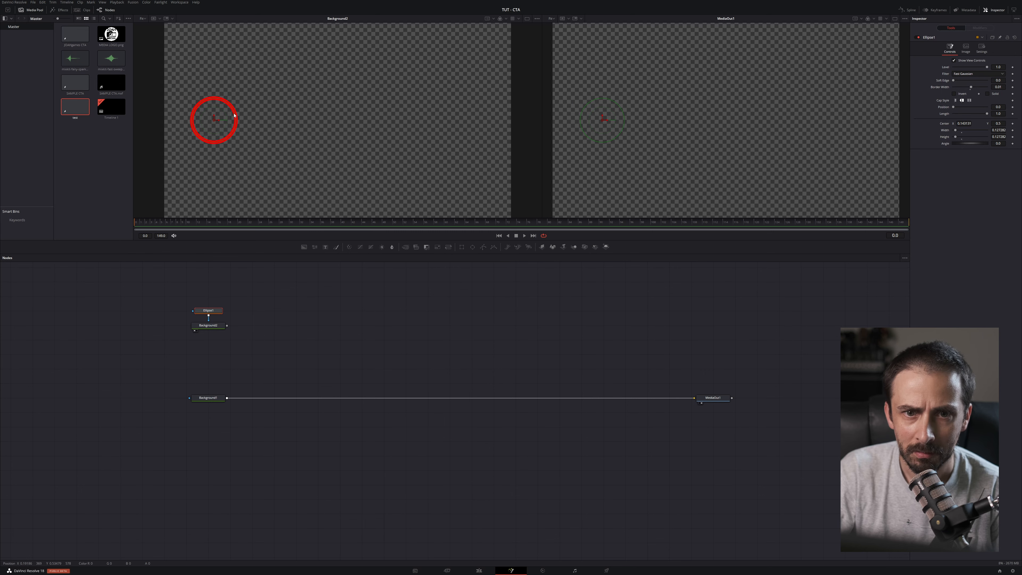
mouse_move(249, 172)
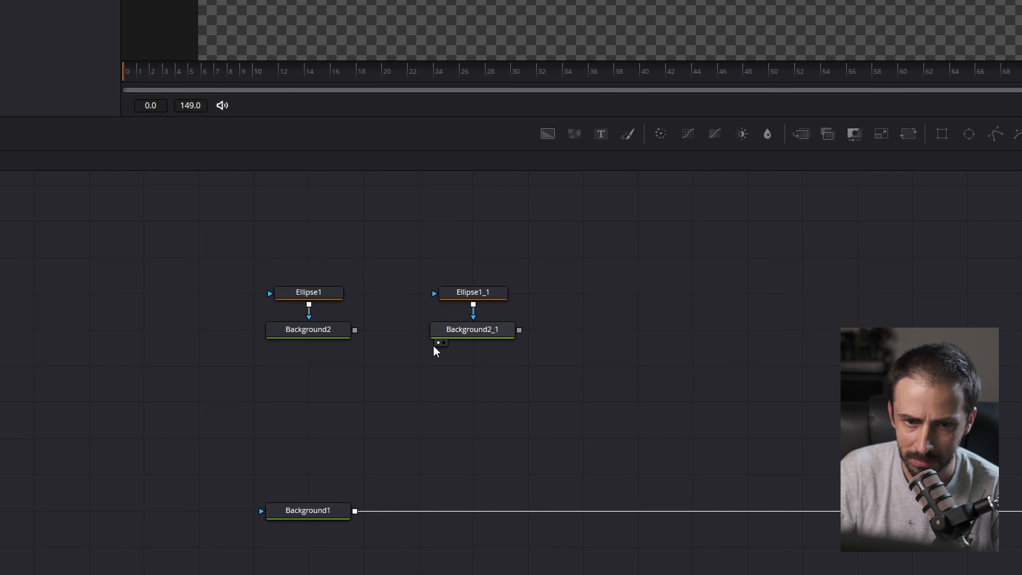
Combine the red and white ring branches in Merge1 and tidy the node layout
drag(354, 329, 520, 329)
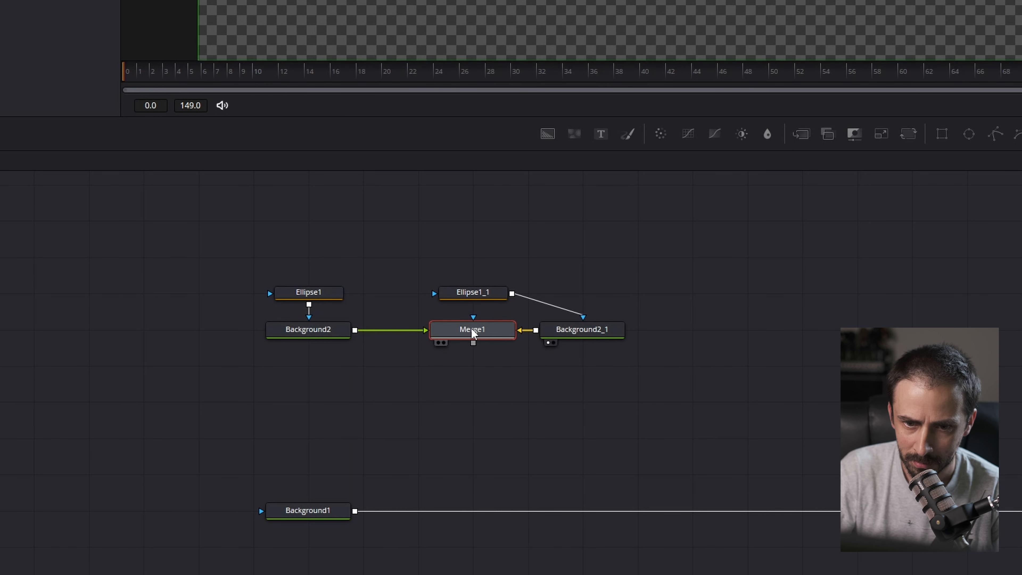
drag(472, 329, 473, 401)
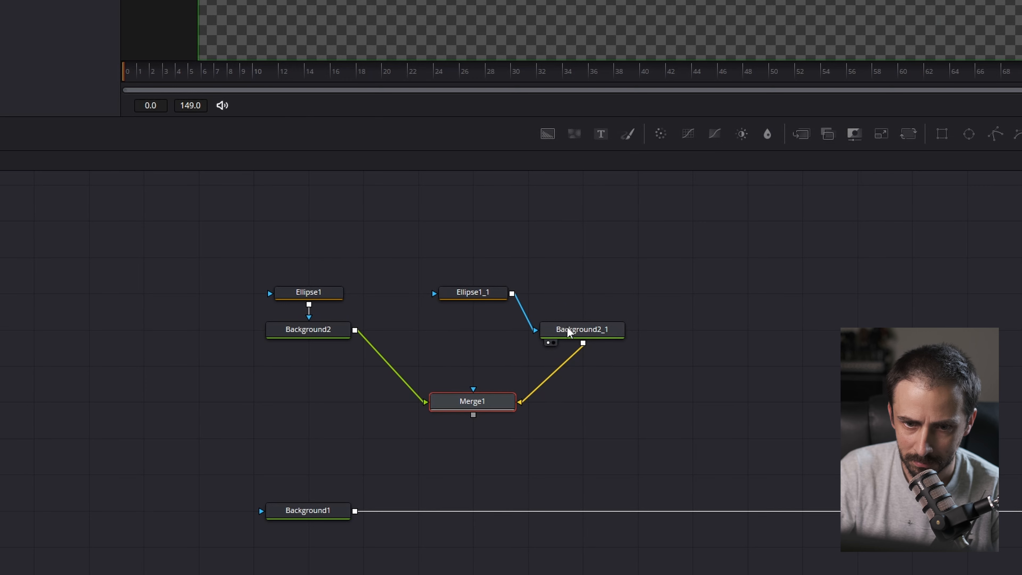
drag(581, 329, 472, 329)
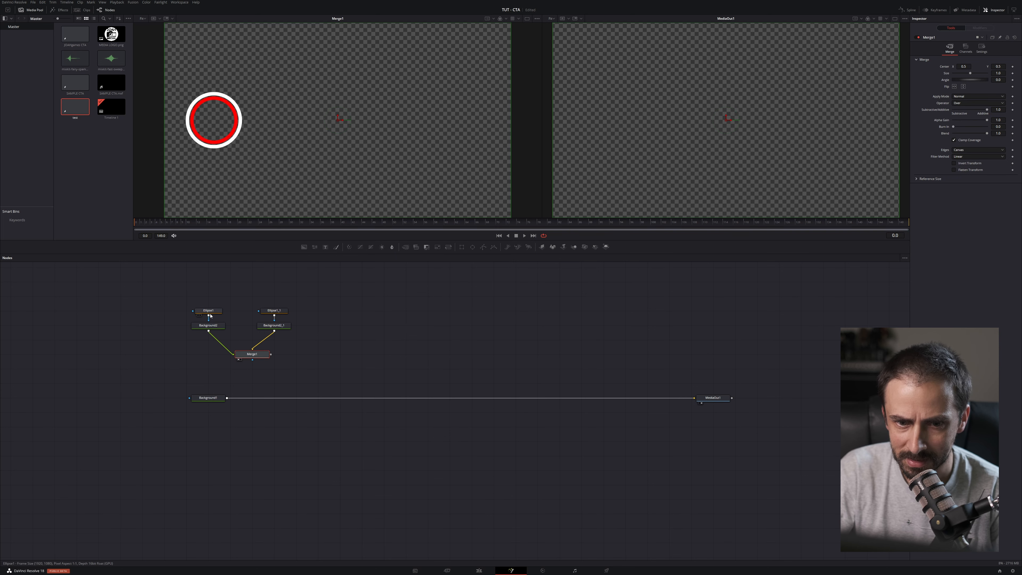
click(208, 310)
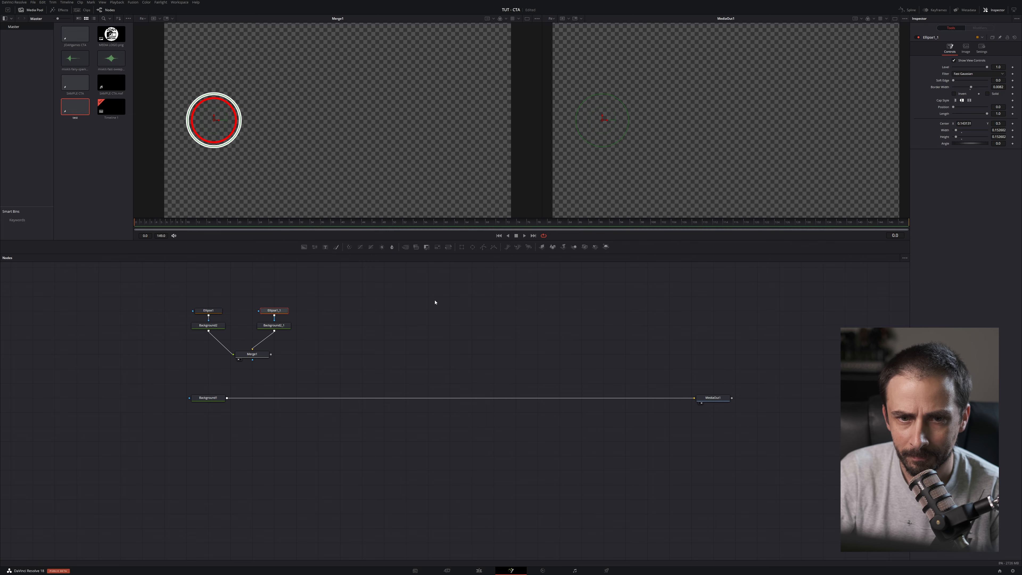
mouse_move(258, 292)
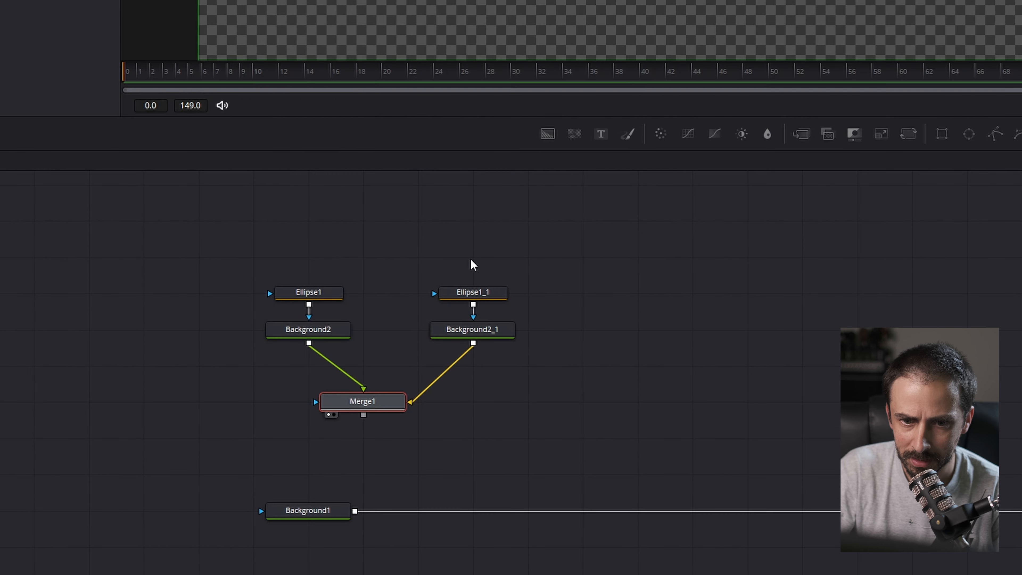
Make the third ellipse Ellipse1_1_1 solid so a white disc fills the ring's centre
click(472, 330)
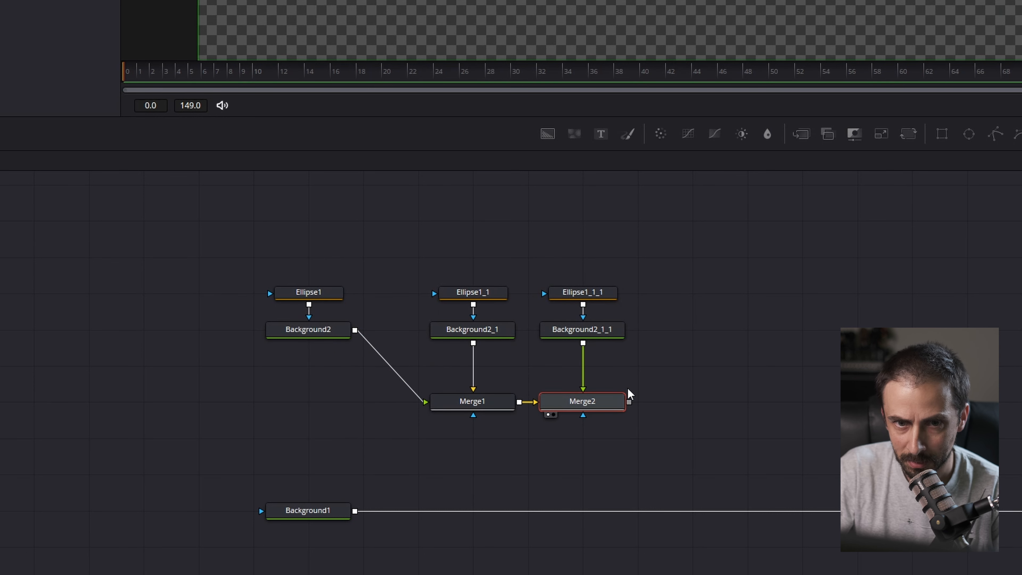
double_click(581, 401)
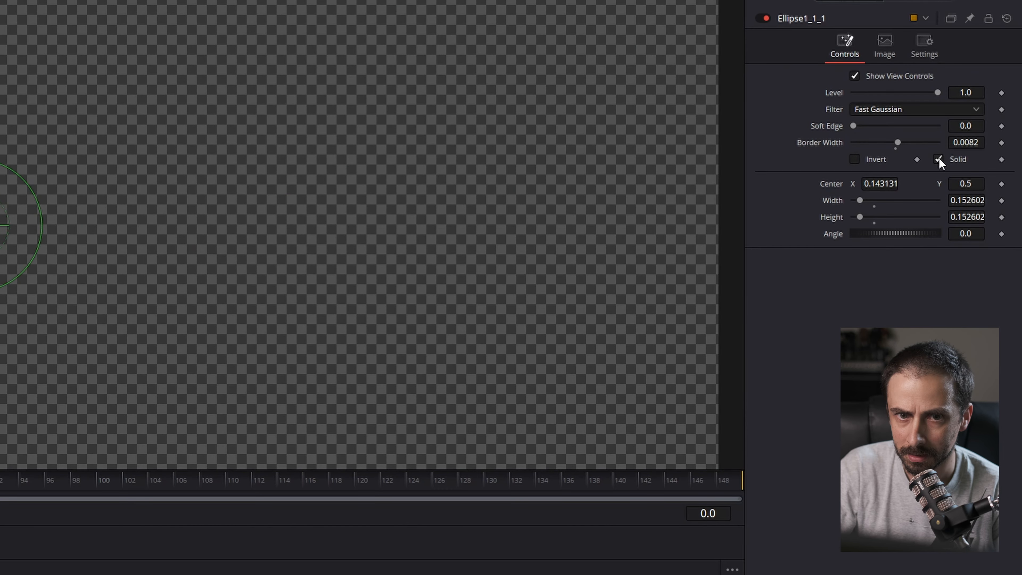
click(938, 159)
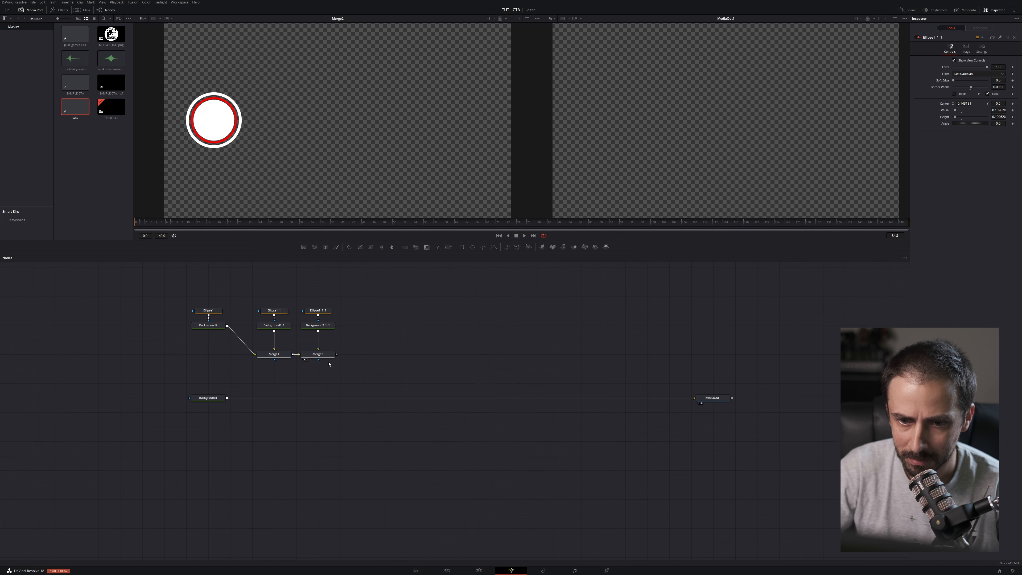
Place Merge3 on the Background1–MediaOut1 line to composite the badge into the output
click(208, 398)
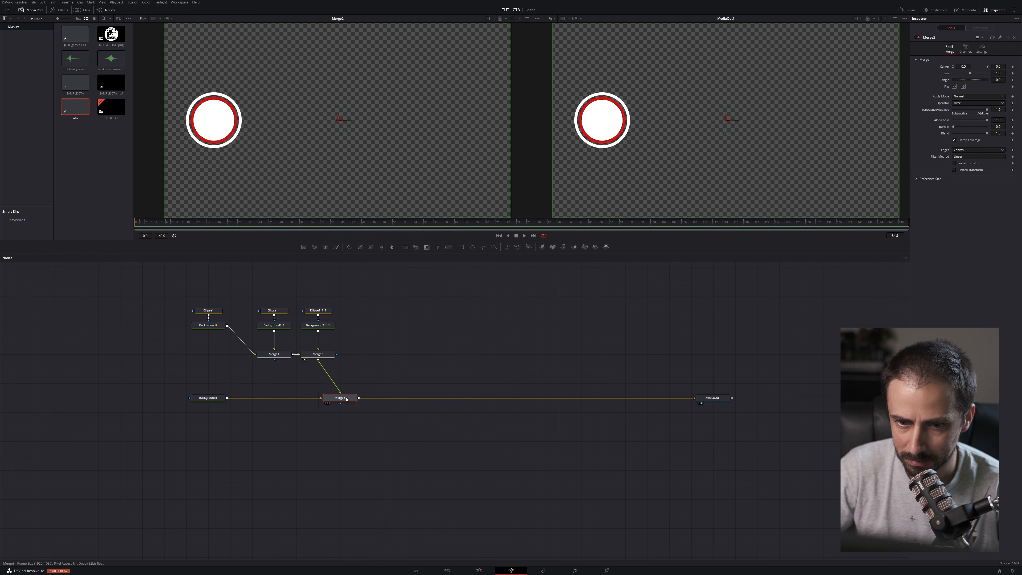
drag(339, 397, 406, 397)
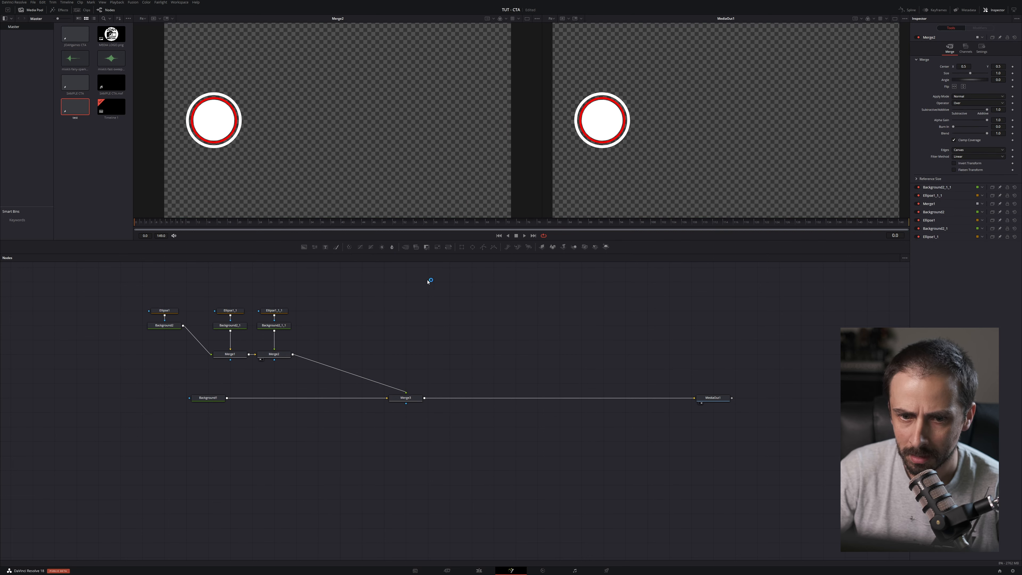
Add a white bar layer masked by Rectangle1 and shift it horizontally beside the badge
click(272, 325)
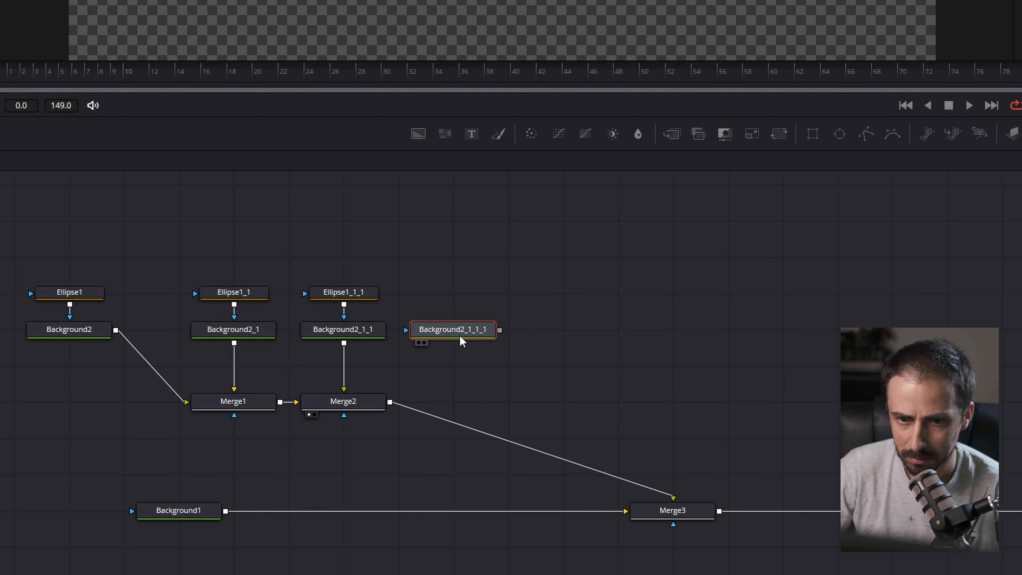
mouse_move(451, 332)
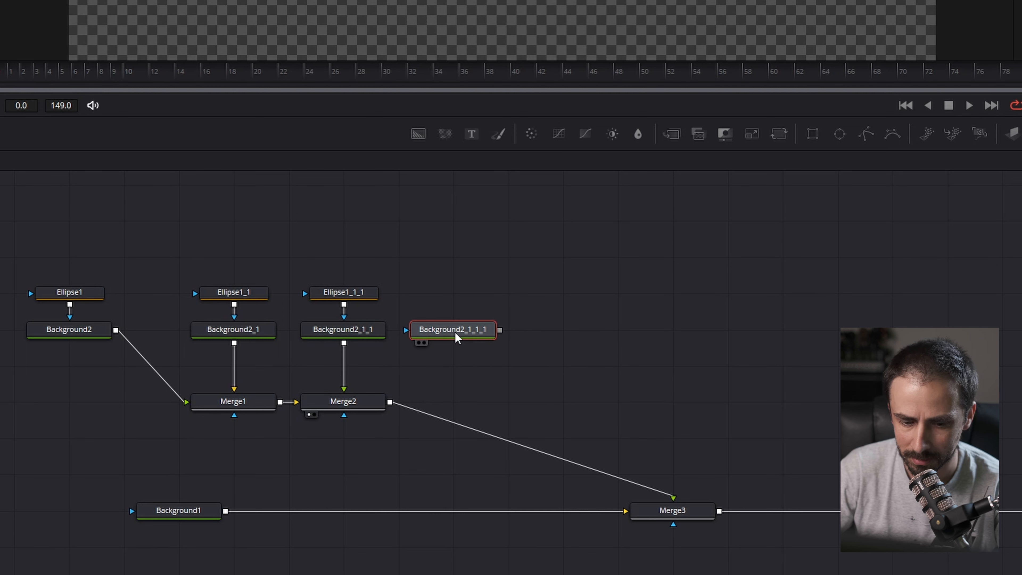
double_click(453, 329)
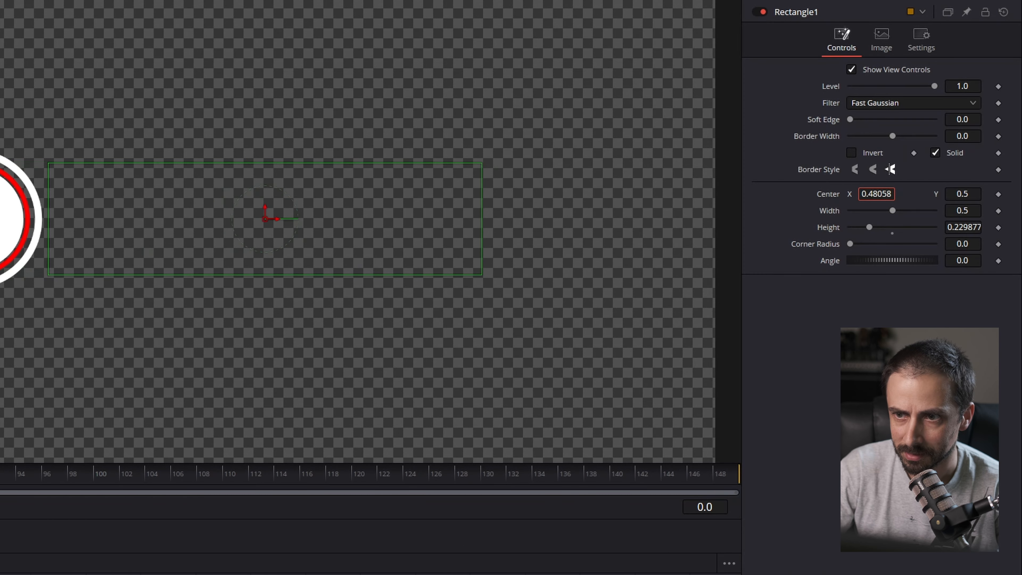
drag(273, 218, 291, 217)
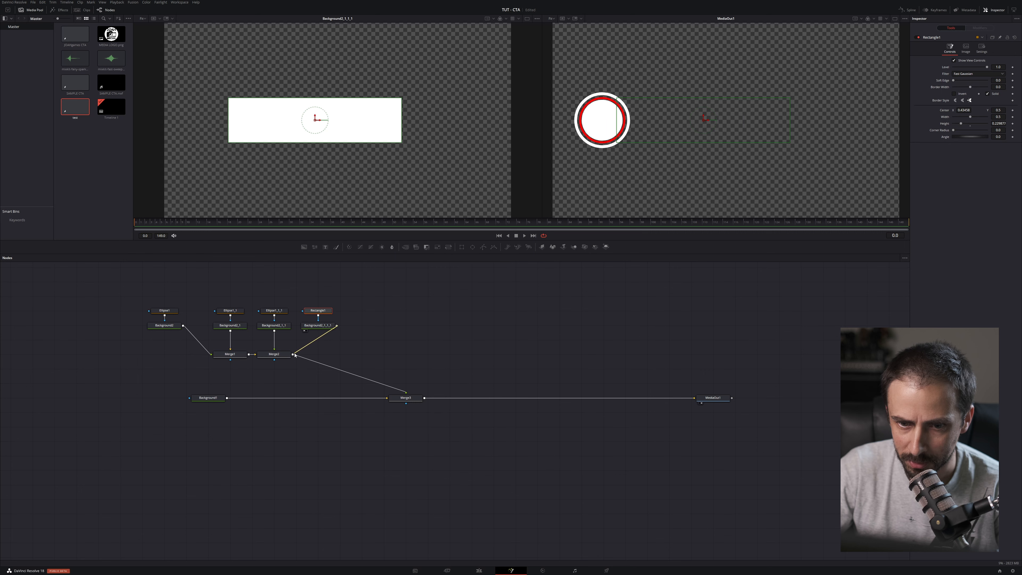
Merge the white bar into the badge with Merge4 and copy the white ring's ellipse
click(317, 353)
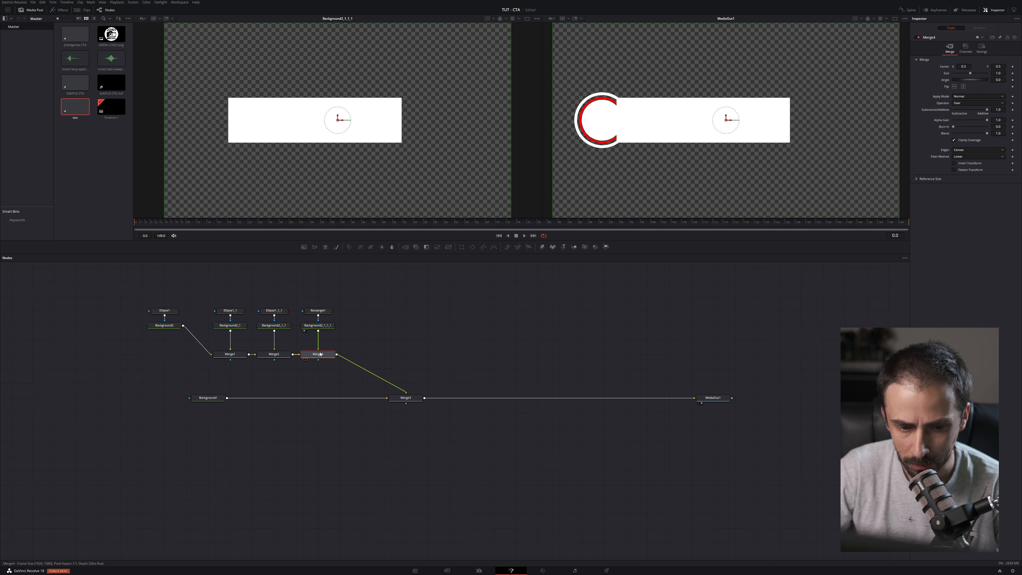
click(317, 354)
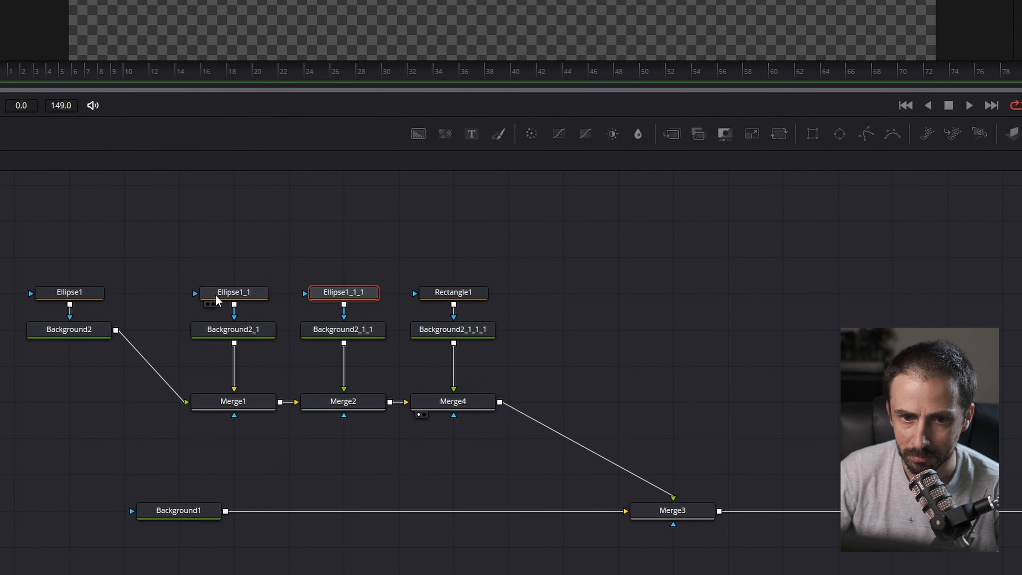
click(68, 292)
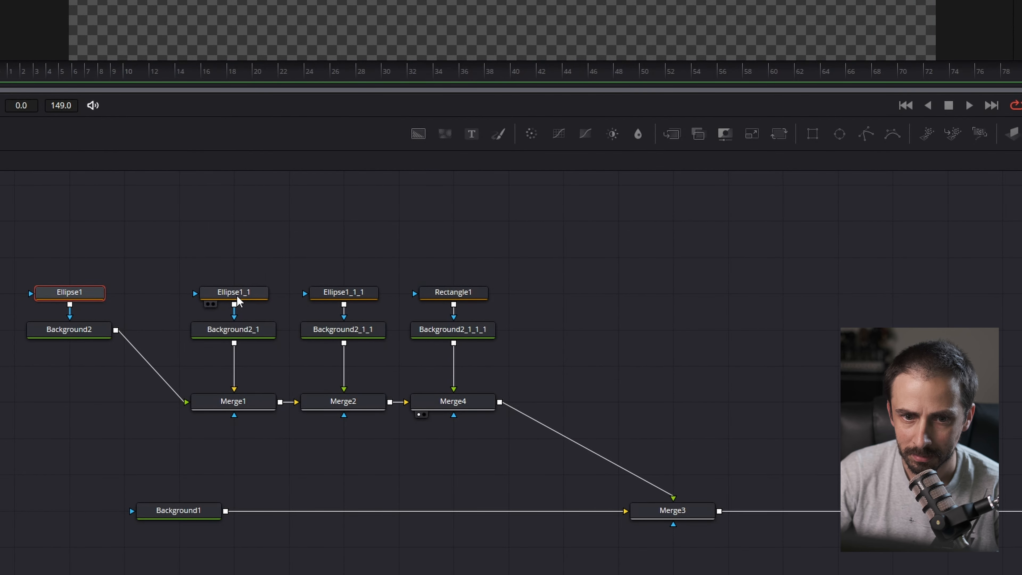
click(232, 292)
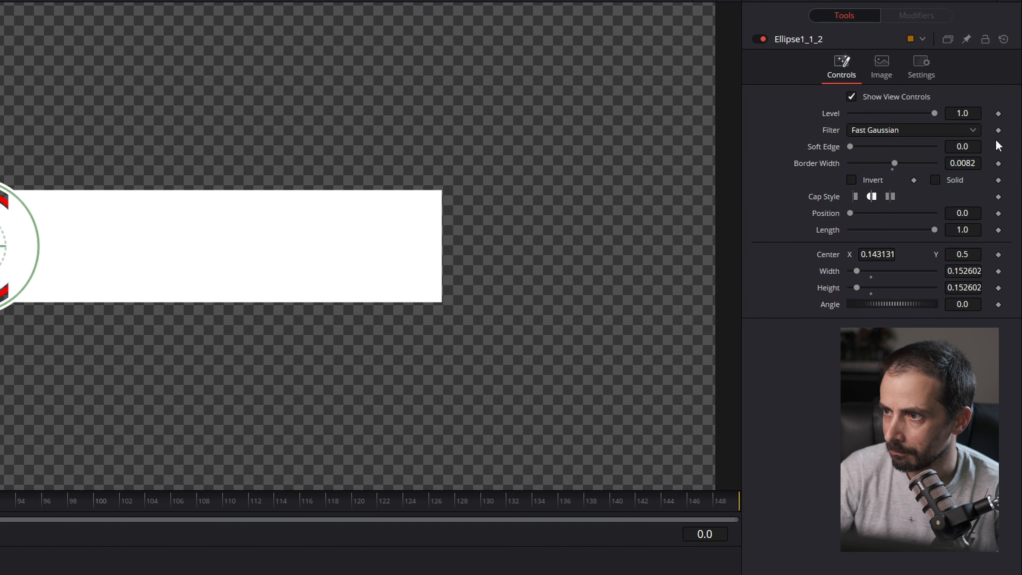
click(934, 180)
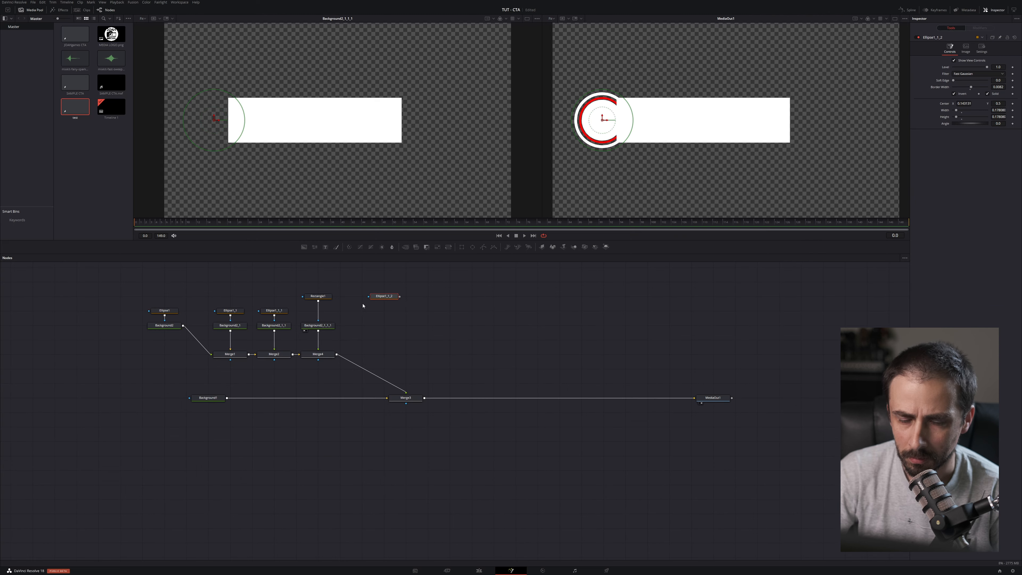
Wire the copied Ellipse1_1_2 into Merge4's mask input and view the masked result
click(382, 296)
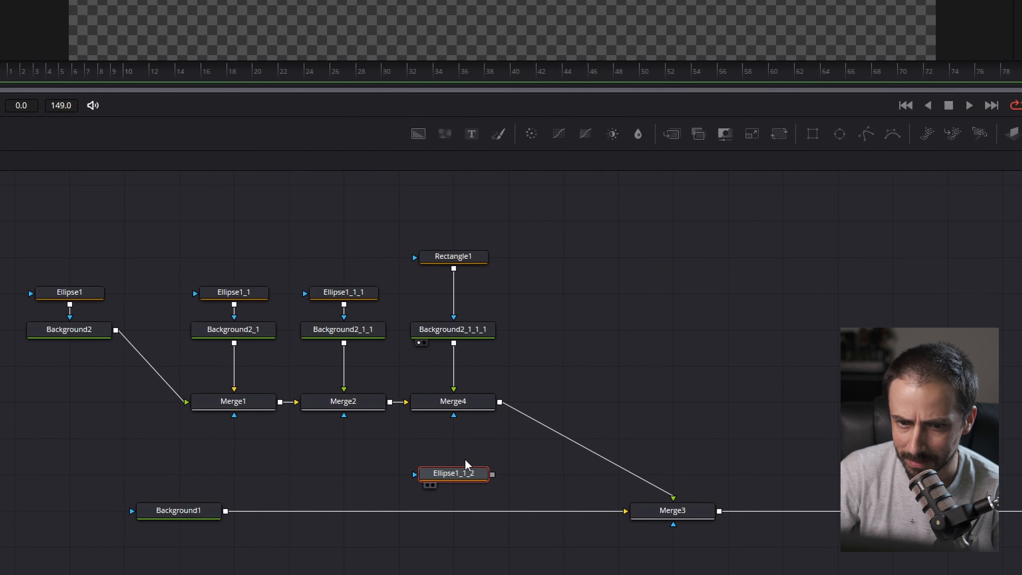
drag(453, 473, 453, 437)
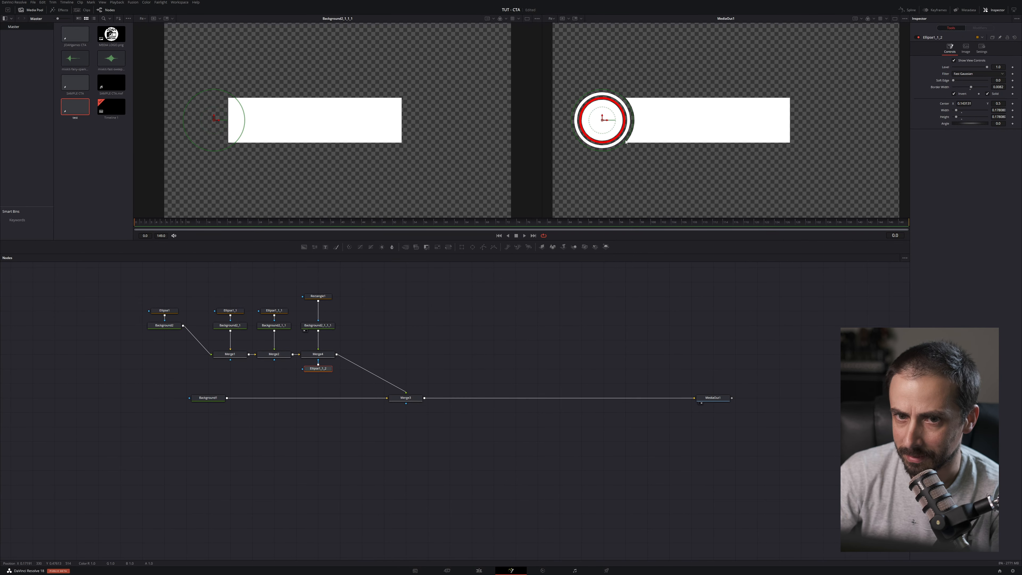
click(406, 398)
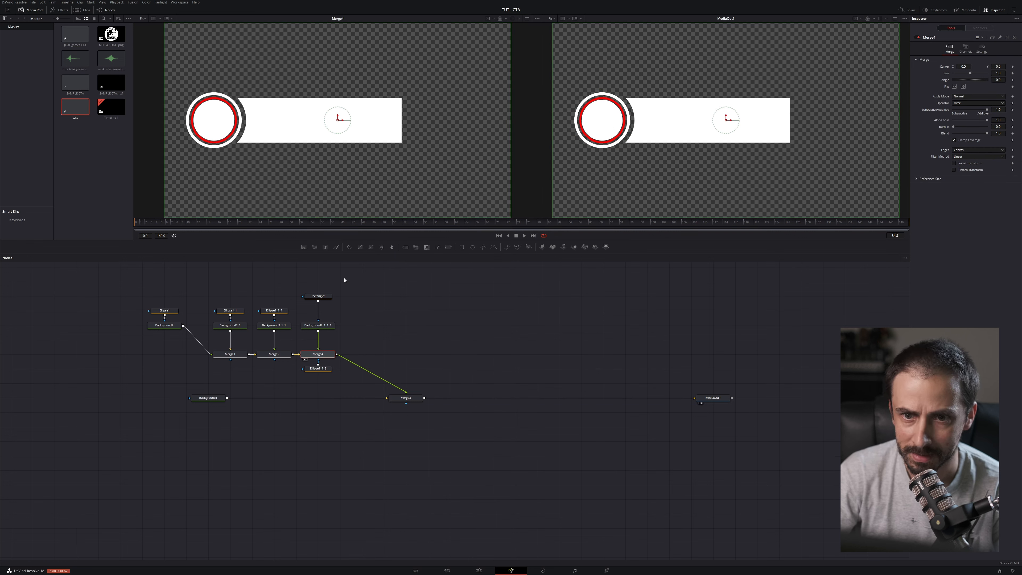
click(318, 296)
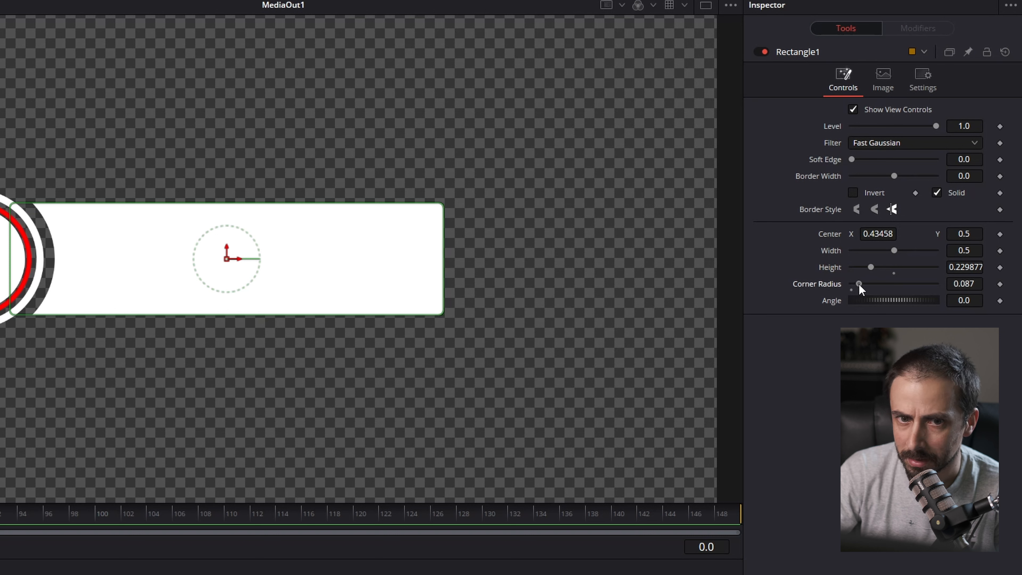
Adjust Rectangle1's width, height and corner radius into a long rounded pill bar
drag(859, 288, 908, 288)
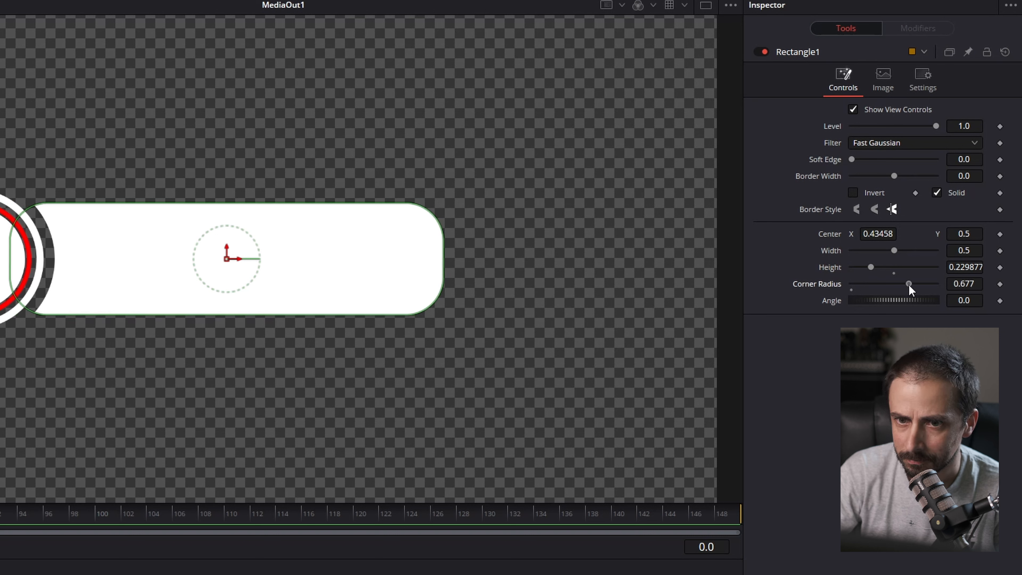
drag(908, 284, 910, 283)
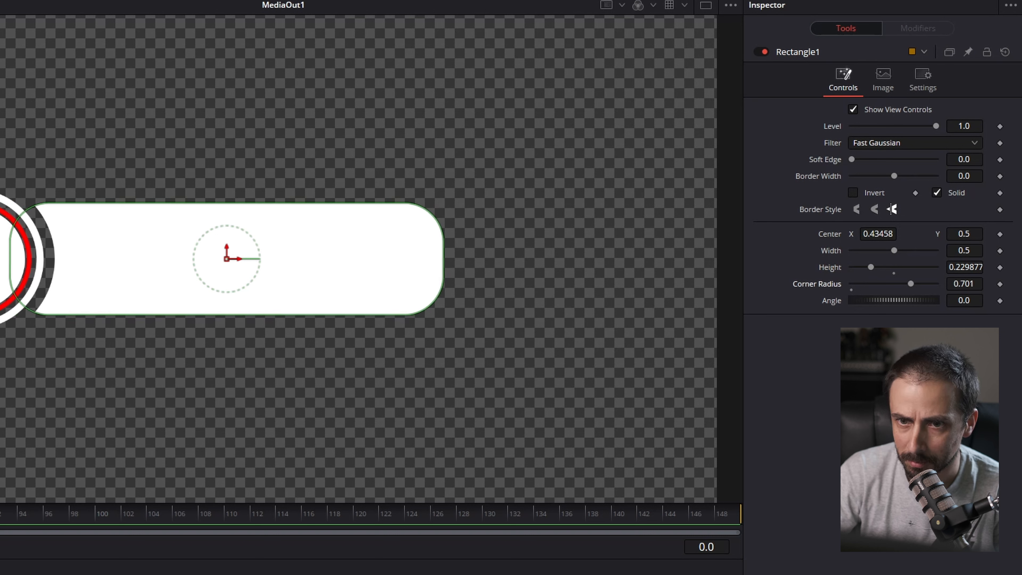
drag(894, 250, 897, 250)
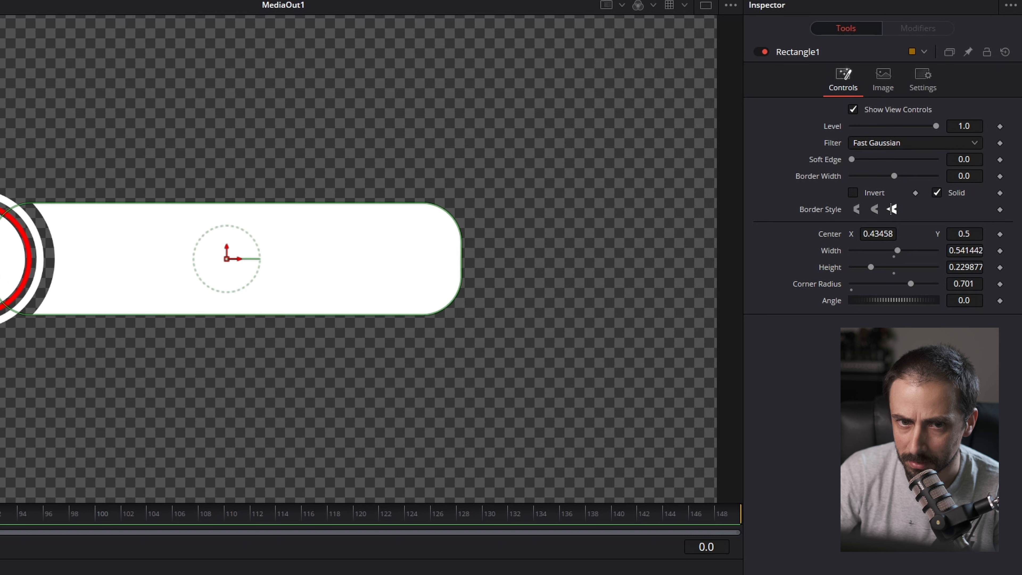
drag(897, 250, 900, 250)
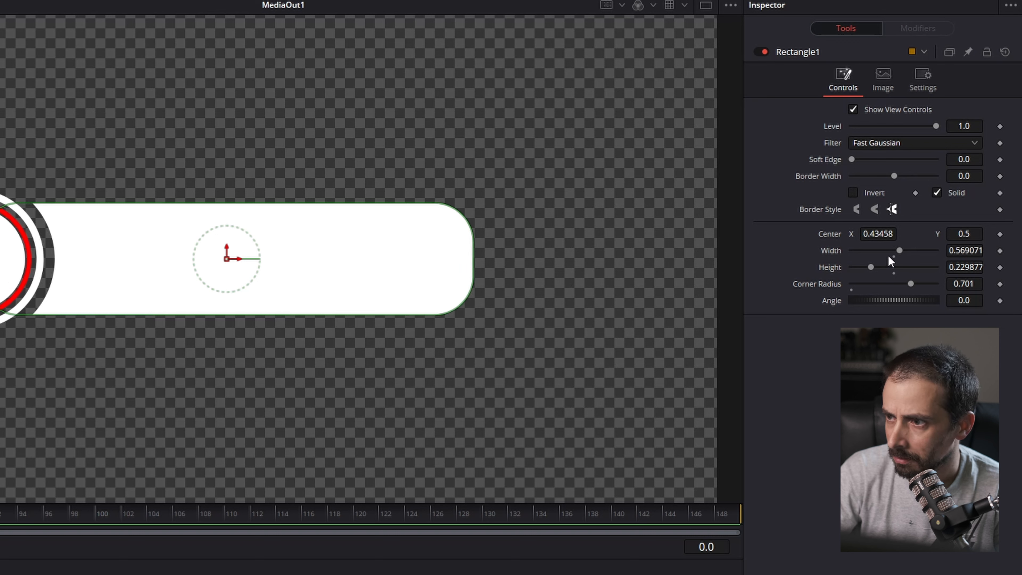
drag(911, 284, 937, 284)
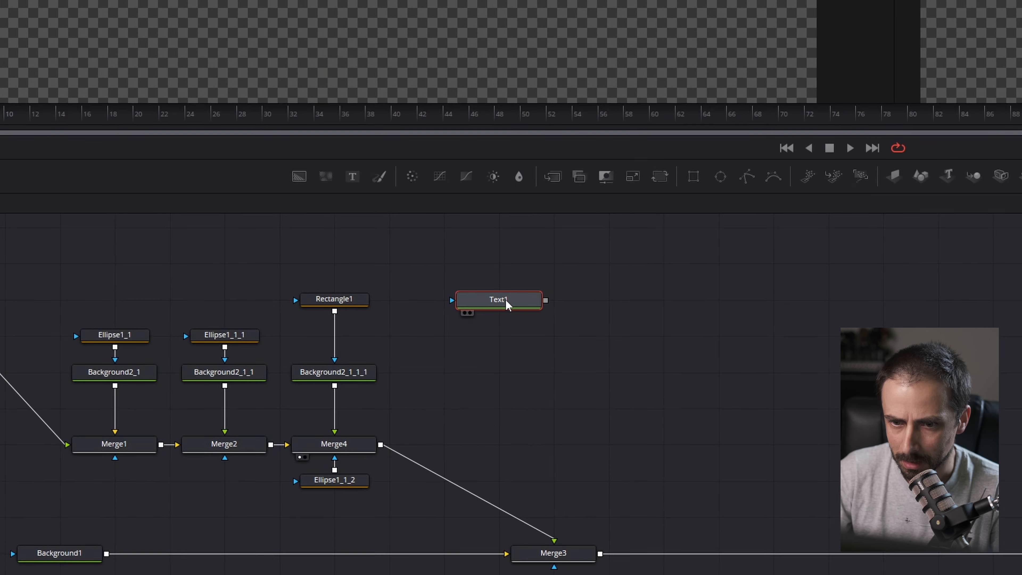
Enter SUBSCRIBE in Text1 and choose the Futura XBlk BT font
double_click(498, 299)
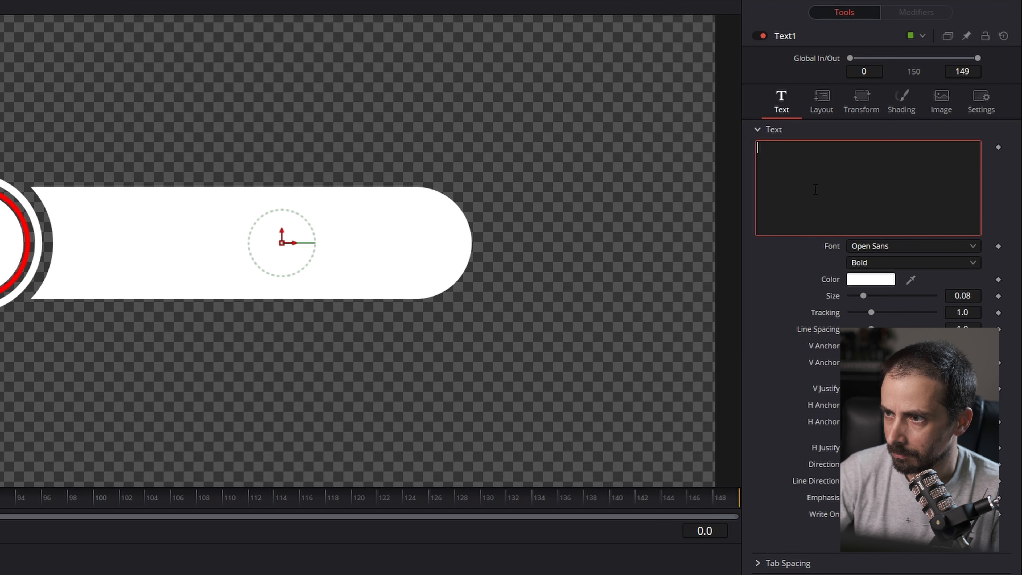
text(SUBSCRIBE)
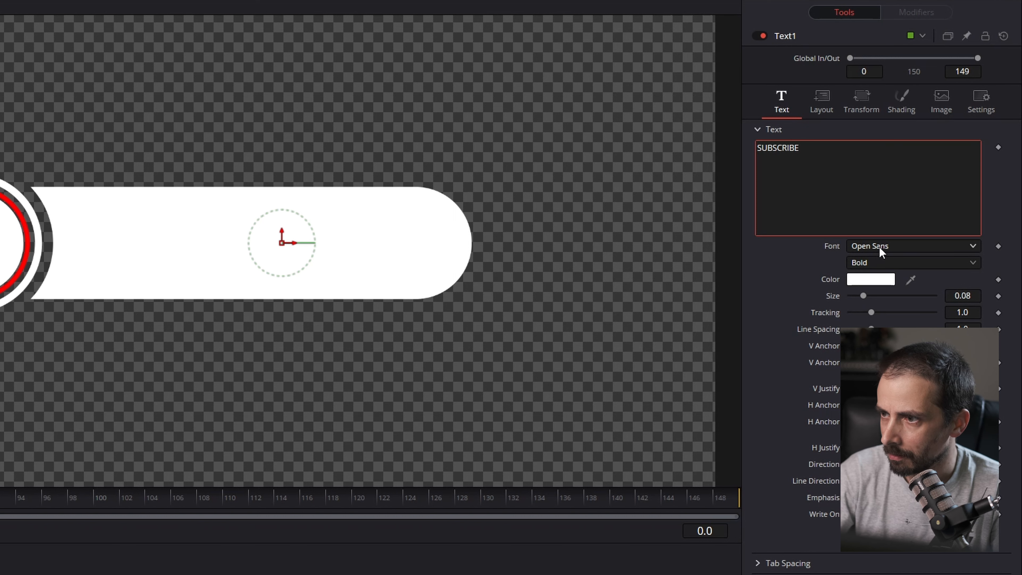
click(912, 246)
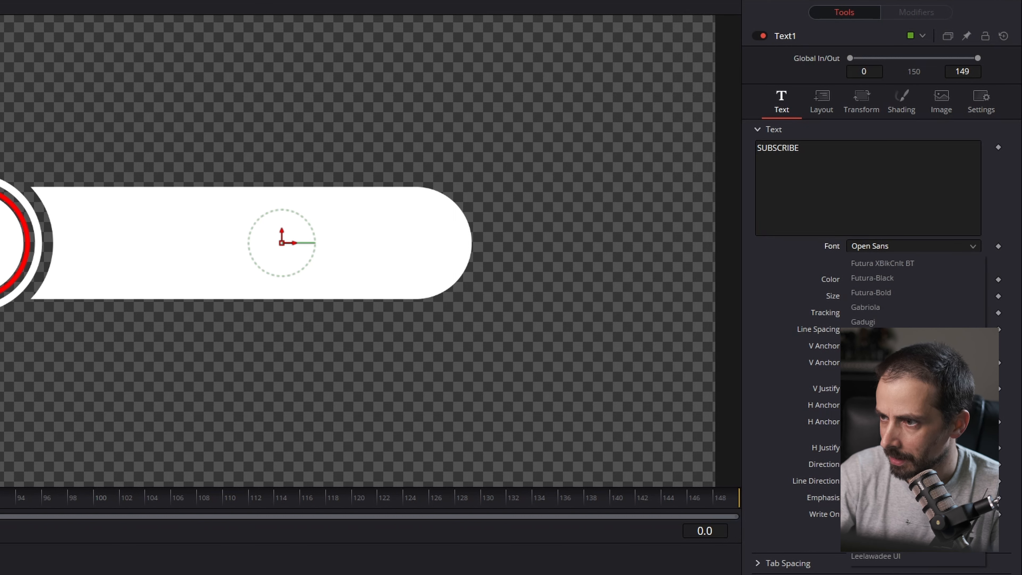
scroll(down, 3)
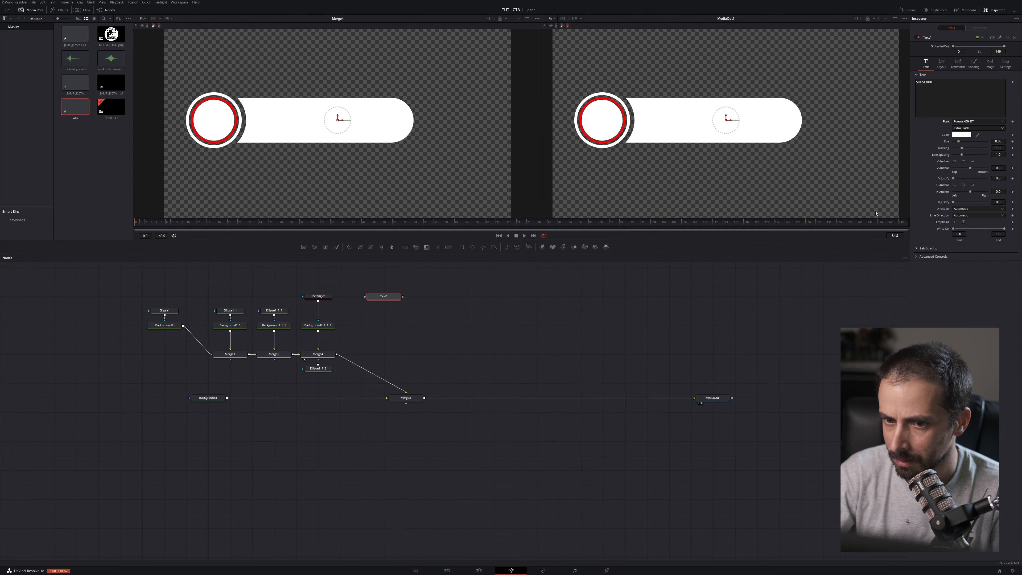
Show the Text1 node's output on its own in the viewer
click(383, 296)
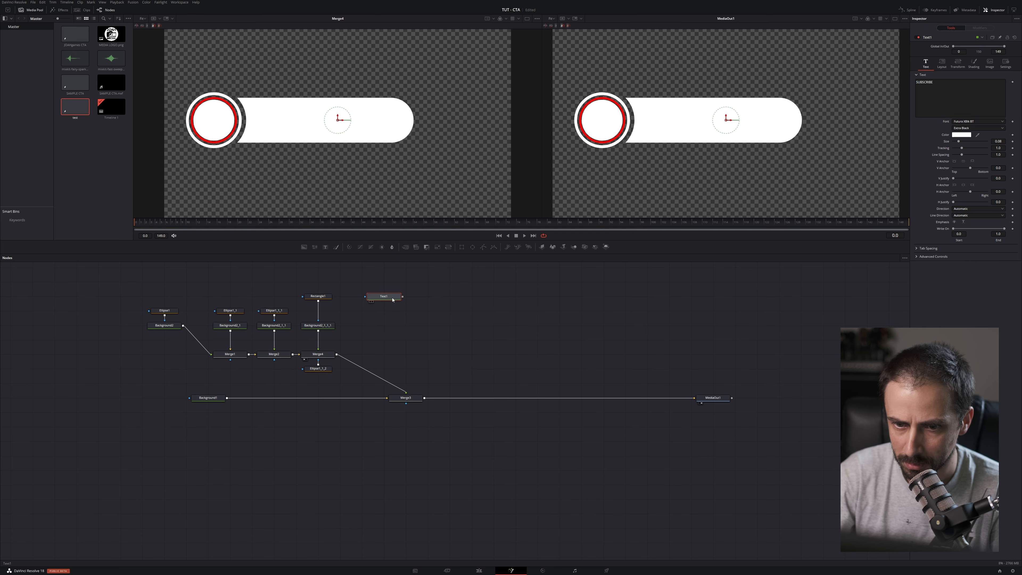
click(384, 296)
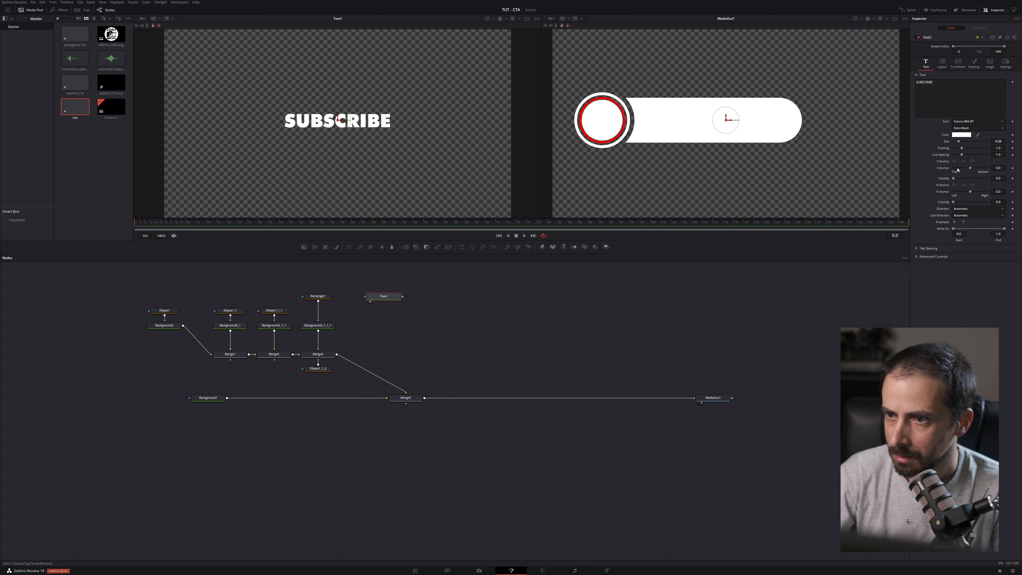
Colour the SUBSCRIBE text black, merge it into the composite and shift it left onto the pill bar
click(971, 134)
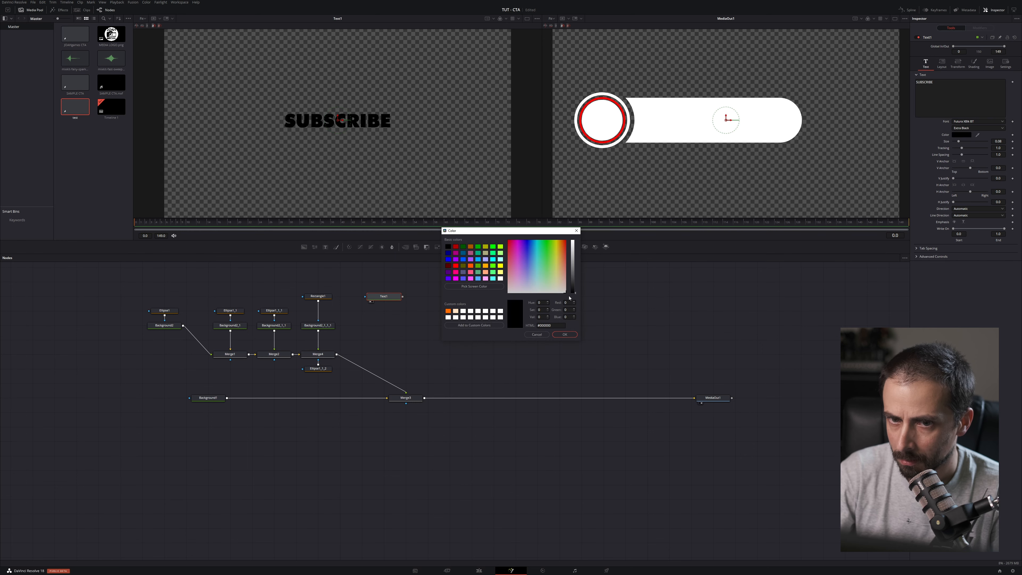
click(565, 334)
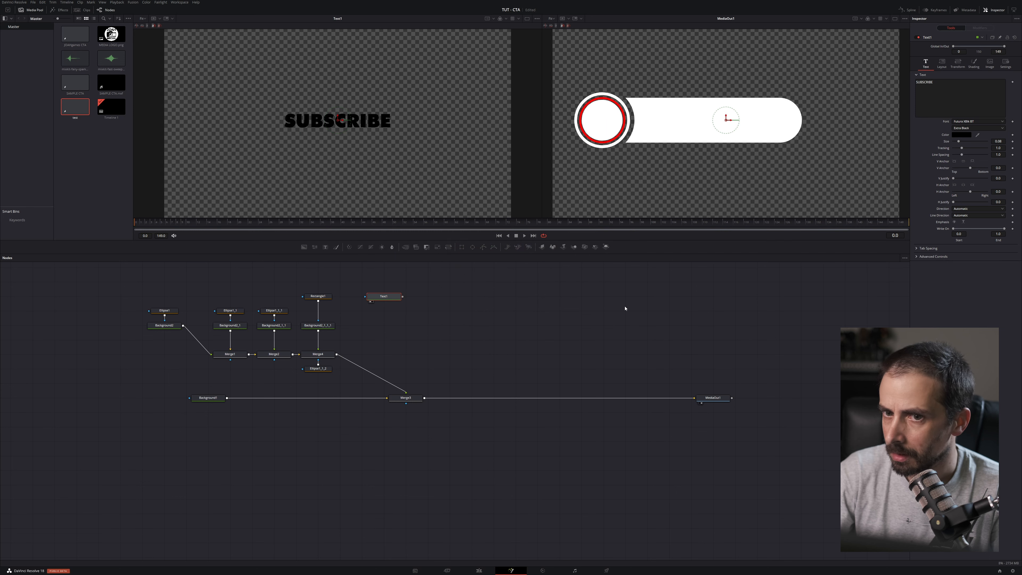
mouse_move(383, 296)
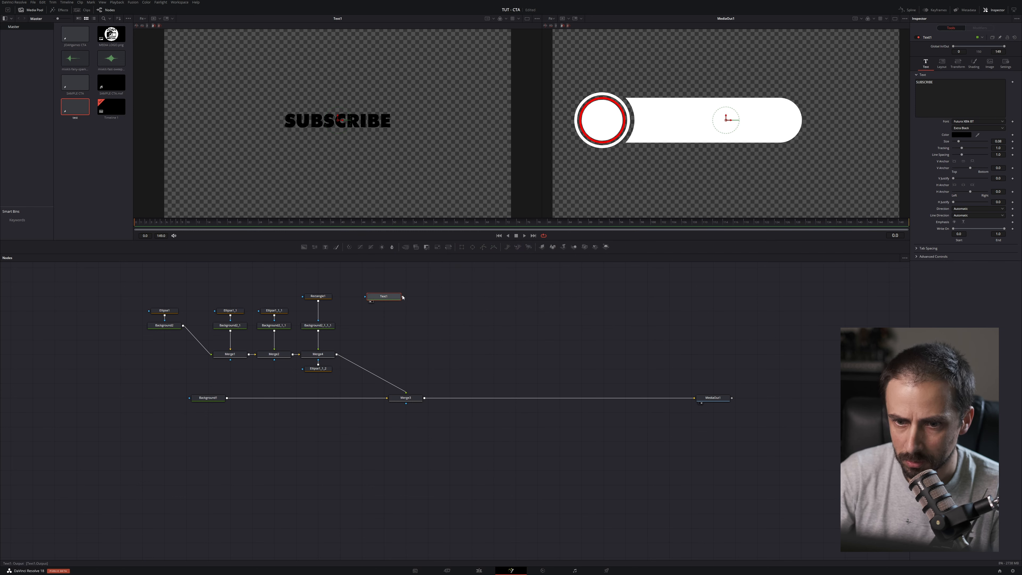
click(319, 354)
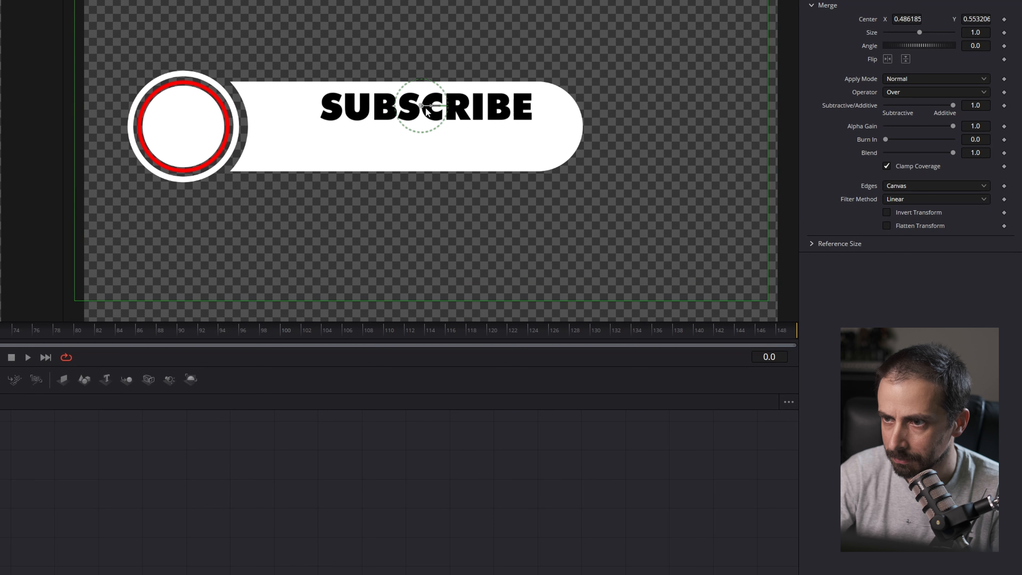
drag(426, 108, 375, 107)
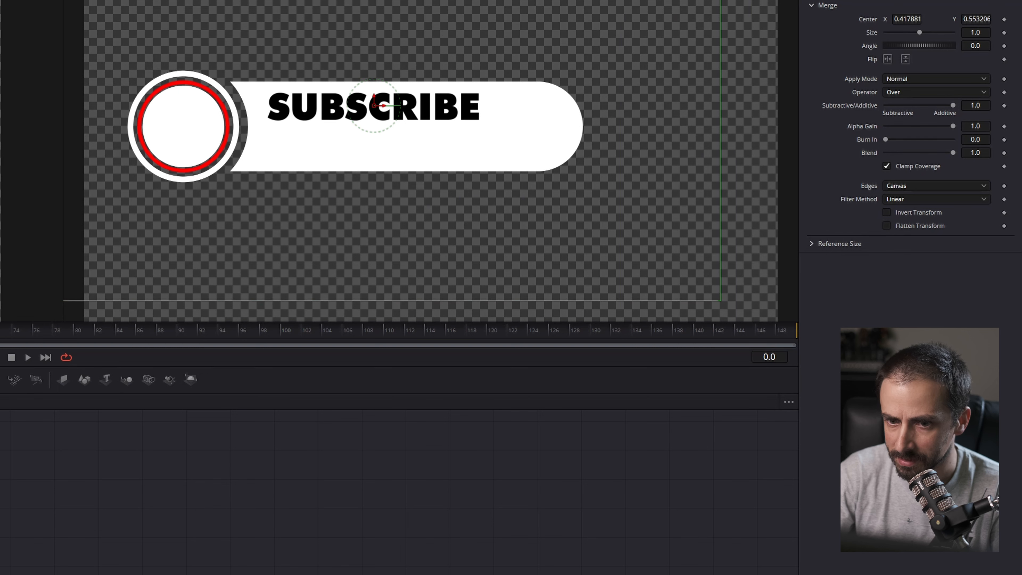
Raise the SUBSCRIBE text Size slider to about 0.09 for a slightly larger label
click(831, 13)
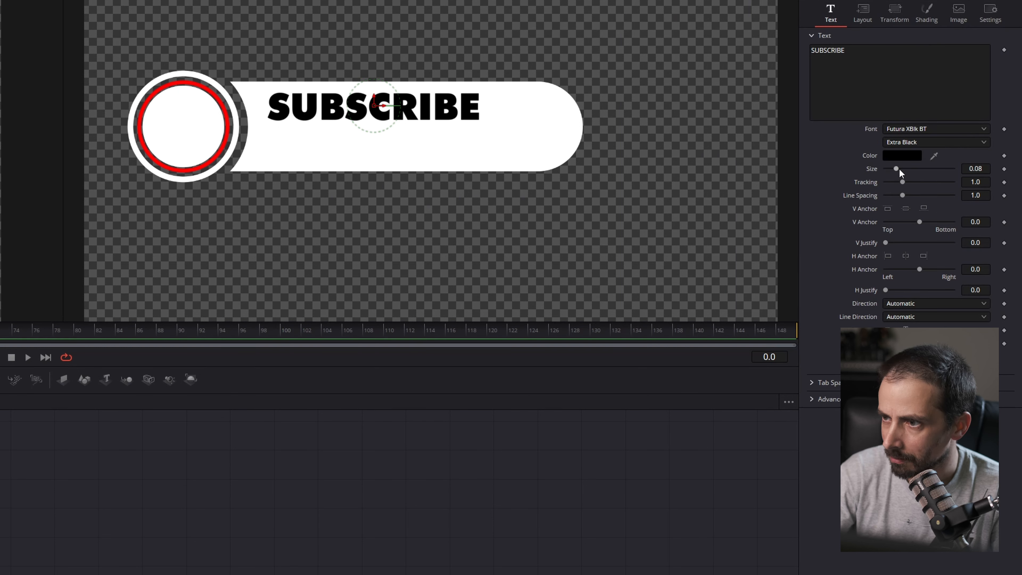
drag(895, 168, 897, 169)
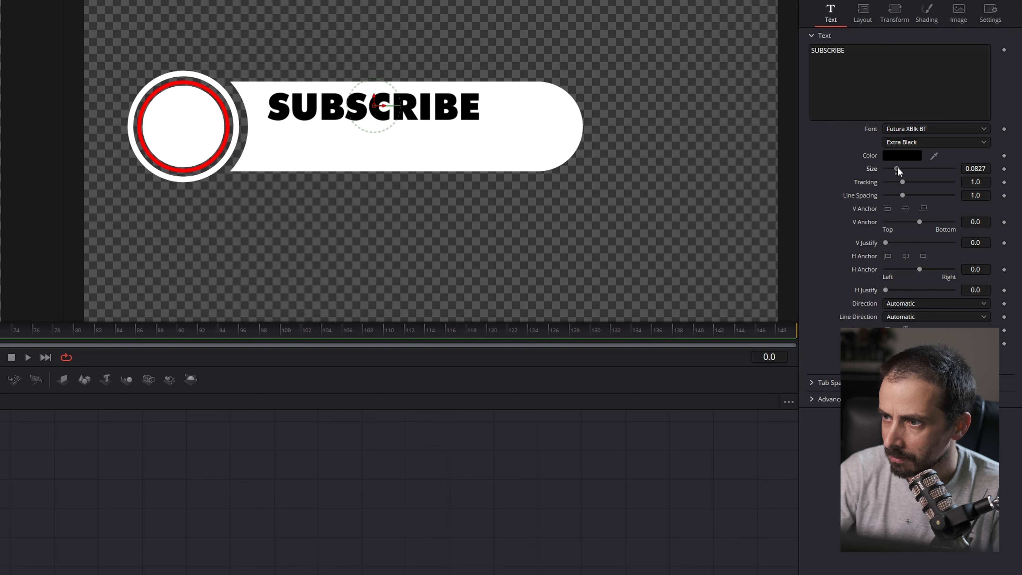
drag(897, 168, 902, 169)
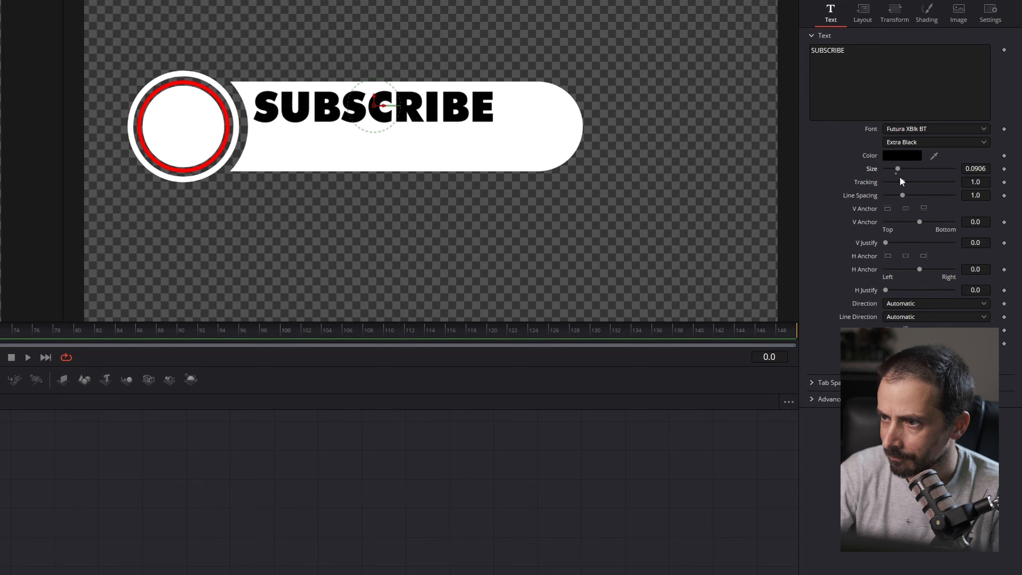
drag(903, 182, 905, 182)
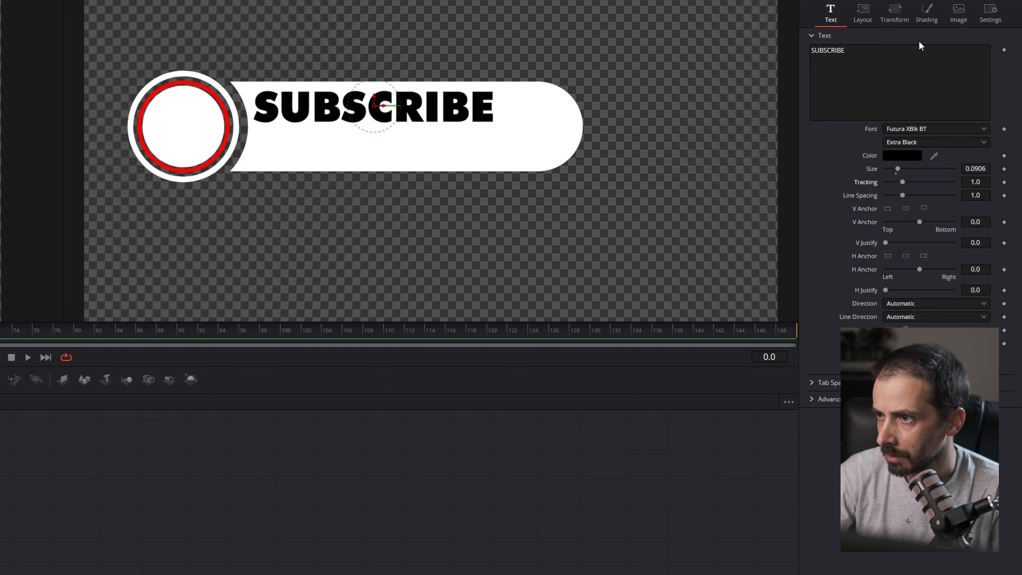
In Text1's Shading settings, reach element 3 Black Shadow and enable the drop shadow
click(926, 12)
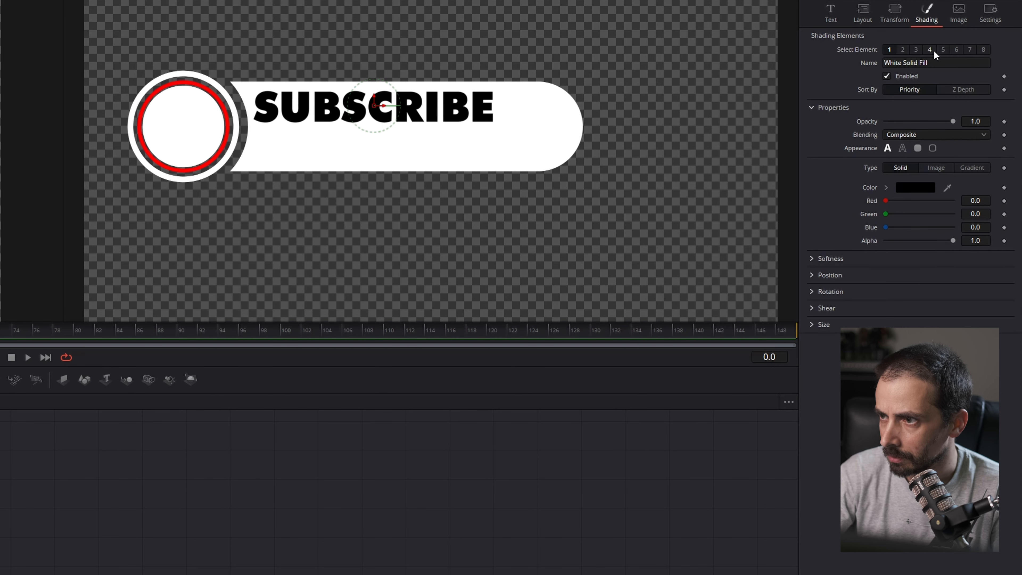
click(943, 50)
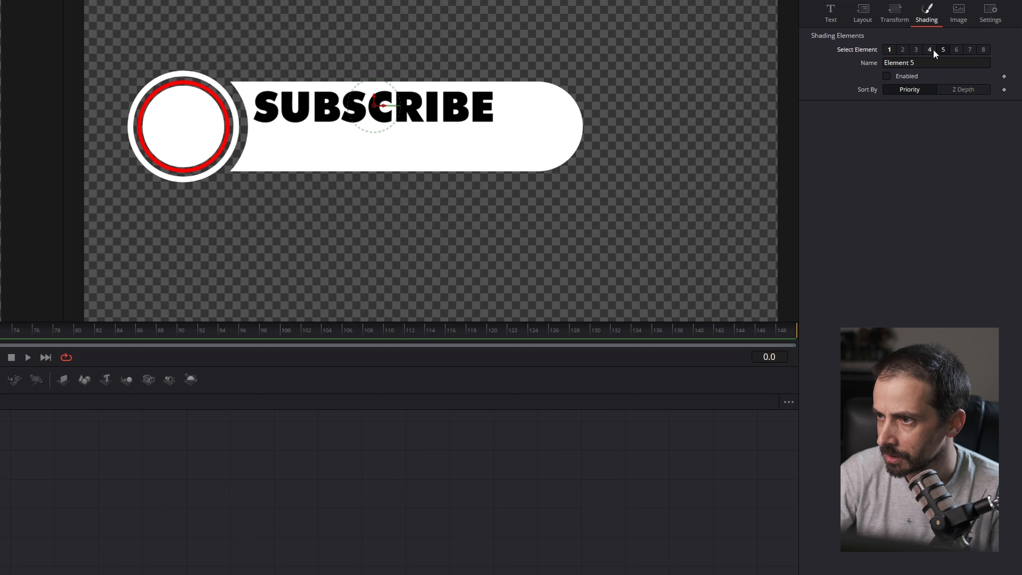
click(915, 50)
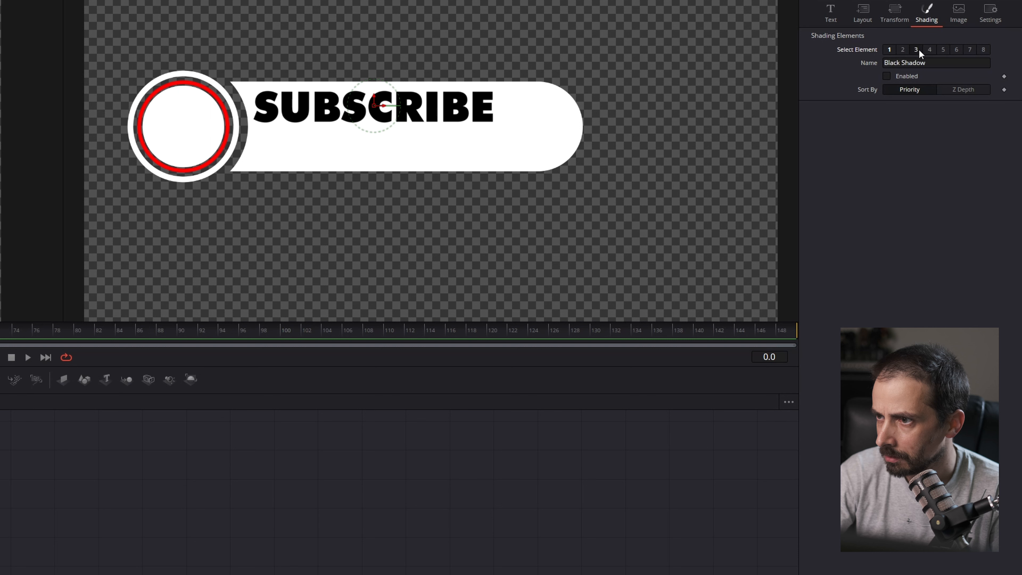
click(887, 76)
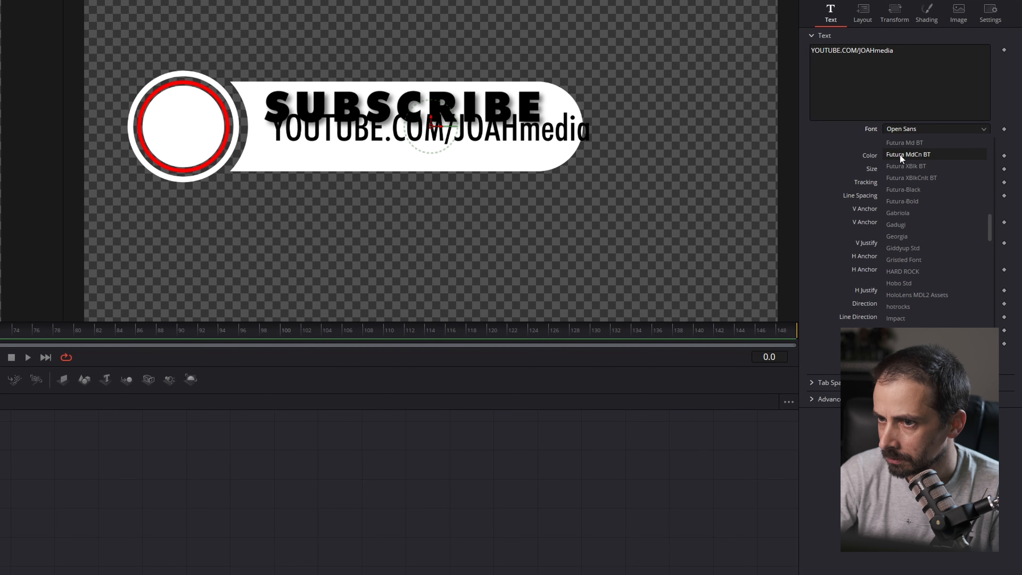
Set the YouTube URL text to Futura MdCn BT Medium and reach its shadow shading element
click(907, 154)
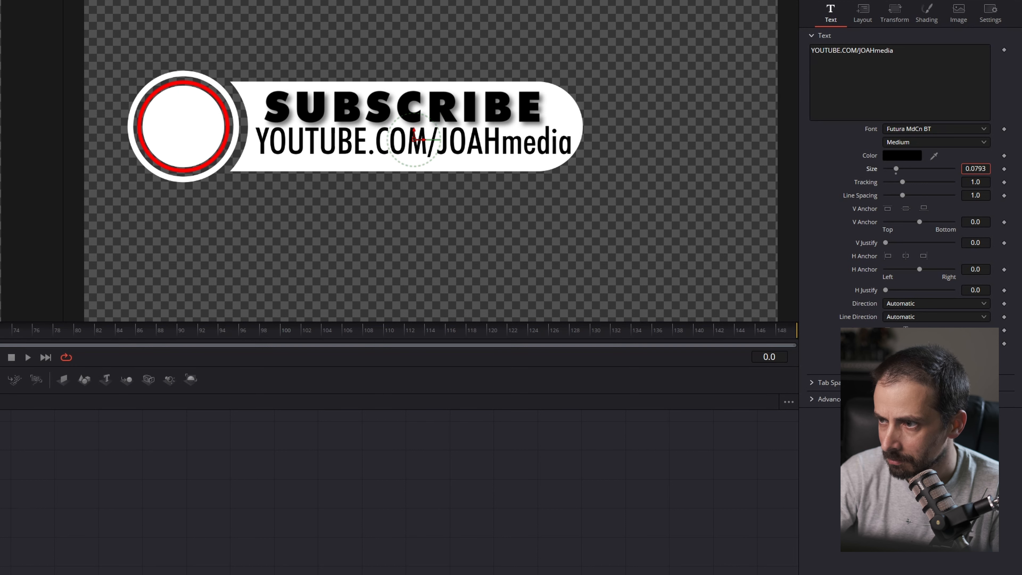
click(926, 11)
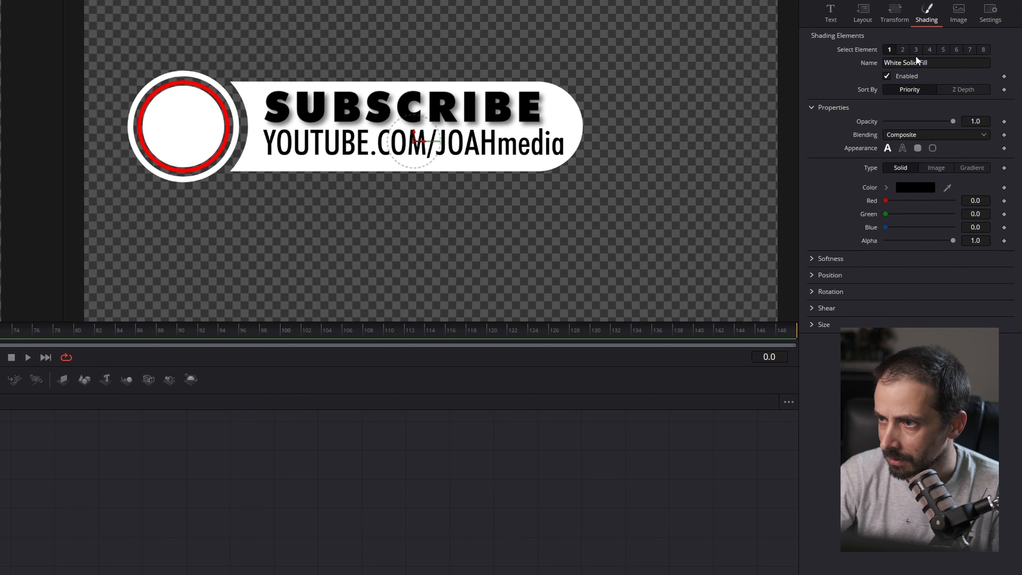
click(915, 49)
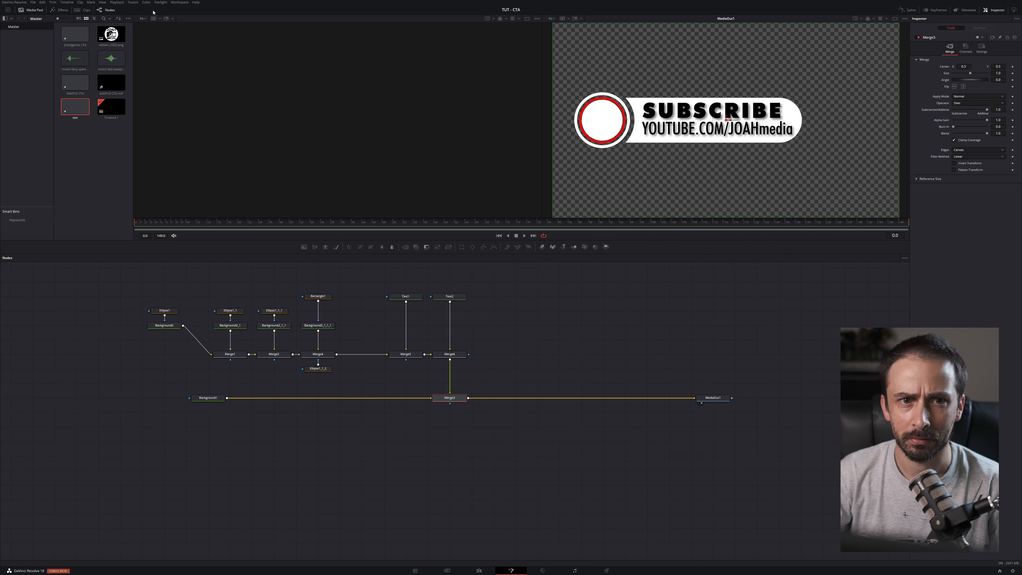
Import the YouTube logo SVG via Fusion > Import, accepting the Image Size dialog, creating LOGO_YT
click(339, 6)
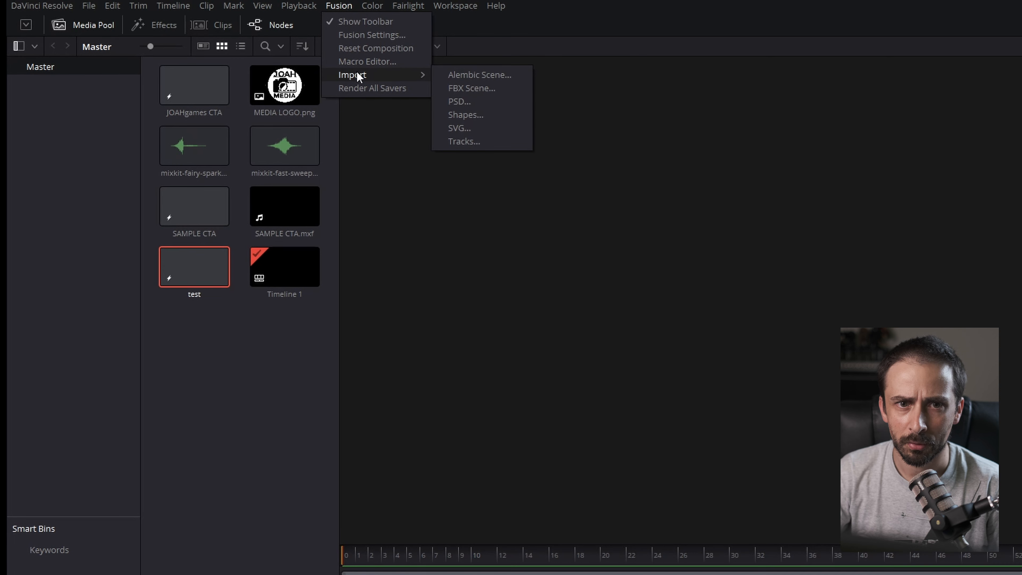
click(56, 195)
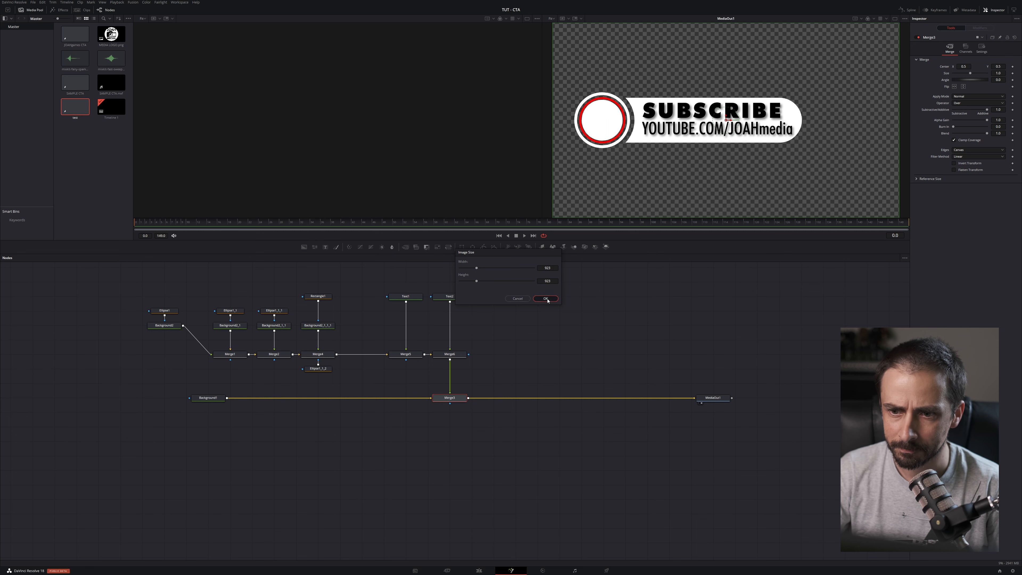
click(545, 299)
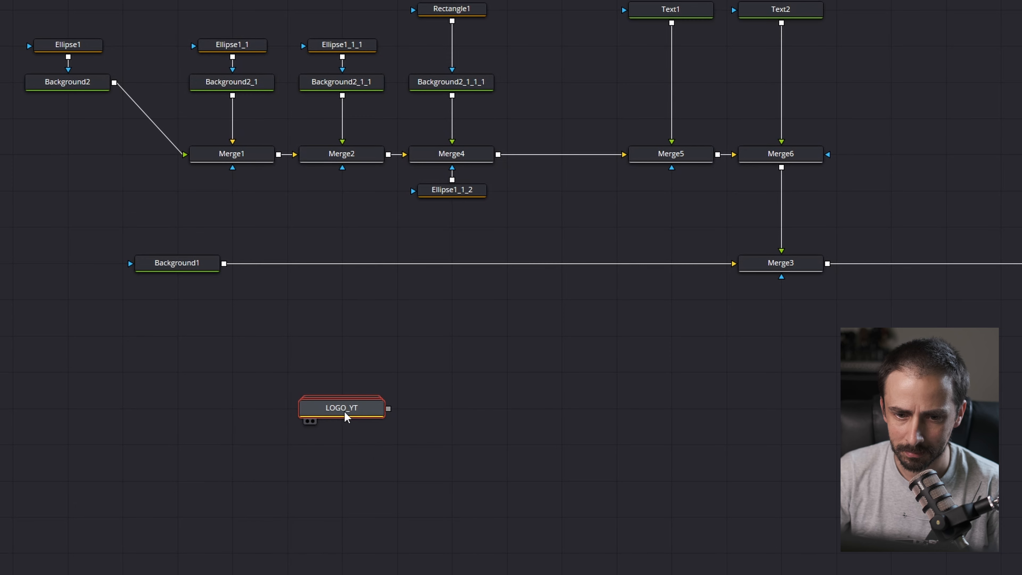
Merge LOGO_YT before MediaOut1 and lower the Merge size so the logo fits inside the red circle
key(Delete)
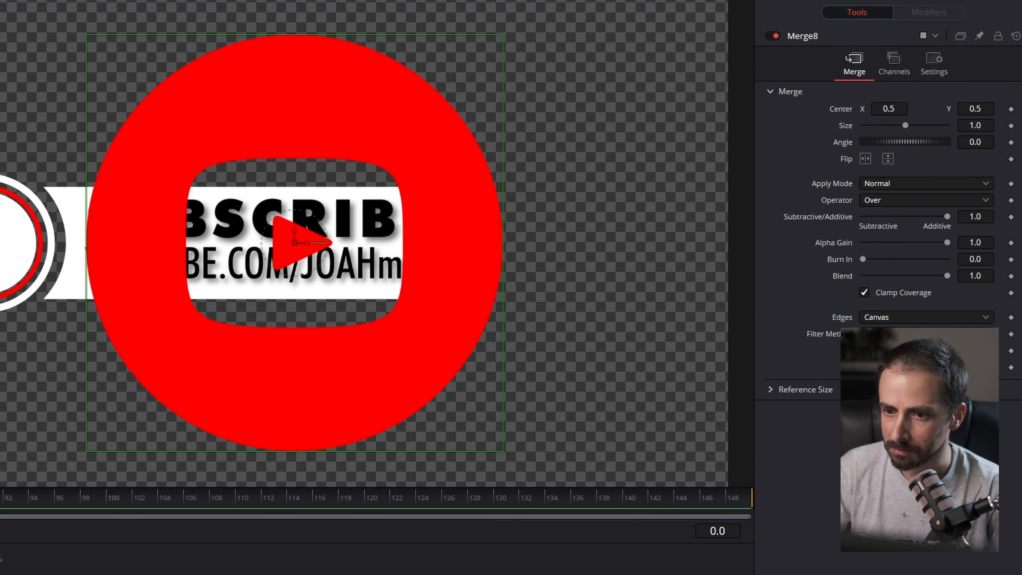
drag(924, 125, 902, 125)
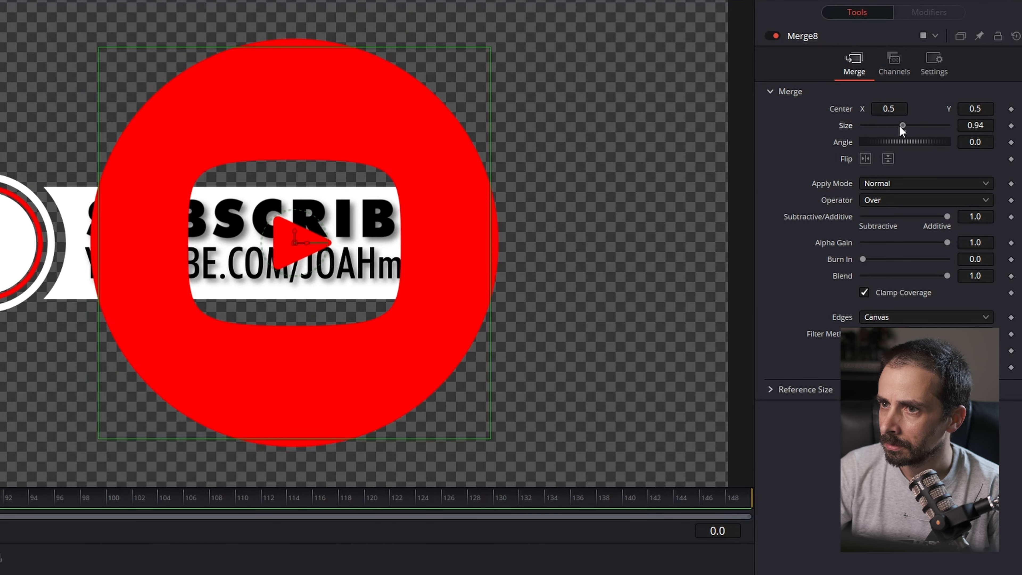
drag(903, 125, 869, 125)
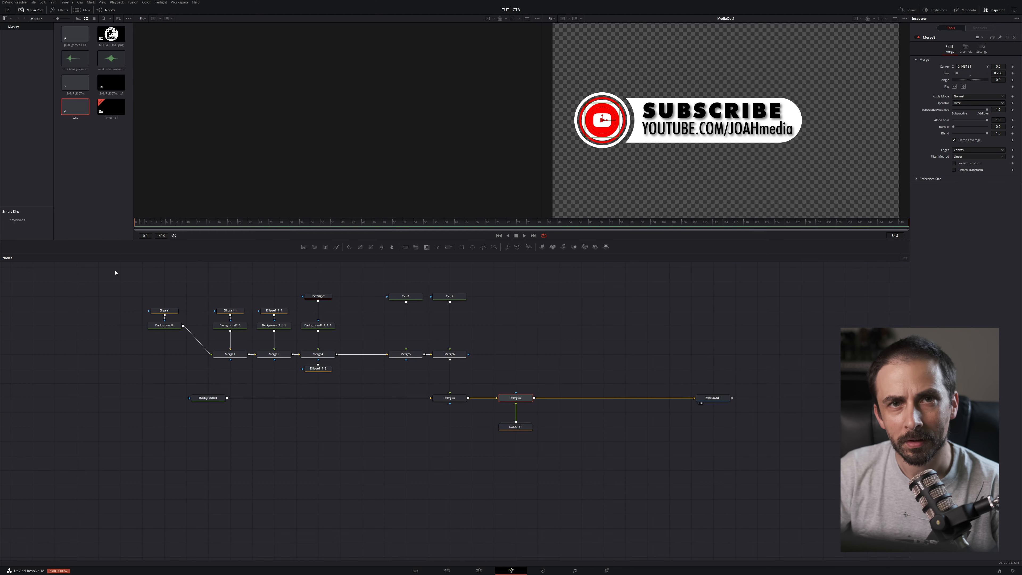
click(131, 2)
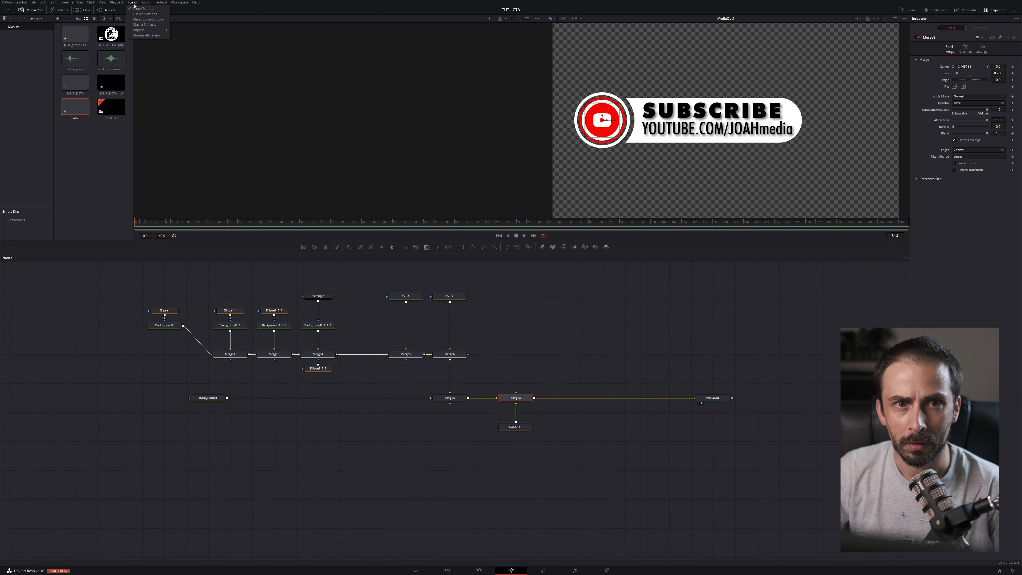
mouse_move(139, 30)
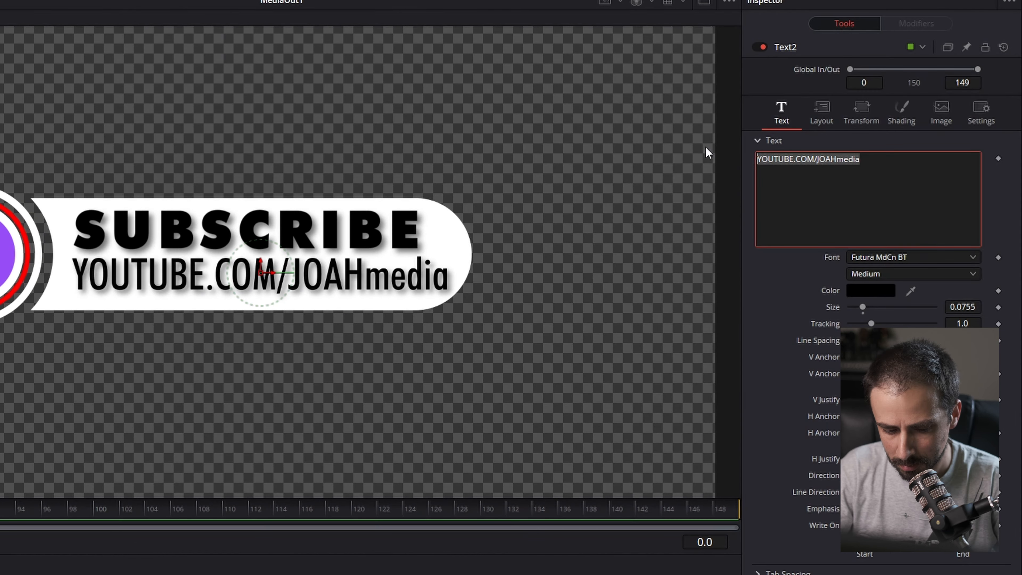
text(TWITCH.T)
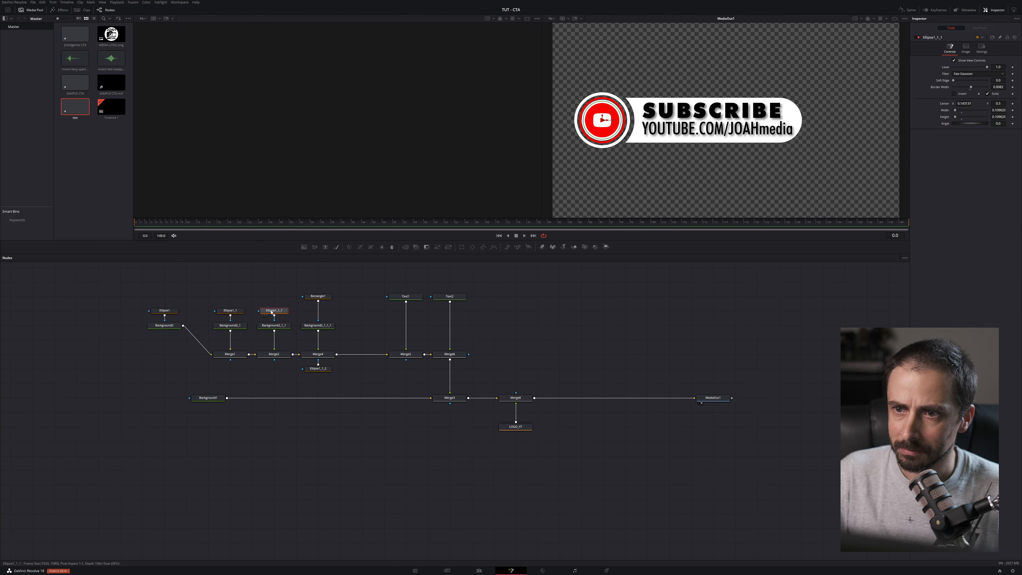
On Ellipse1_1, drag the Length slider down to keyframe the ring drawing on from 0 to 1
click(230, 311)
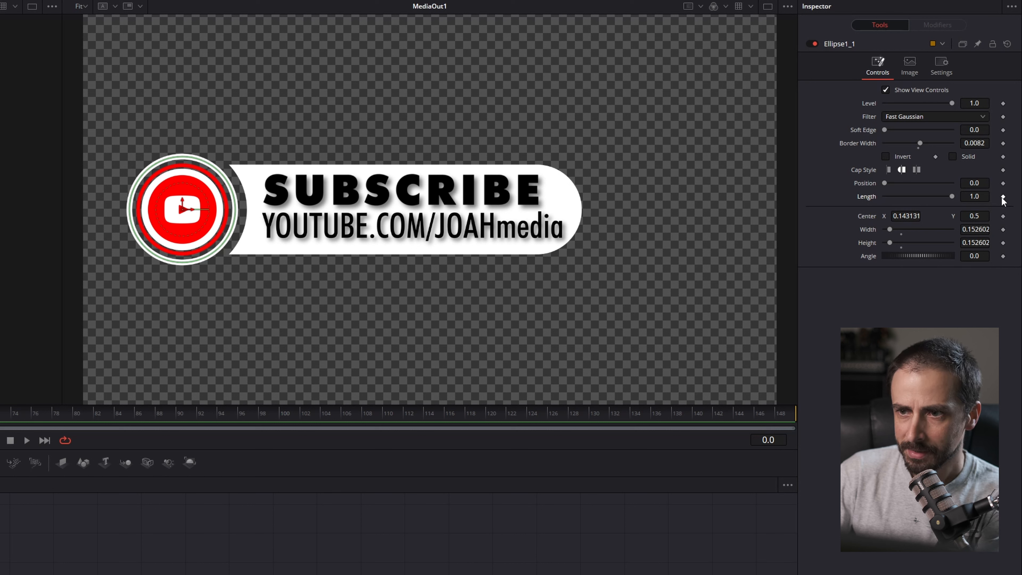
mouse_move(955, 203)
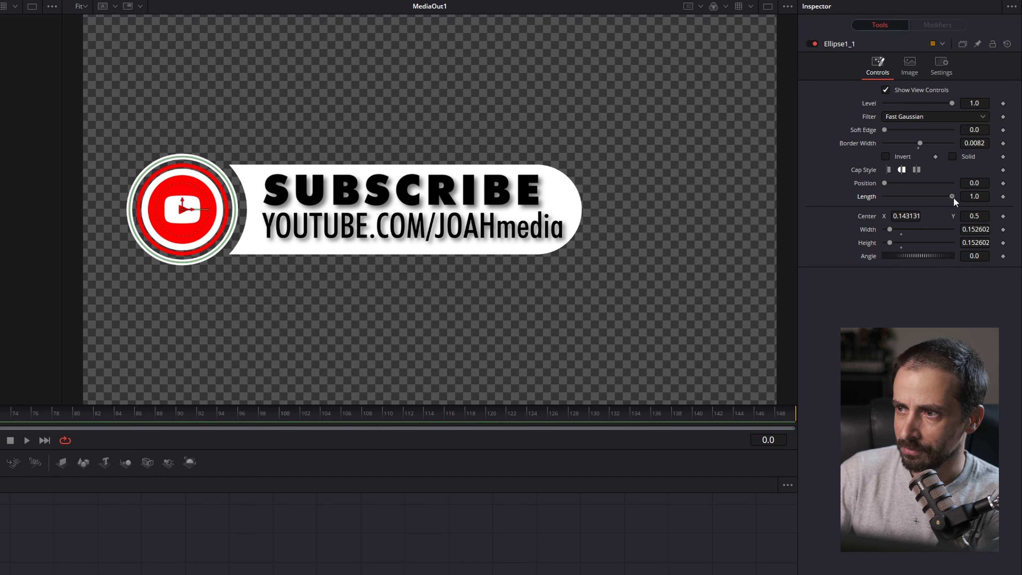
drag(949, 196, 885, 196)
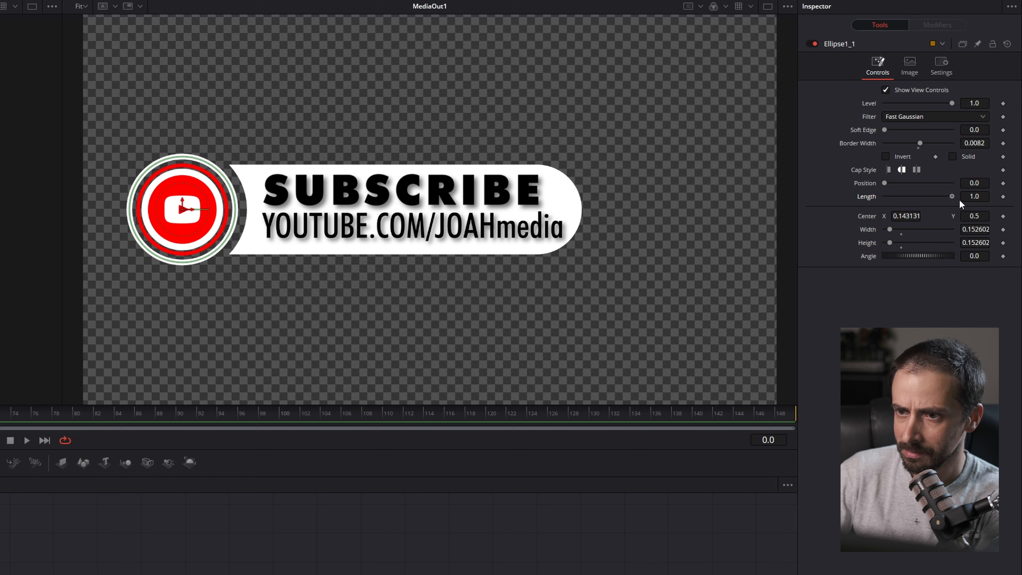
drag(951, 196, 920, 196)
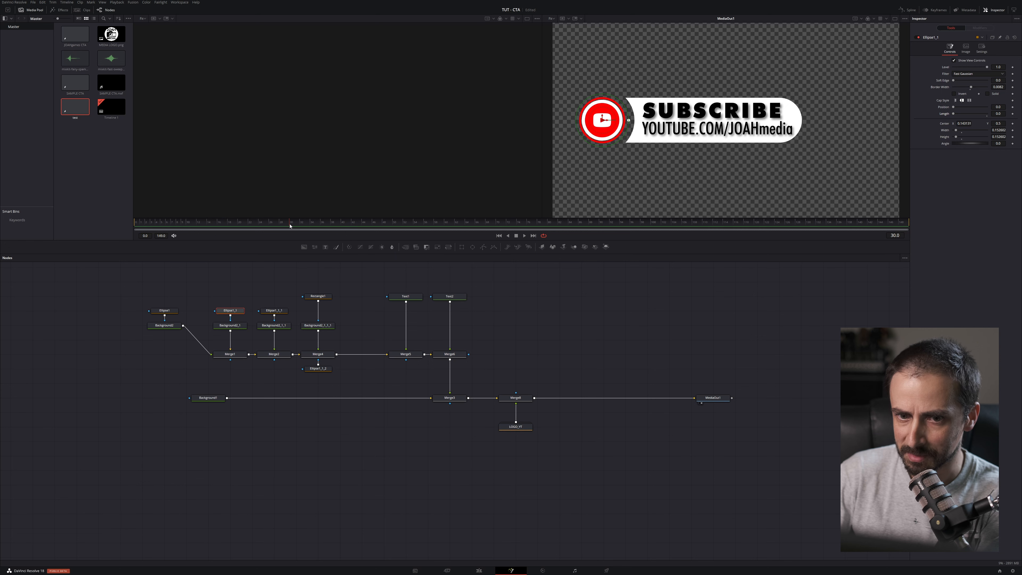
mouse_move(967, 117)
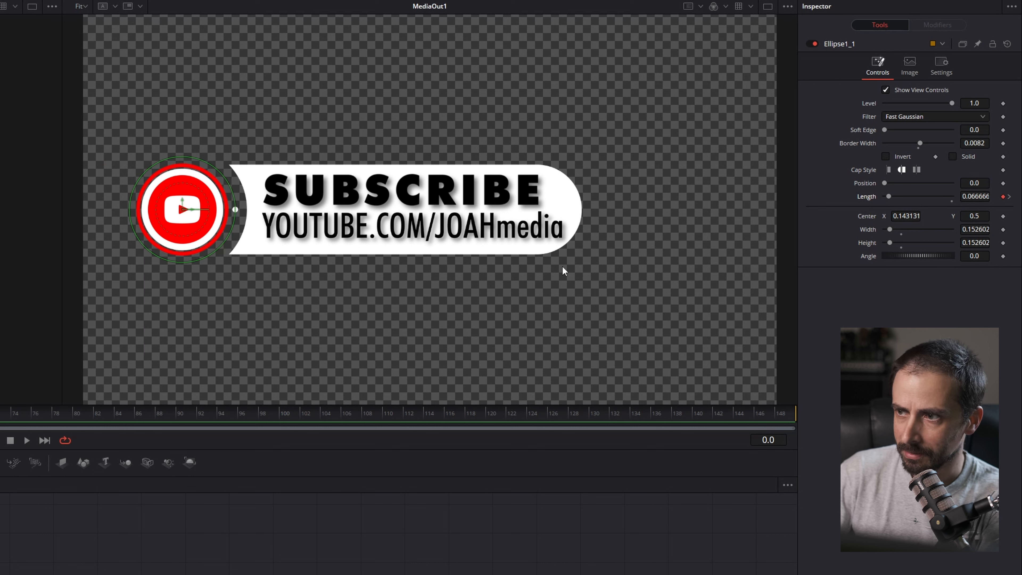
mouse_move(891, 172)
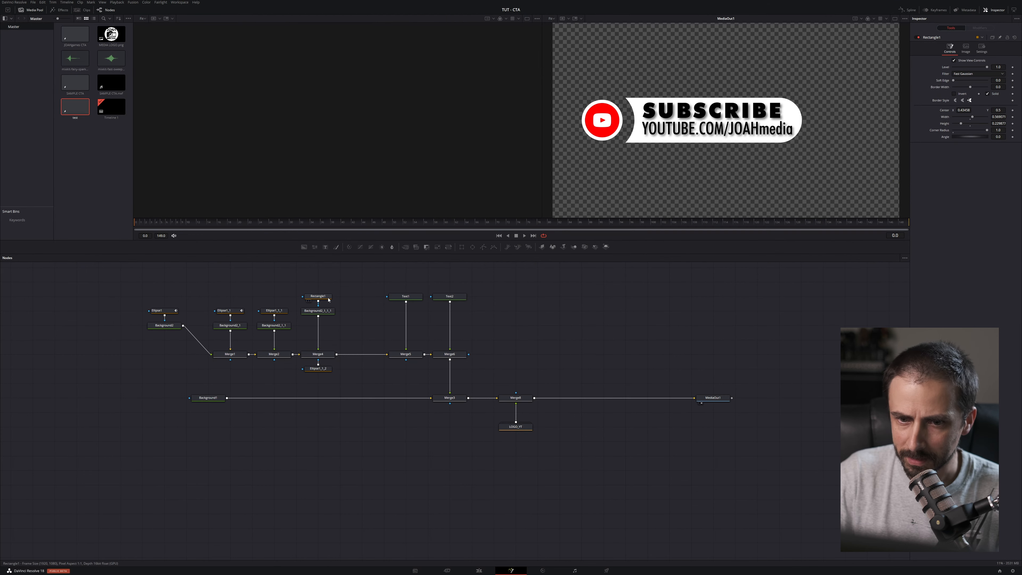
Add a second mask Rectangle1_1 to the banner and set its Paint Mode to Multiply
click(317, 325)
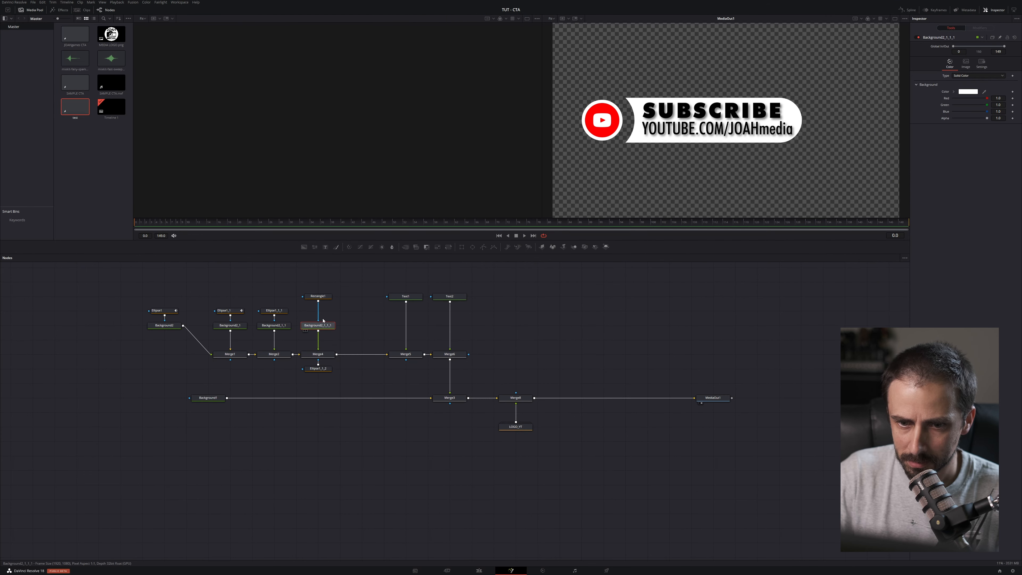
click(319, 296)
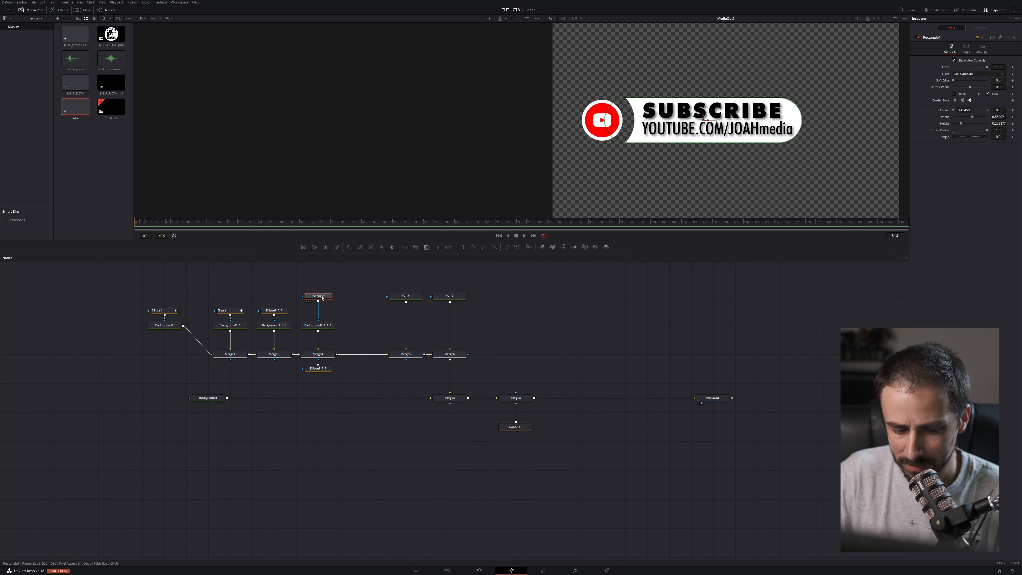
click(317, 310)
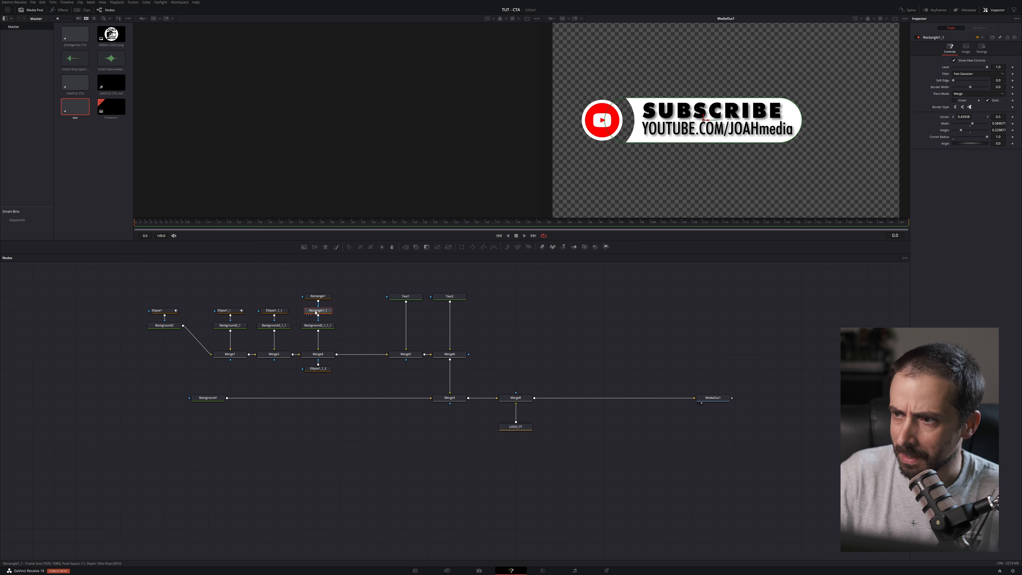
click(977, 93)
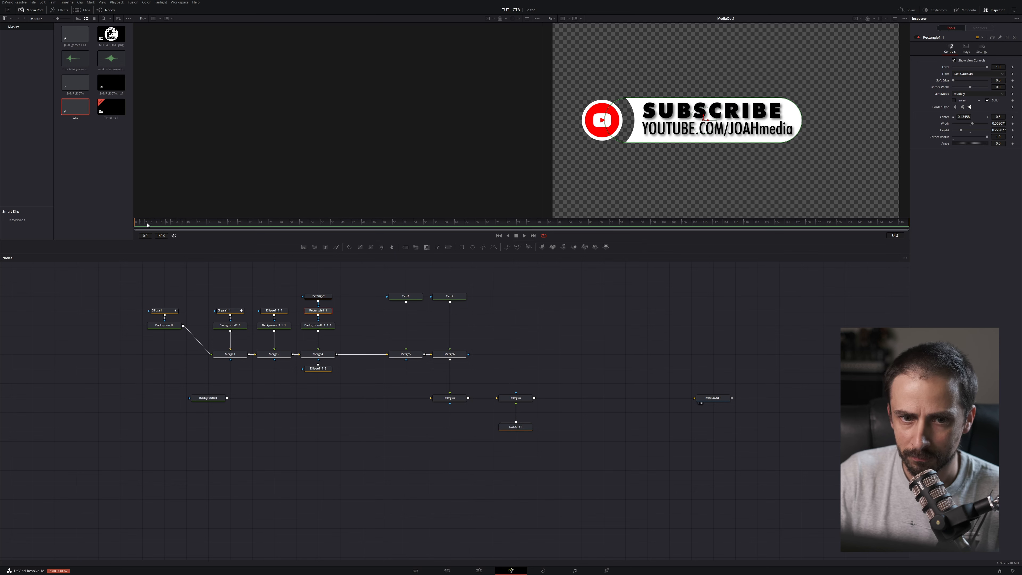
Keyframe the mask's Center X from the start frame and check the reveal at a later frame
click(296, 221)
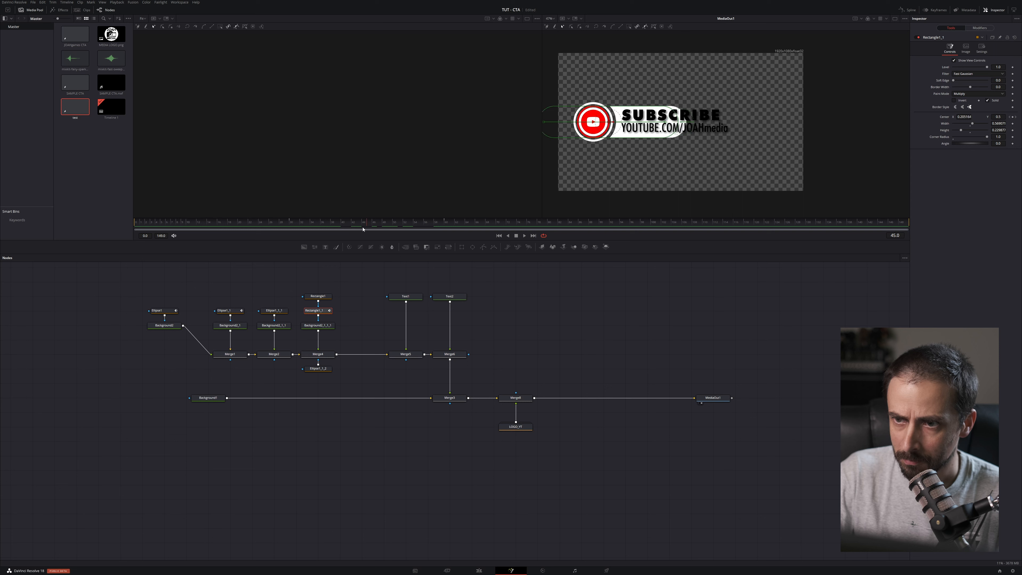
click(443, 235)
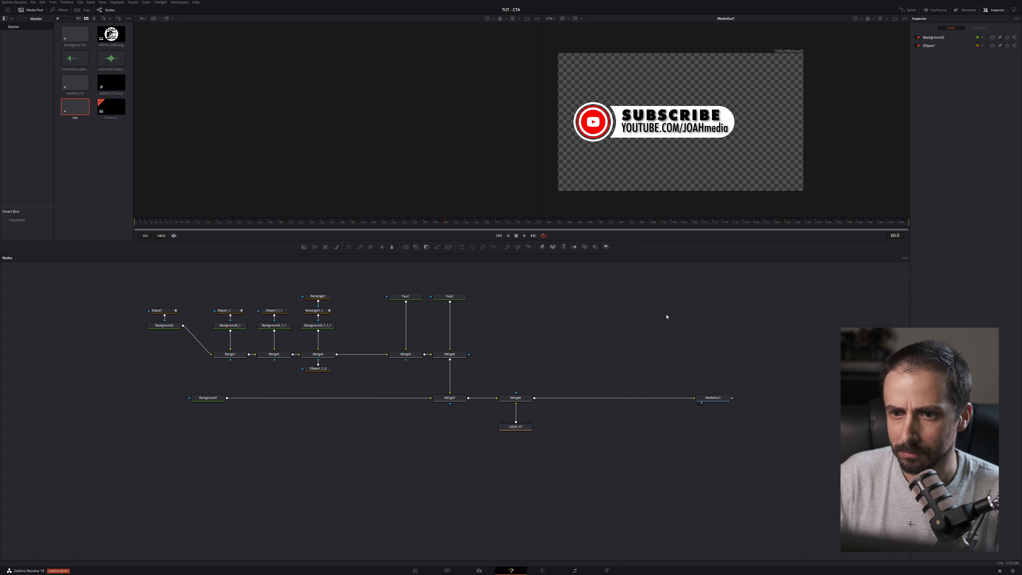
Keyframe SUBSCRIBE's Write On from nothing to full by frame 90, then move to the URL text
click(405, 297)
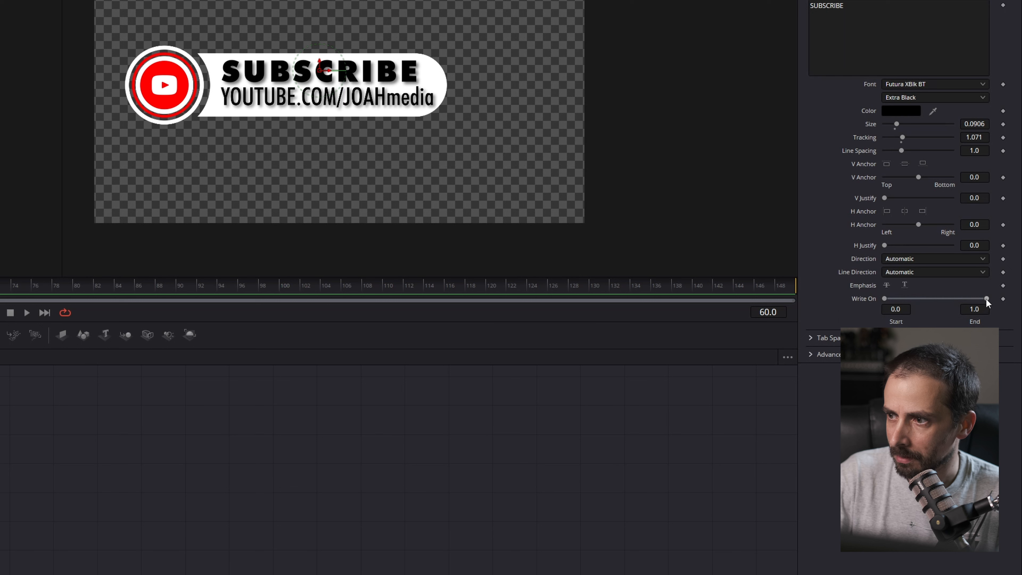
drag(986, 298, 886, 298)
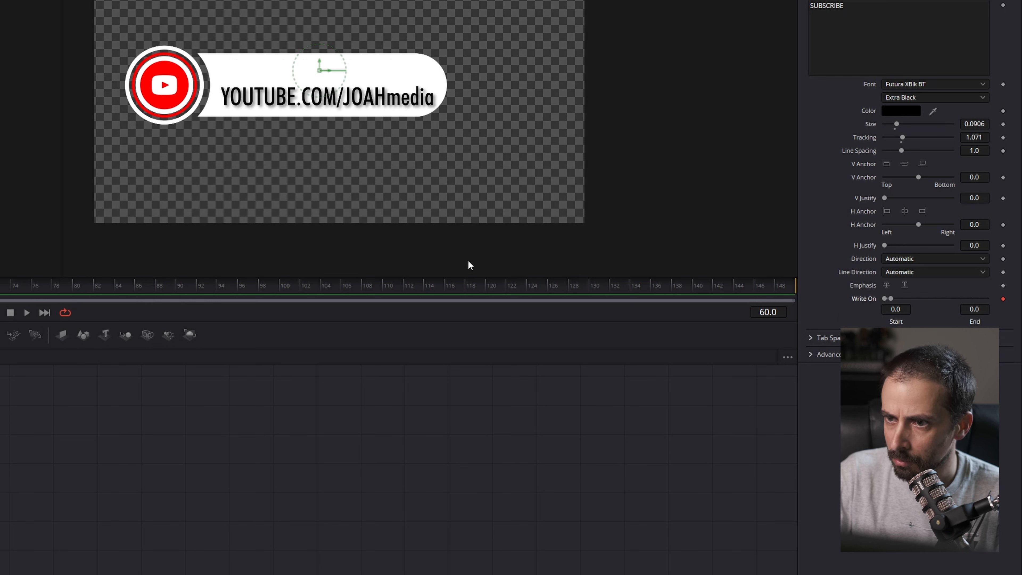
click(74, 285)
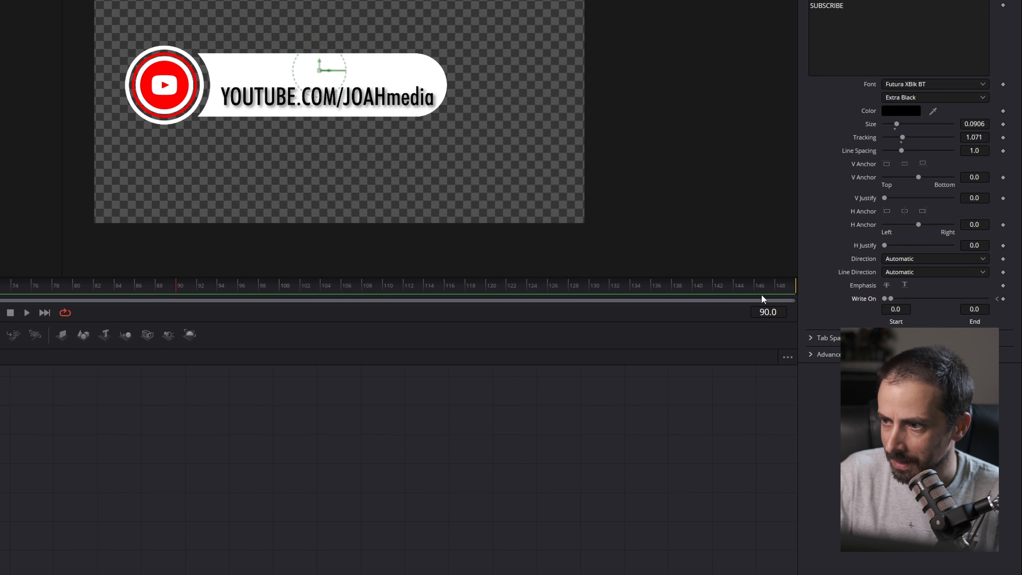
drag(892, 299, 987, 298)
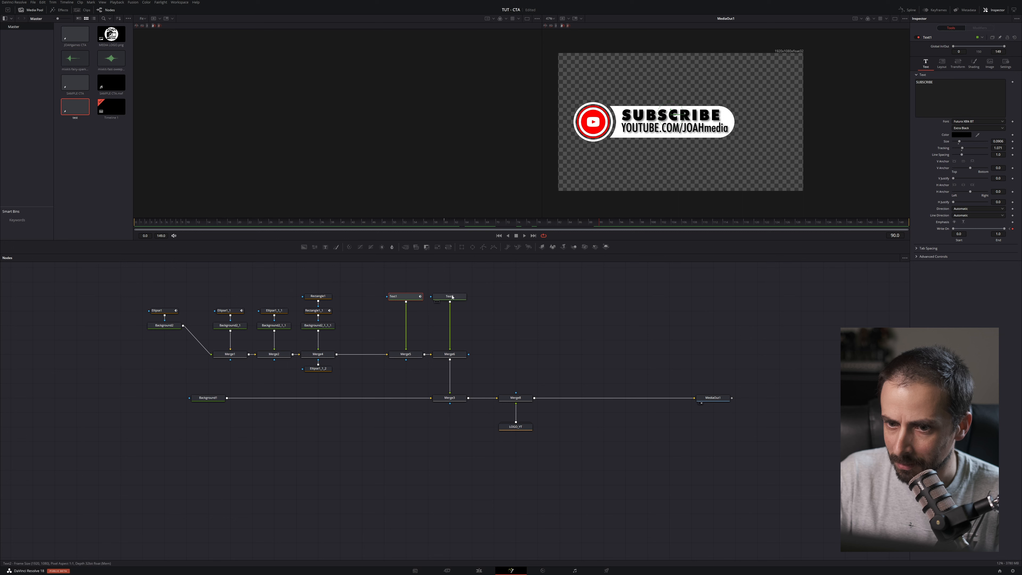
click(449, 296)
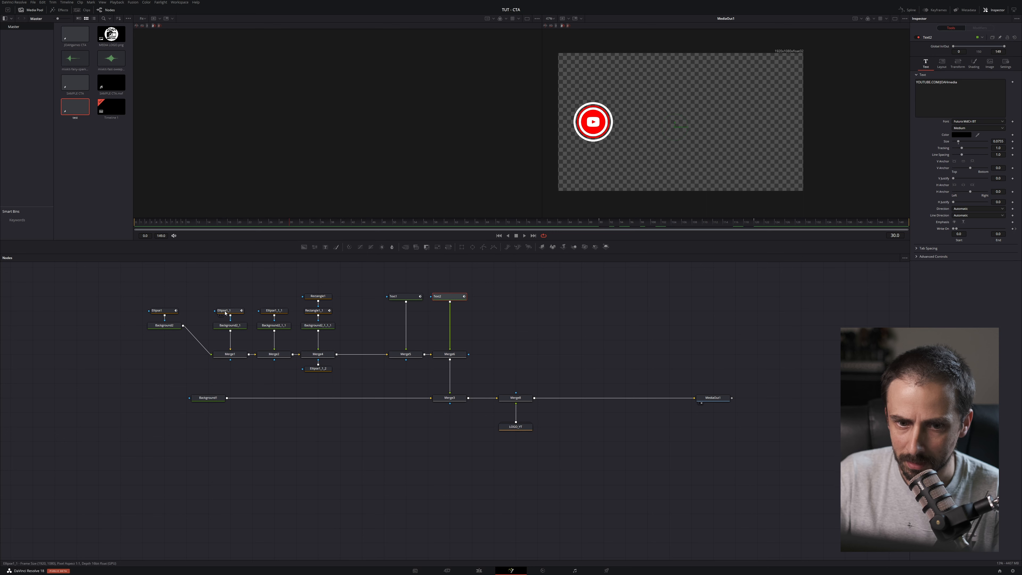
In Merge2's Settings, keyframe Blend from 0 to 1 across frames 30–45 for a fade-in
click(229, 310)
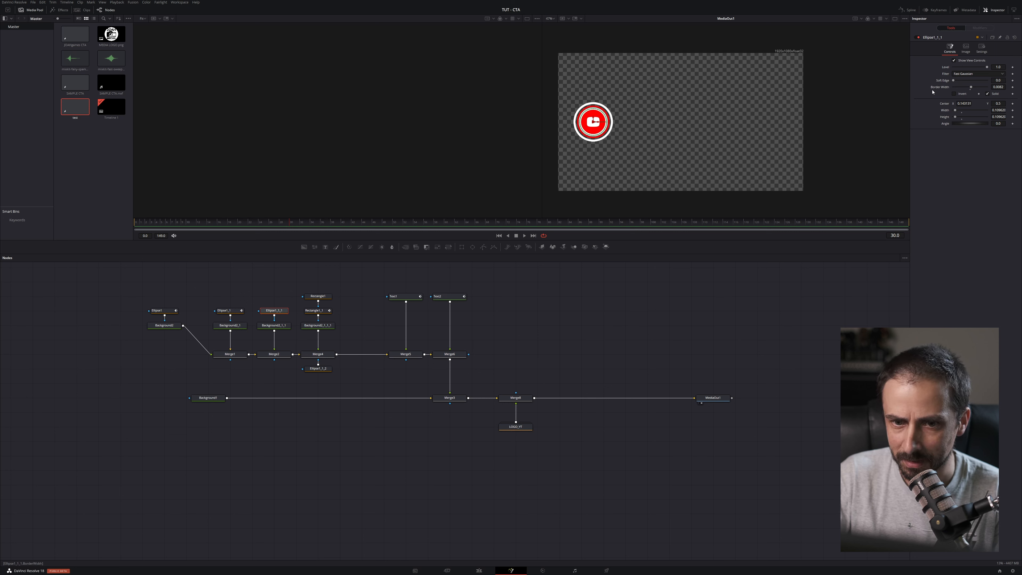
click(275, 354)
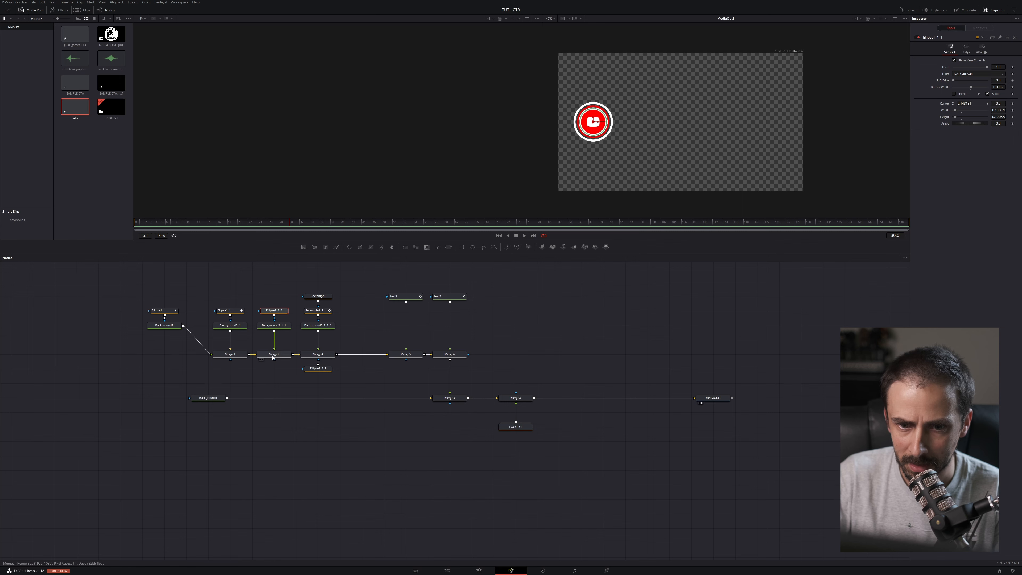
click(273, 354)
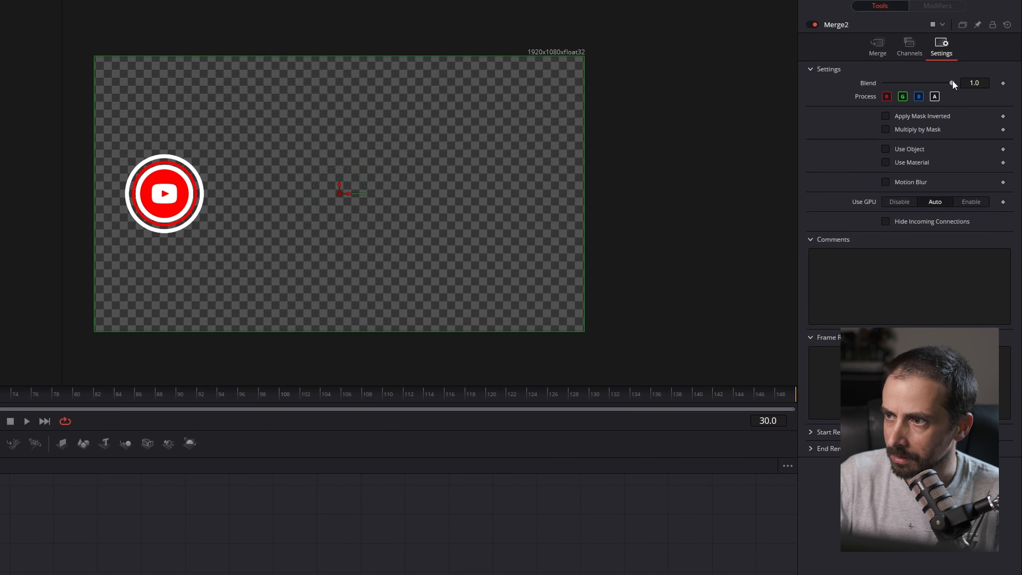
drag(953, 83, 885, 83)
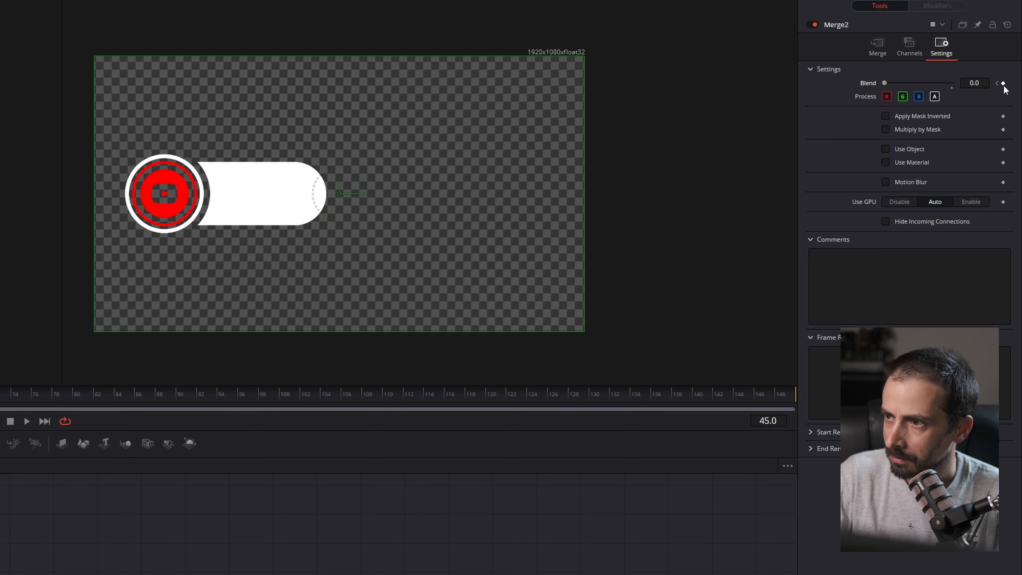
drag(884, 84, 952, 83)
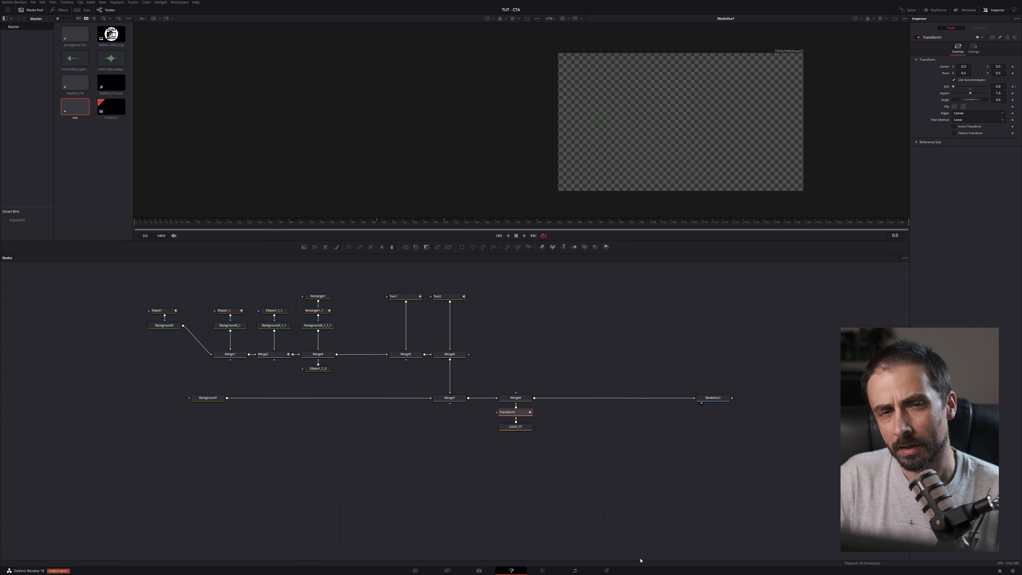
mouse_move(616, 538)
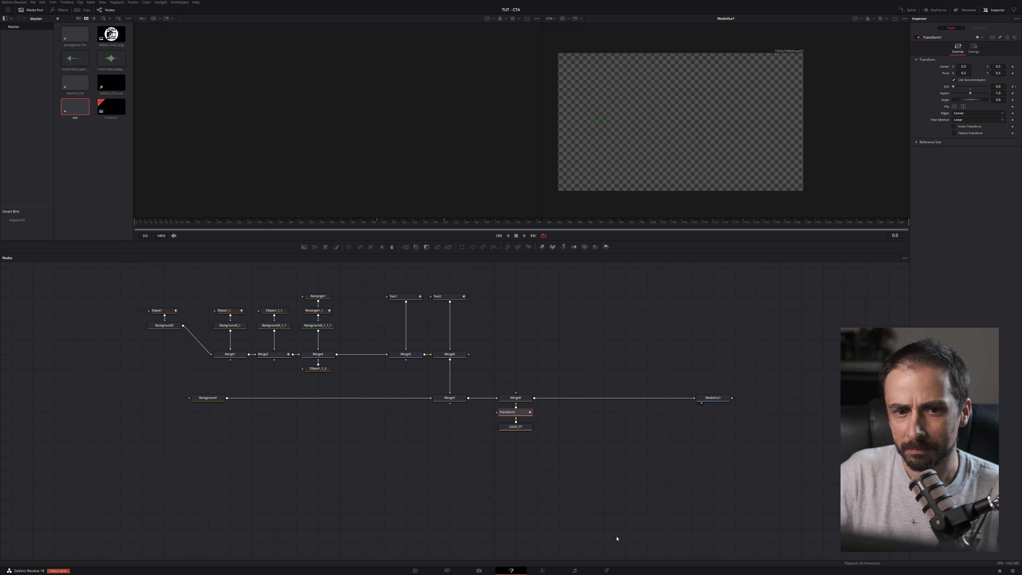
Keyframe Transform1's Size from 0 to 1 so the logo branch scales up at the start
click(523, 235)
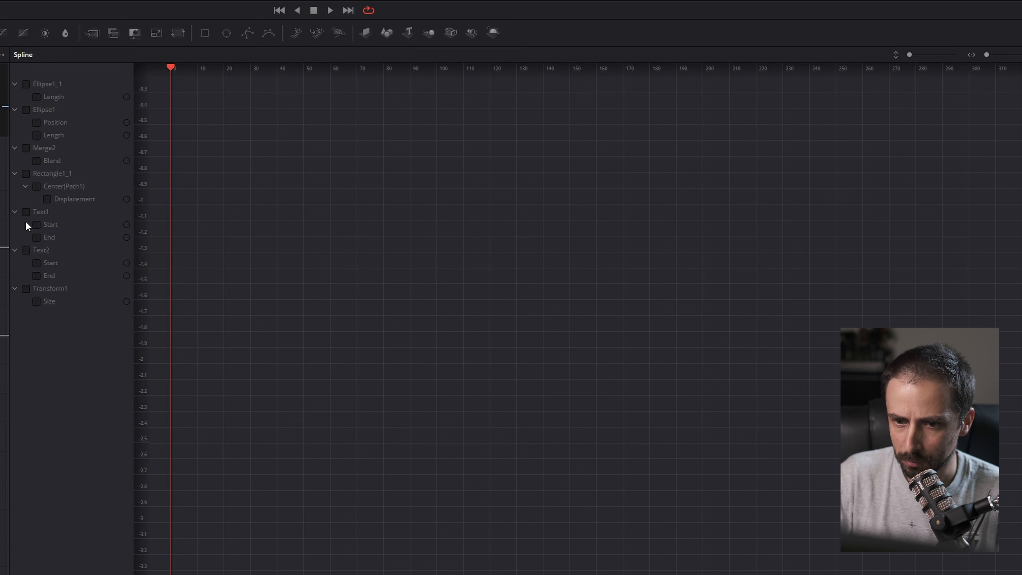
Show the Ellipse1_1 Length, Ellipse1 and Transform1 Size curves together and box-select all their keyframes
click(26, 96)
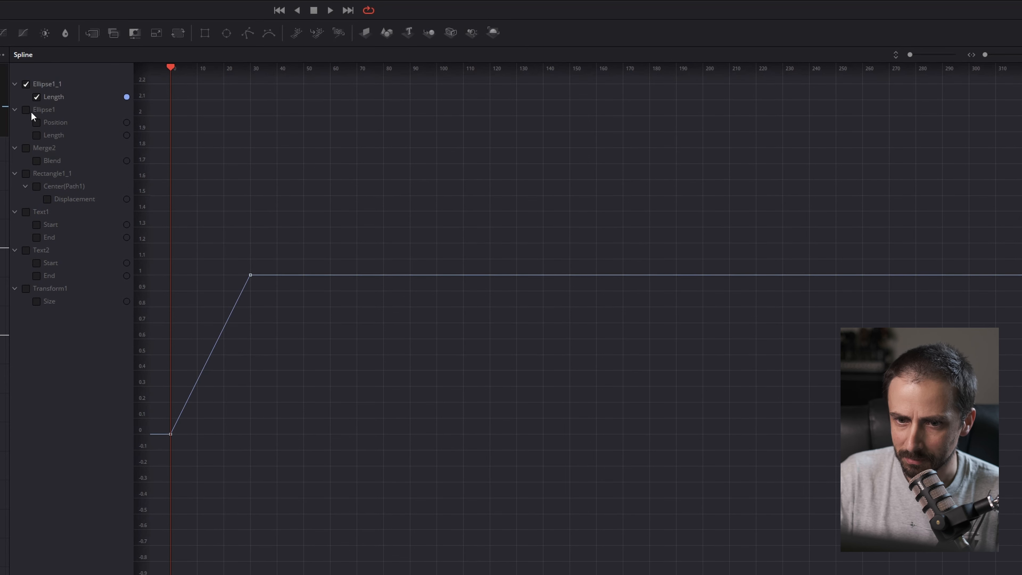
click(26, 110)
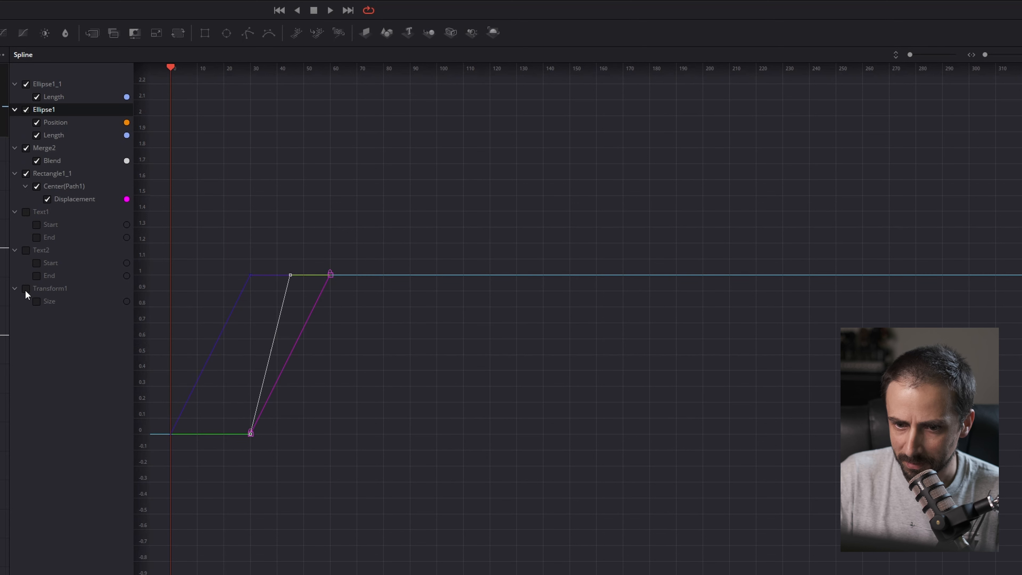
click(26, 288)
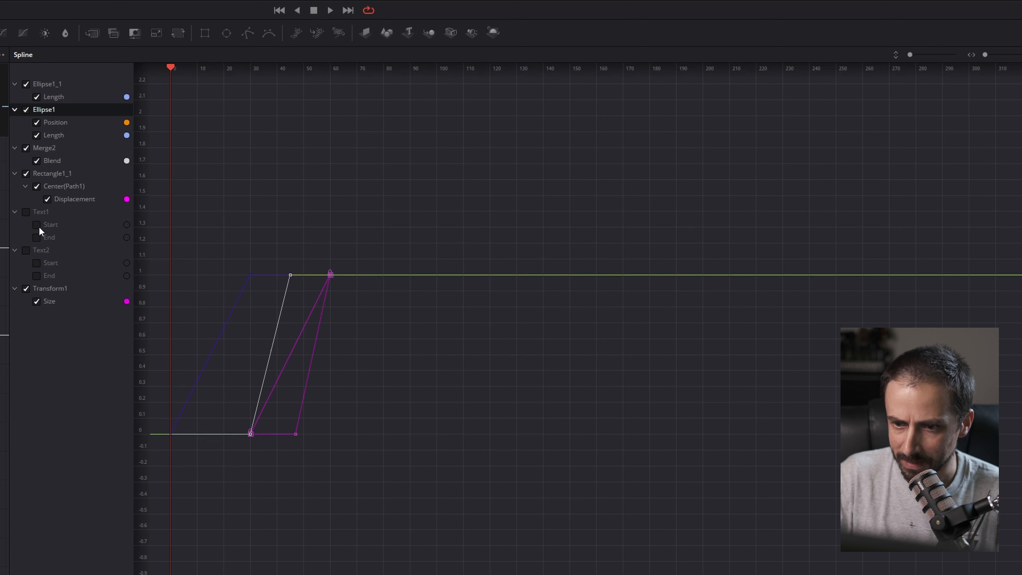
mouse_move(260, 215)
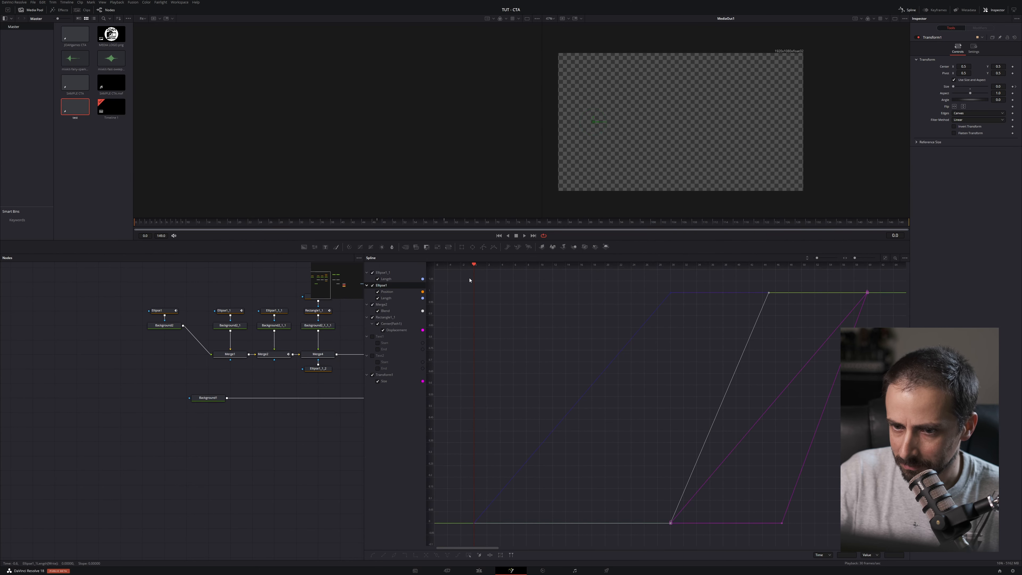
drag(469, 280, 670, 384)
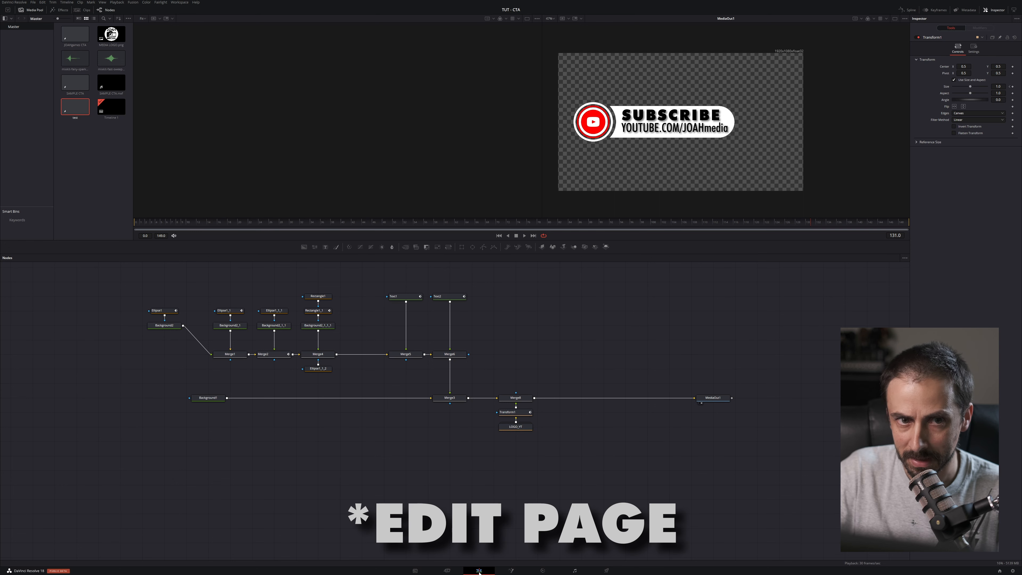
Switch to the Edit page and drag the test composition from the Media Pool onto the timeline
click(479, 570)
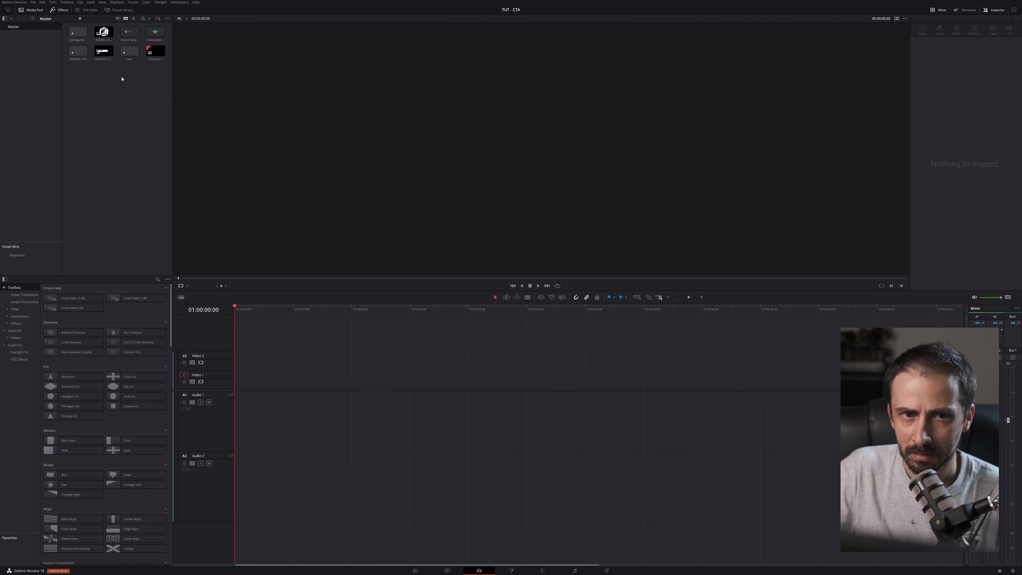
drag(129, 51, 287, 382)
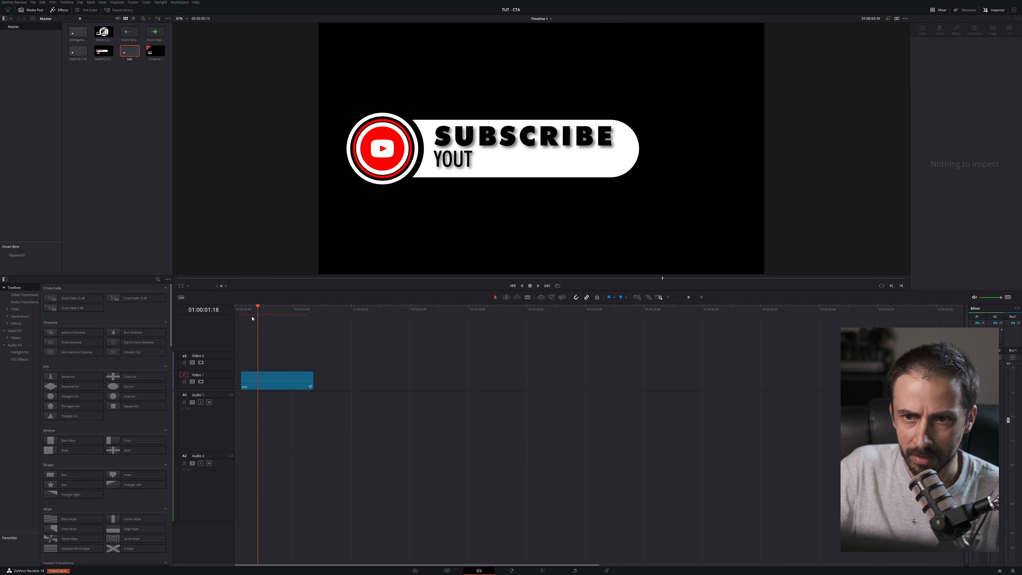
Move the playhead along the timeline to preview the widget clip
click(282, 307)
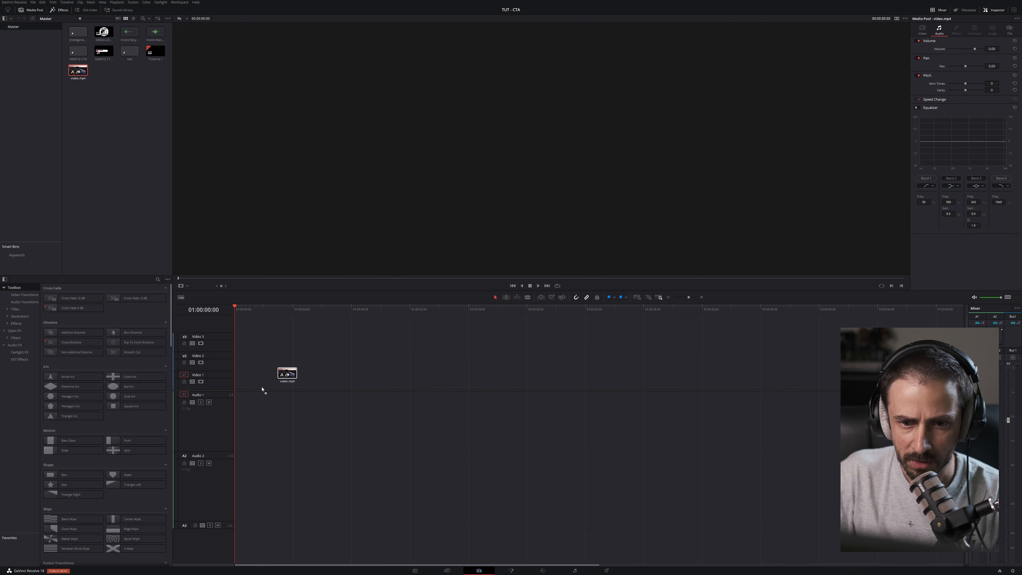
drag(77, 71, 287, 378)
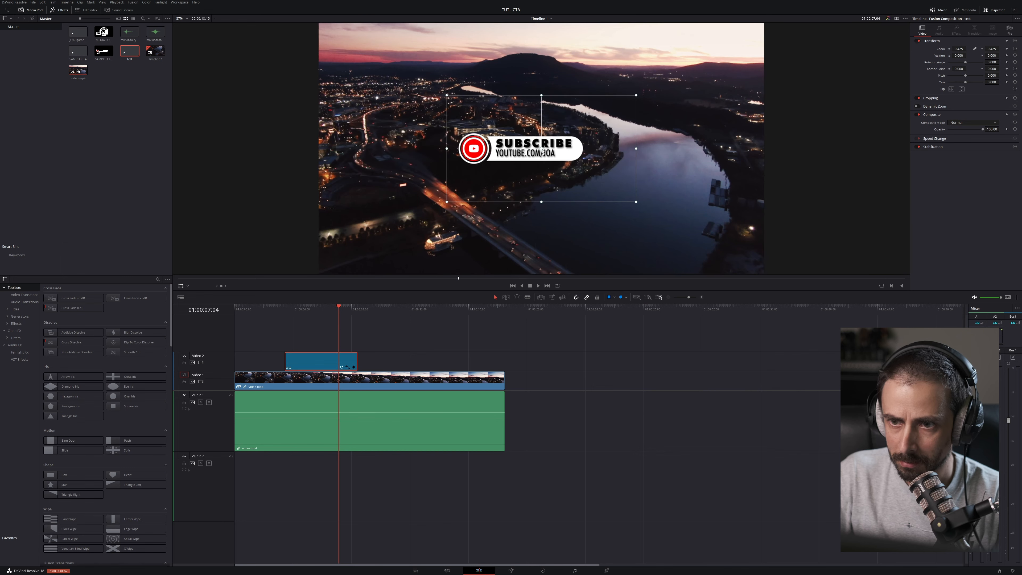
Drag the shrunken subscribe widget to the lower-left corner of the aerial footage
drag(539, 148, 402, 220)
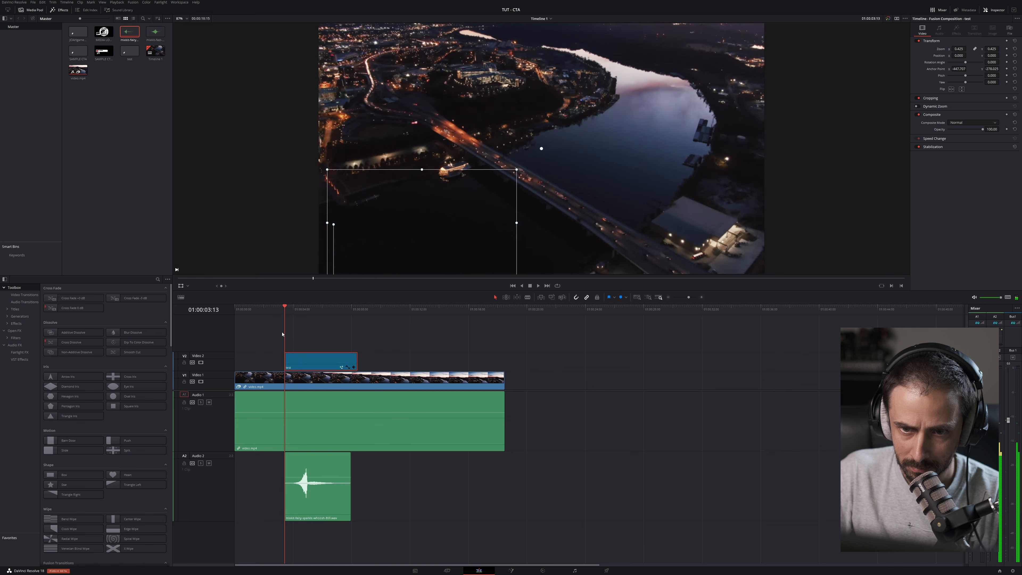
Play the timeline from just before the widget's entrance to check the result with sound
click(537, 285)
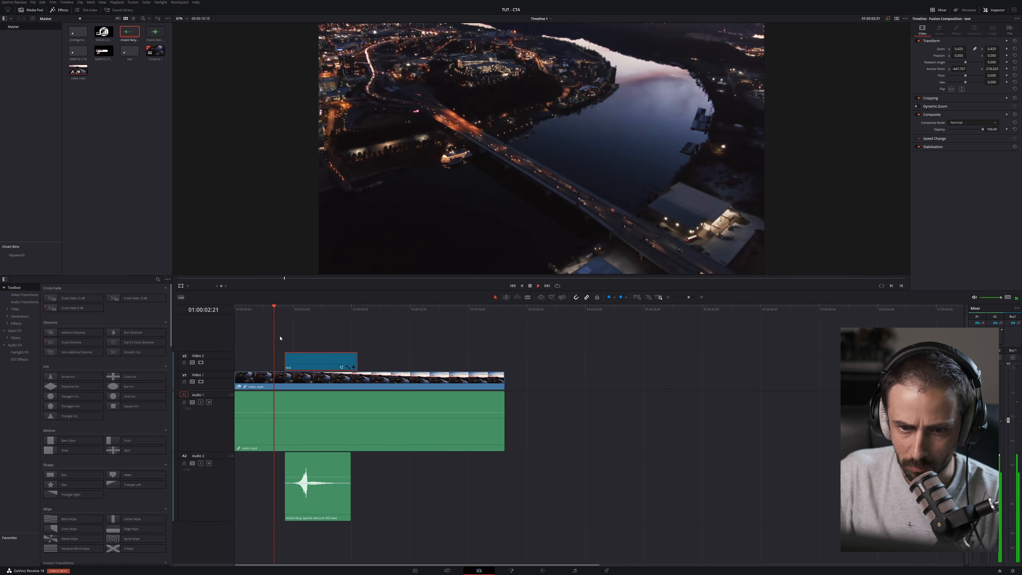
click(299, 307)
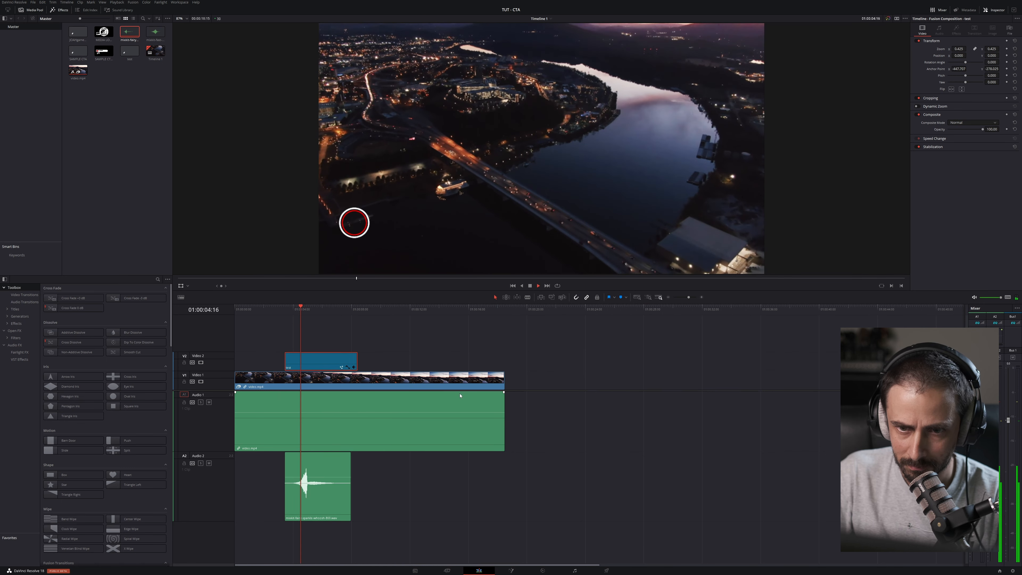